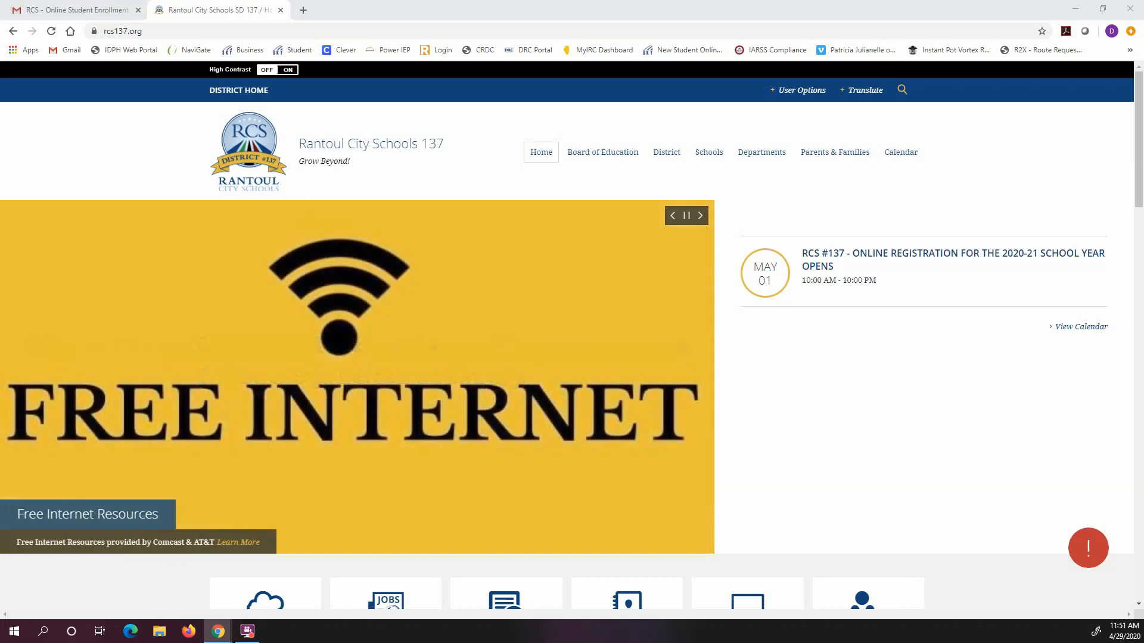
pyautogui.moveTo(132, 43)
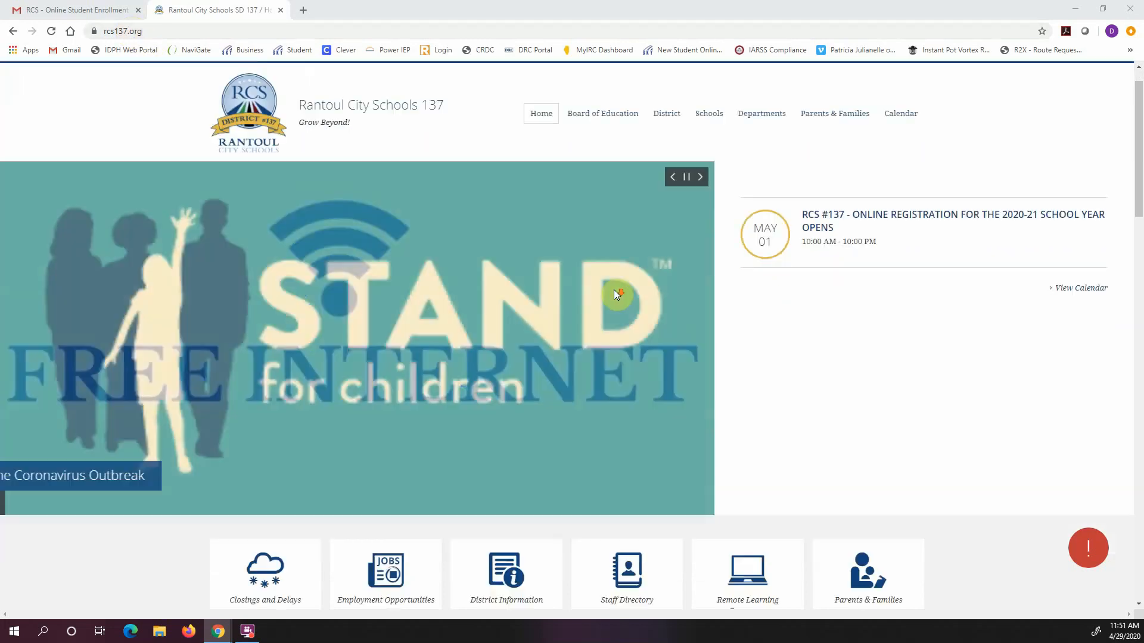
# - Reach the Registration & New Student Information page from the rcs137.org homepage tiles
pyautogui.scroll(-3)
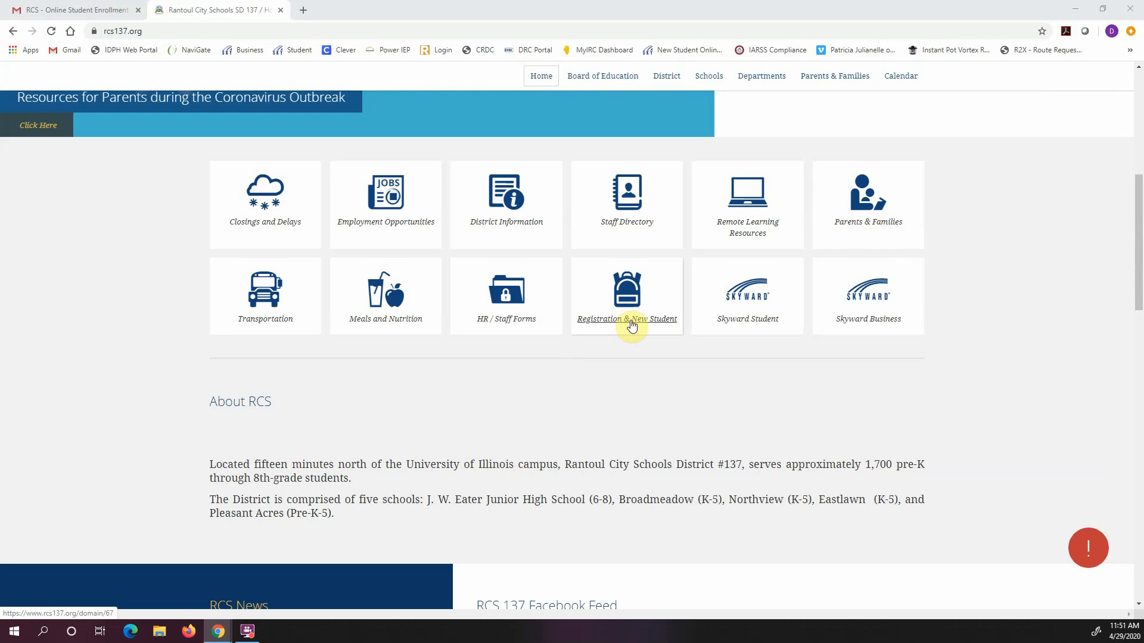
pyautogui.click(627, 289)
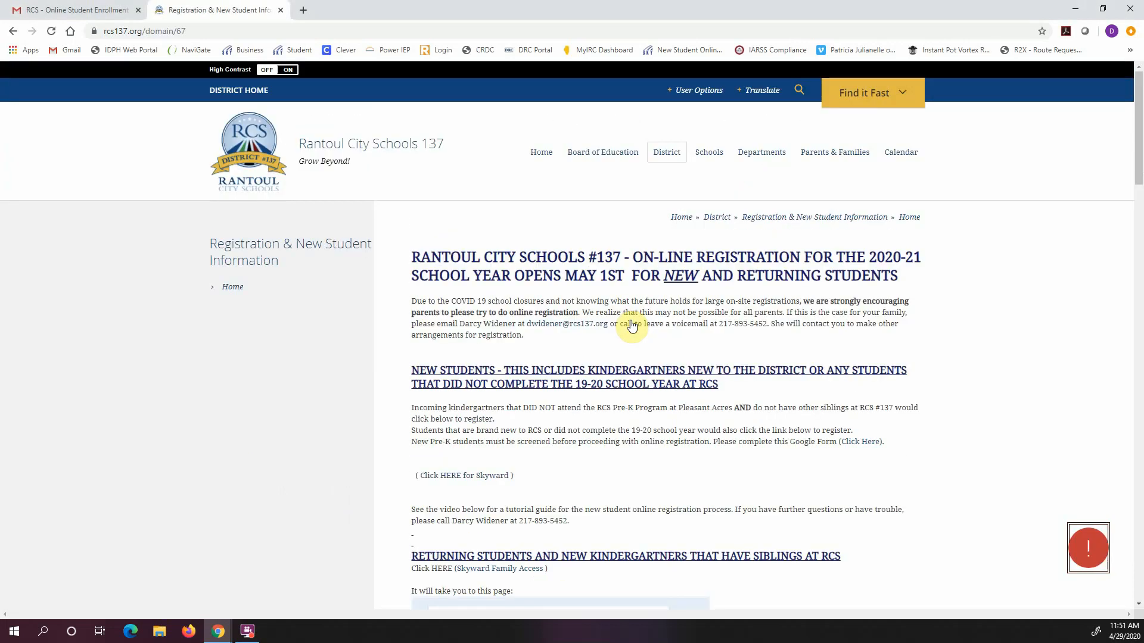
pyautogui.scroll(-3)
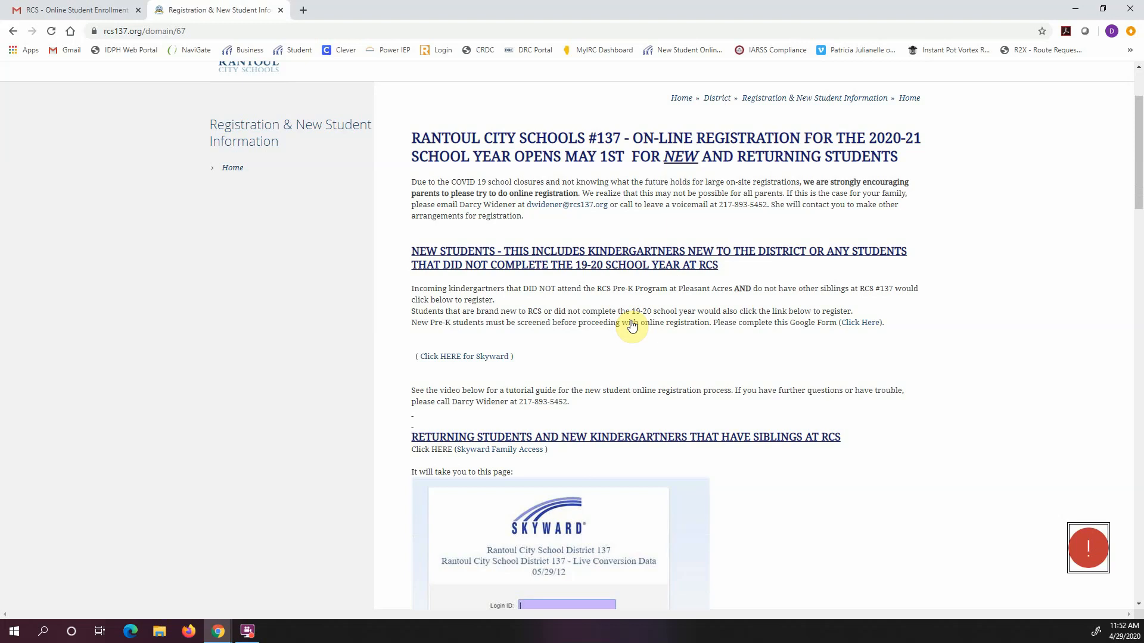
pyautogui.moveTo(862, 341)
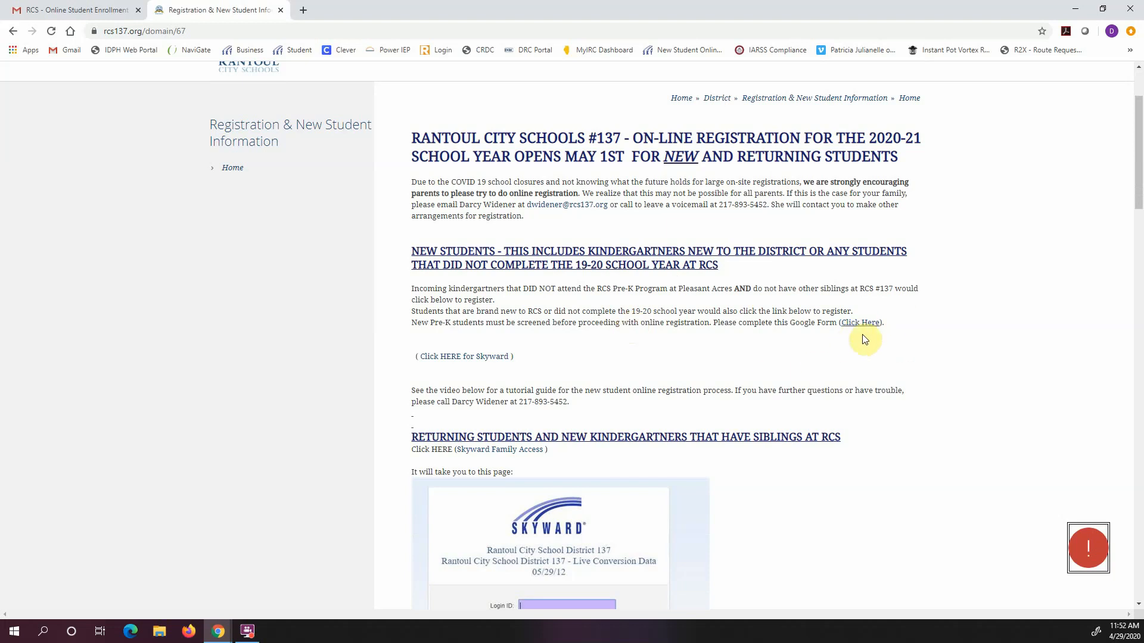
pyautogui.moveTo(871, 330)
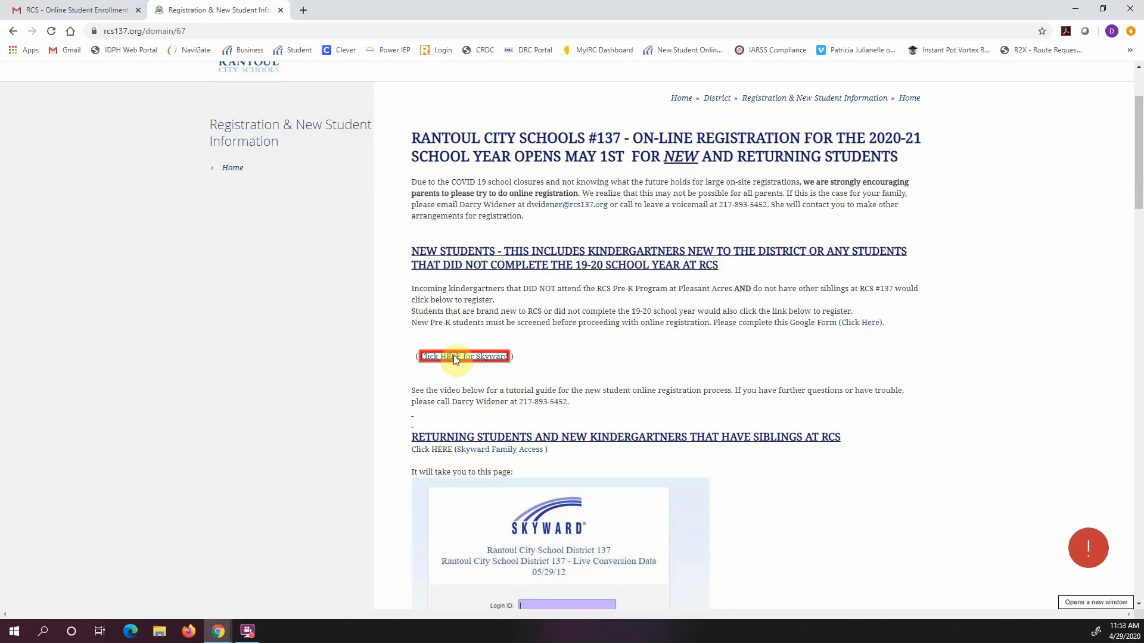
# - Follow the 'Click HERE for Skyward' link to the New Student Enrollment account request form
pyautogui.click(464, 356)
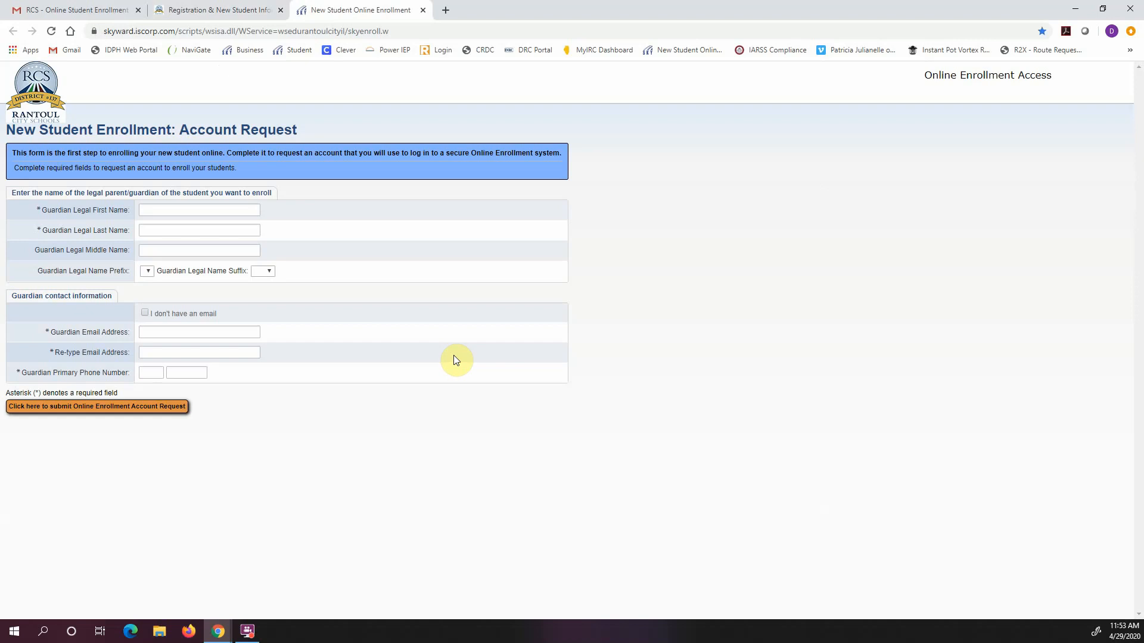
pyautogui.moveTo(62, 339)
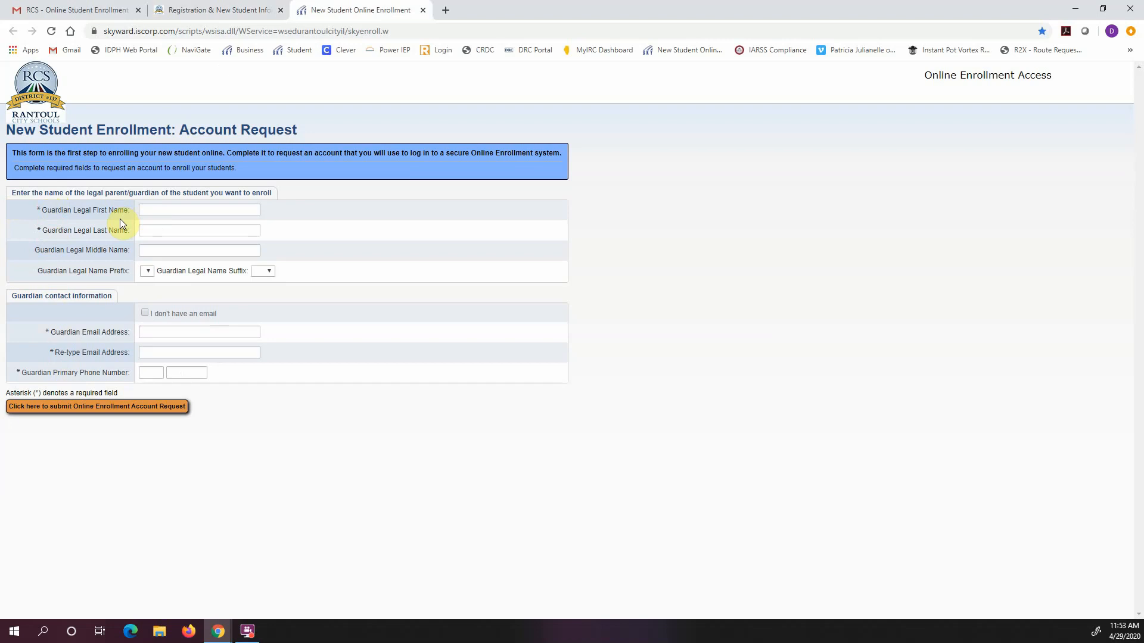
pyautogui.moveTo(122, 230)
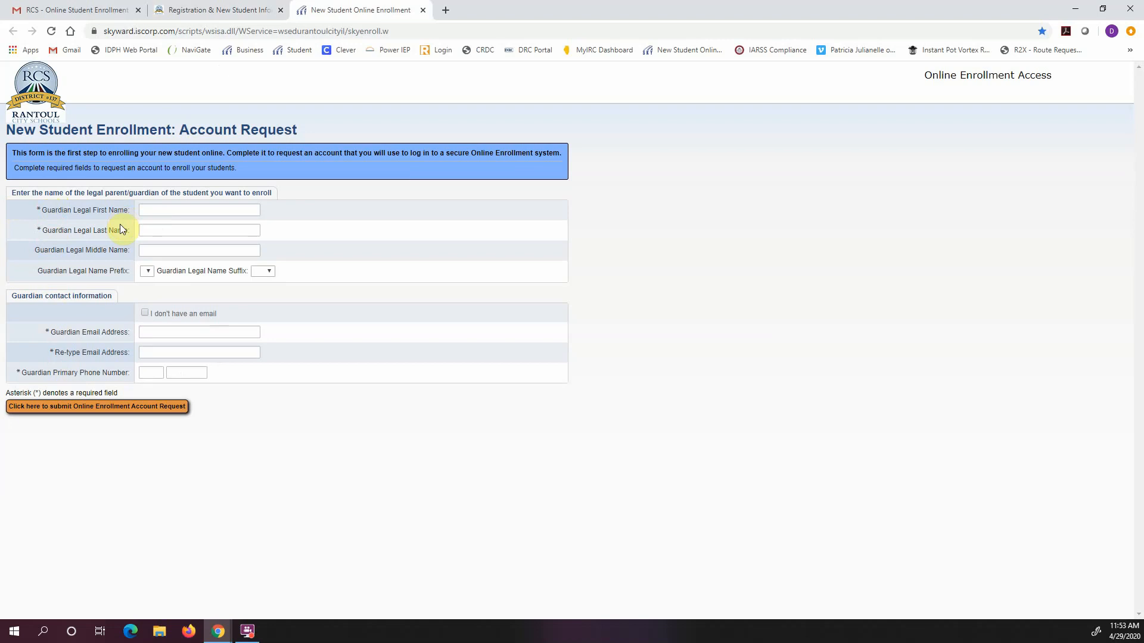
pyautogui.moveTo(129, 222)
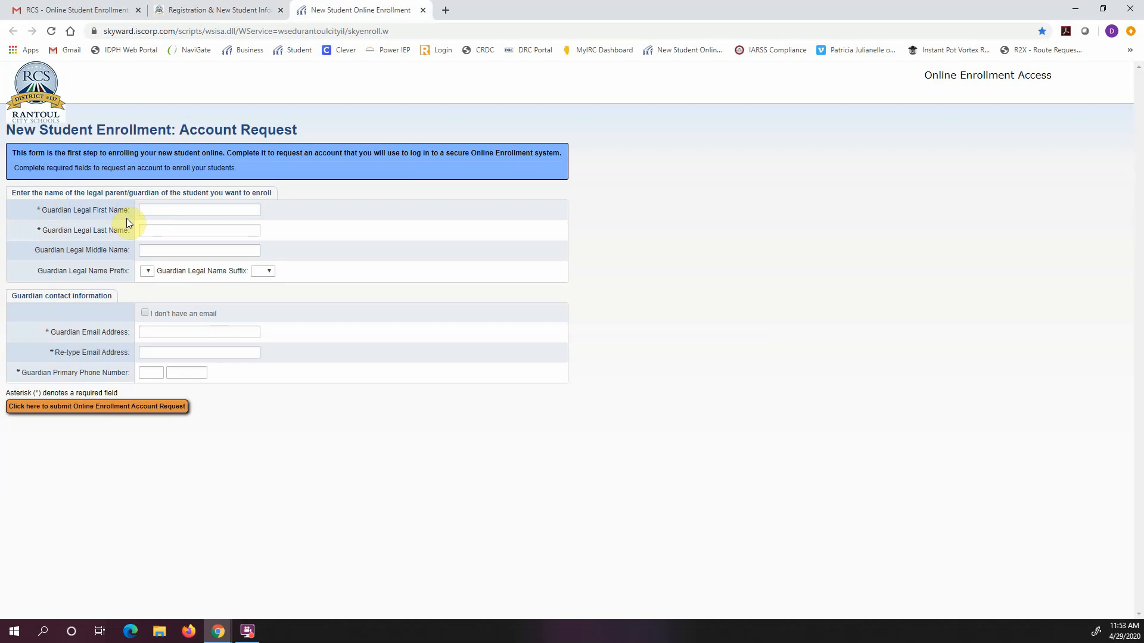
pyautogui.moveTo(43, 231)
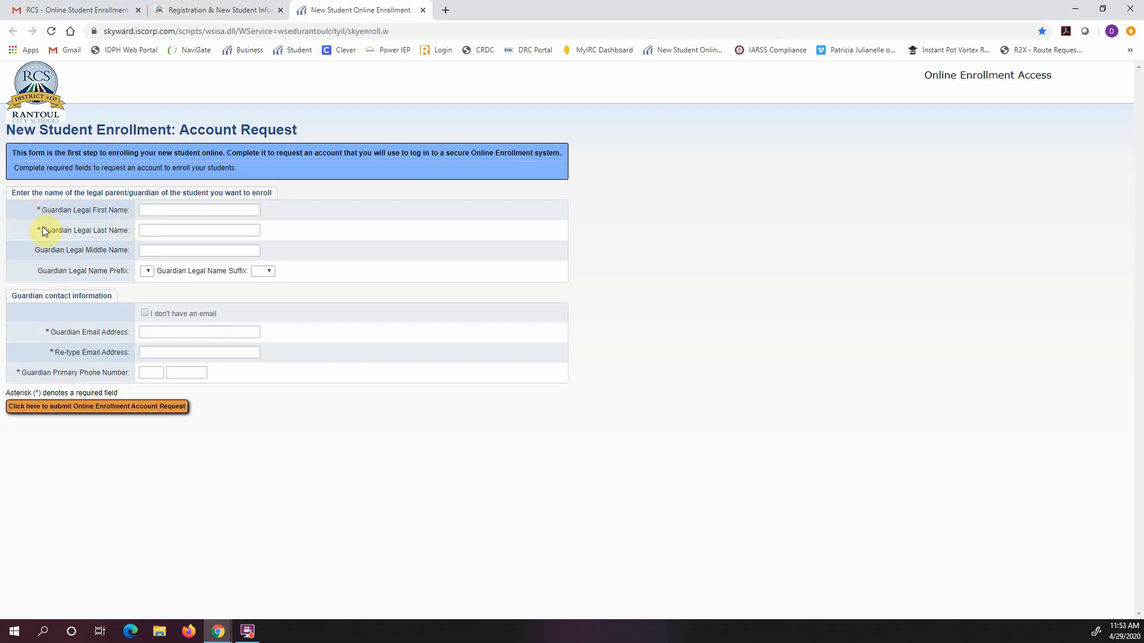
pyautogui.moveTo(105, 367)
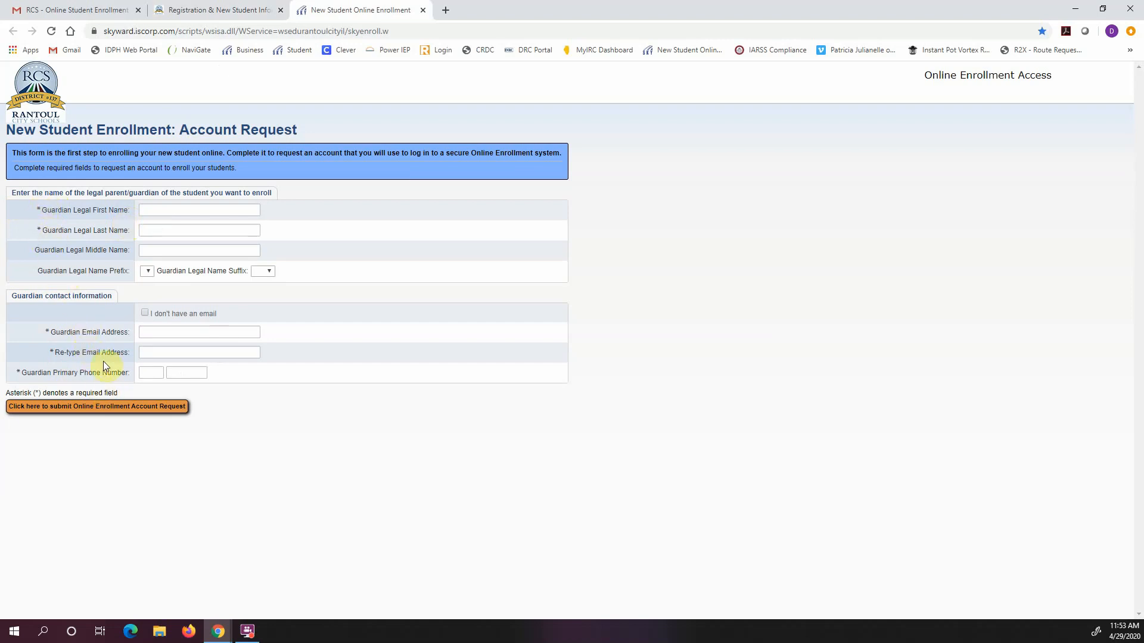
pyautogui.write('M')
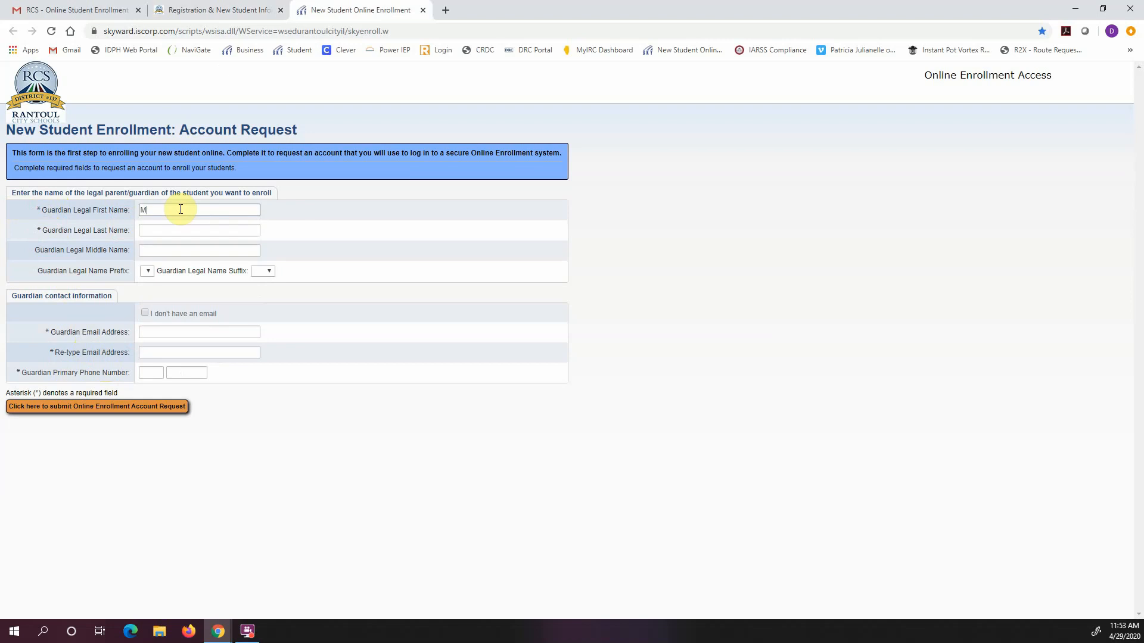
pyautogui.write('Wide')
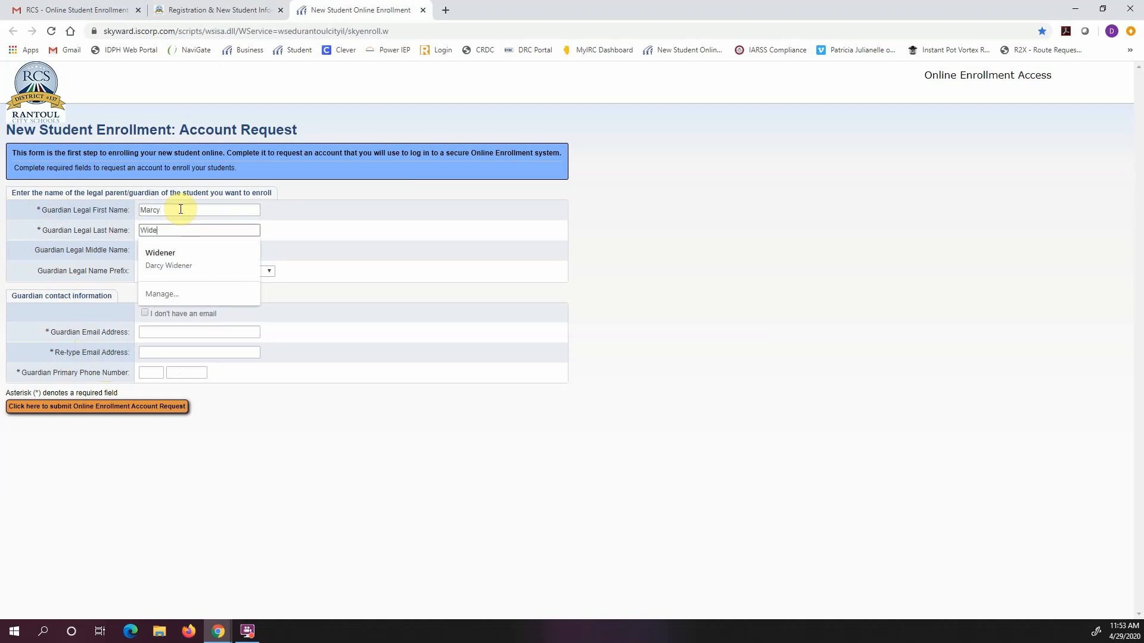
pyautogui.click(159, 253)
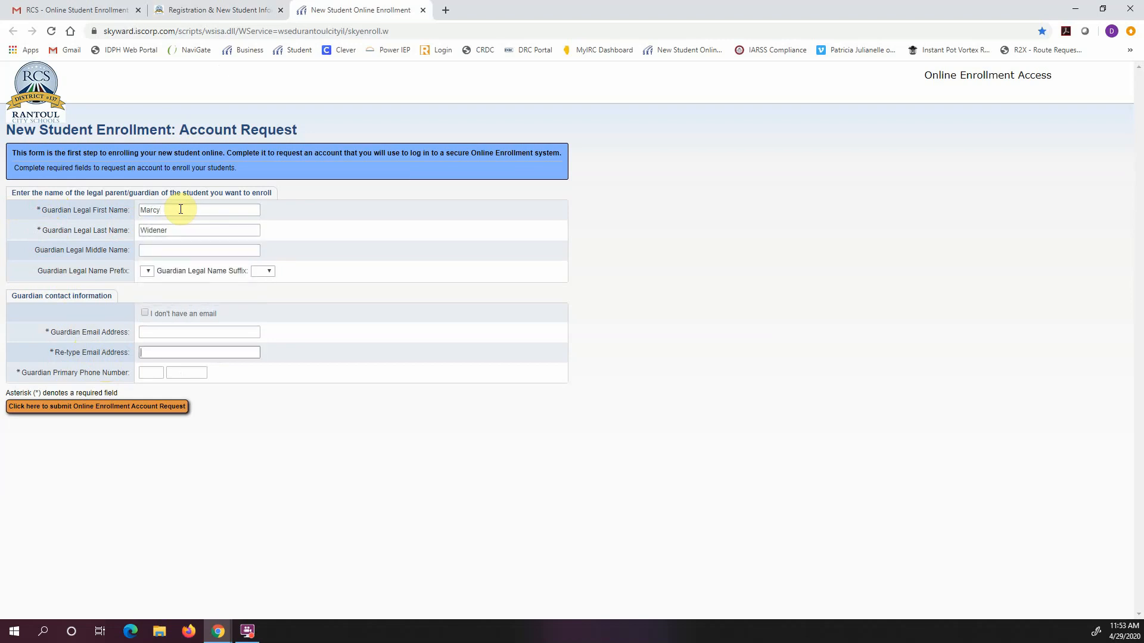
pyautogui.click(198, 331)
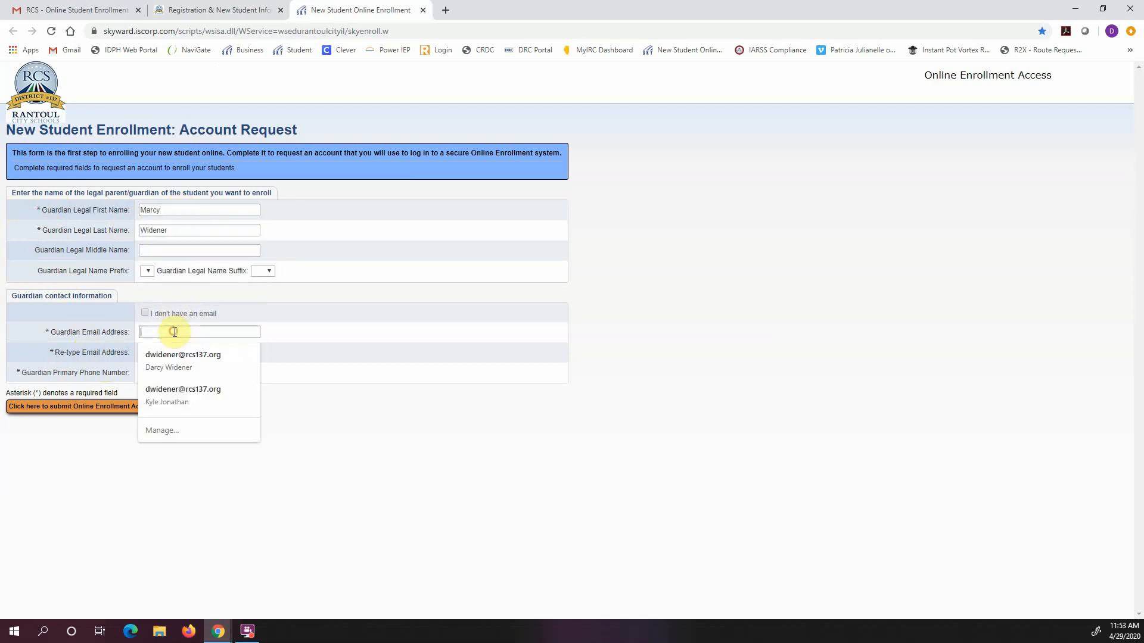
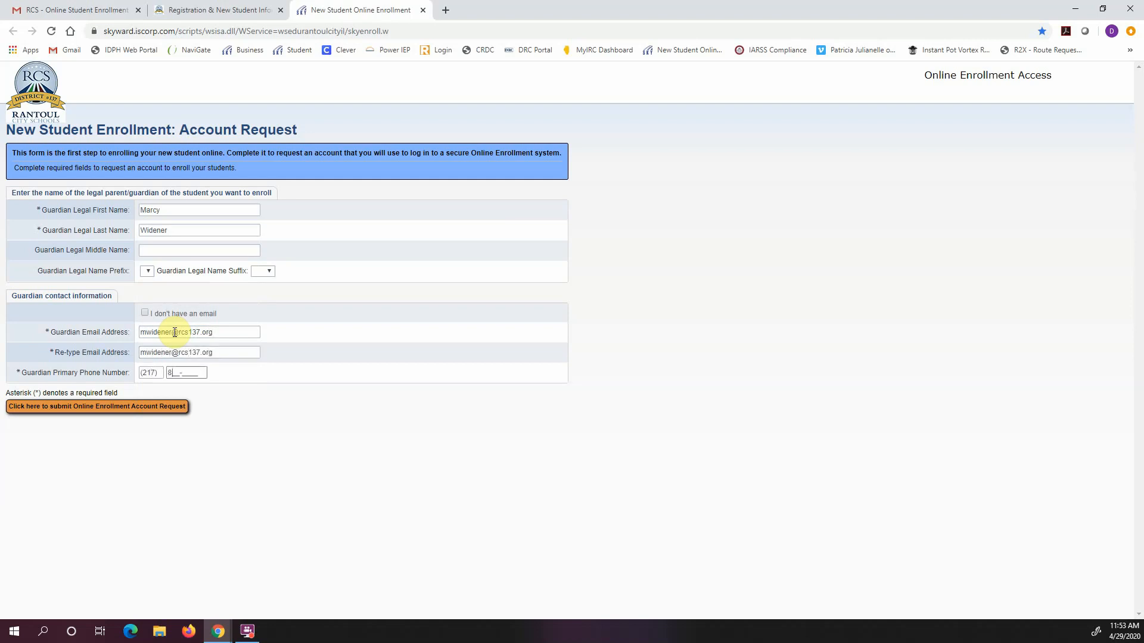
pyautogui.write('93-0000')
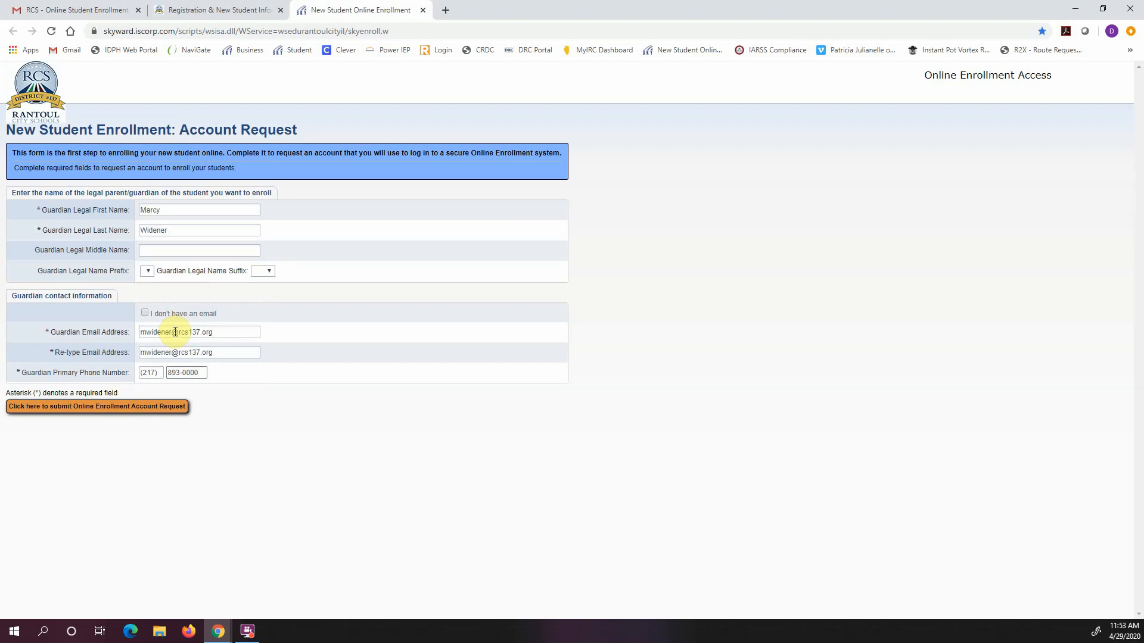
pyautogui.moveTo(188, 267)
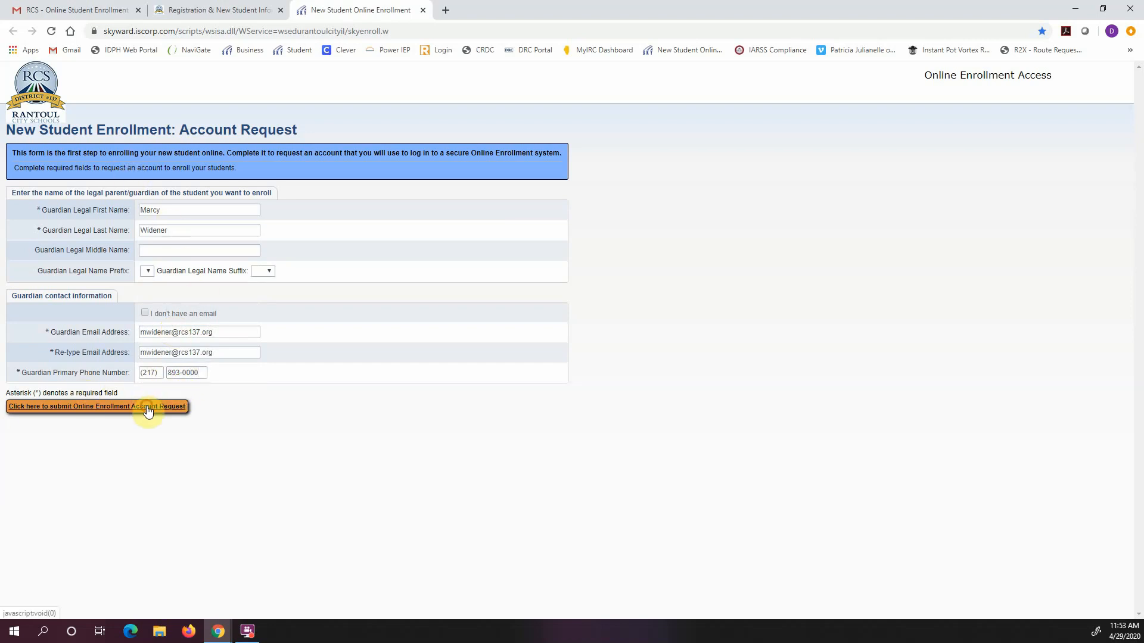
# - Submit the online enrollment account request and confirm the Enrollment Submitted notice
pyautogui.click(97, 408)
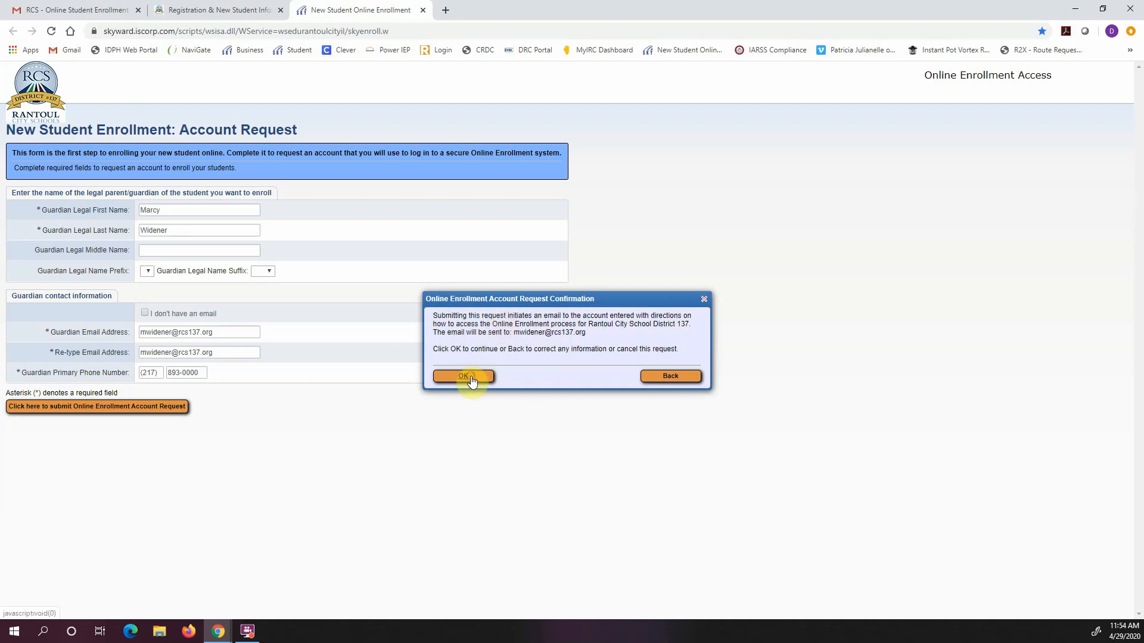
pyautogui.click(463, 375)
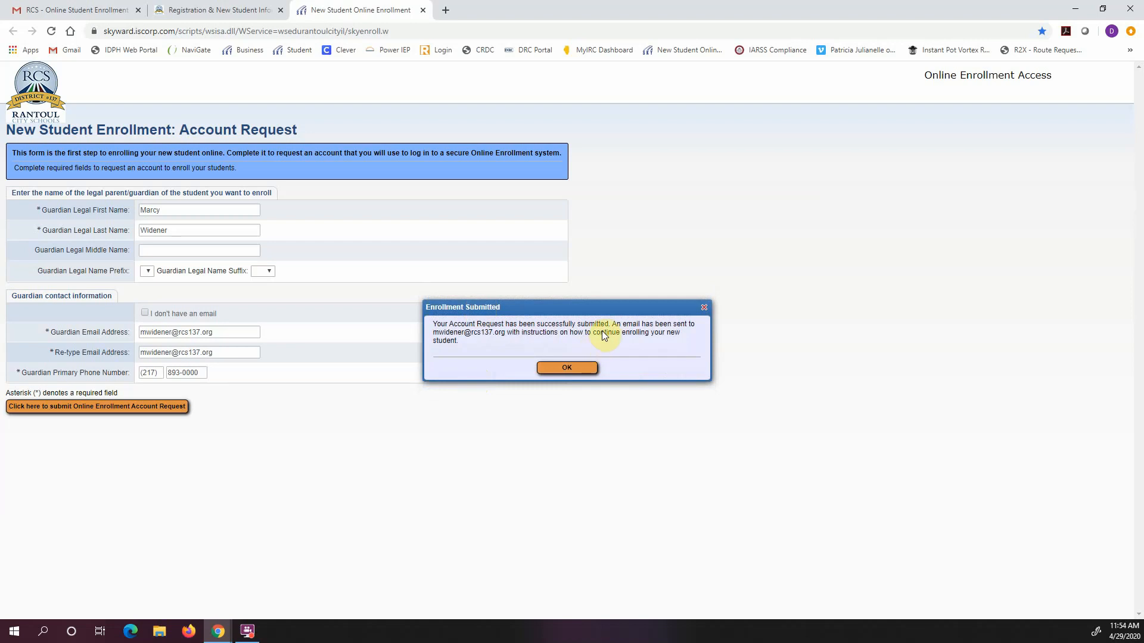
pyautogui.click(59, 9)
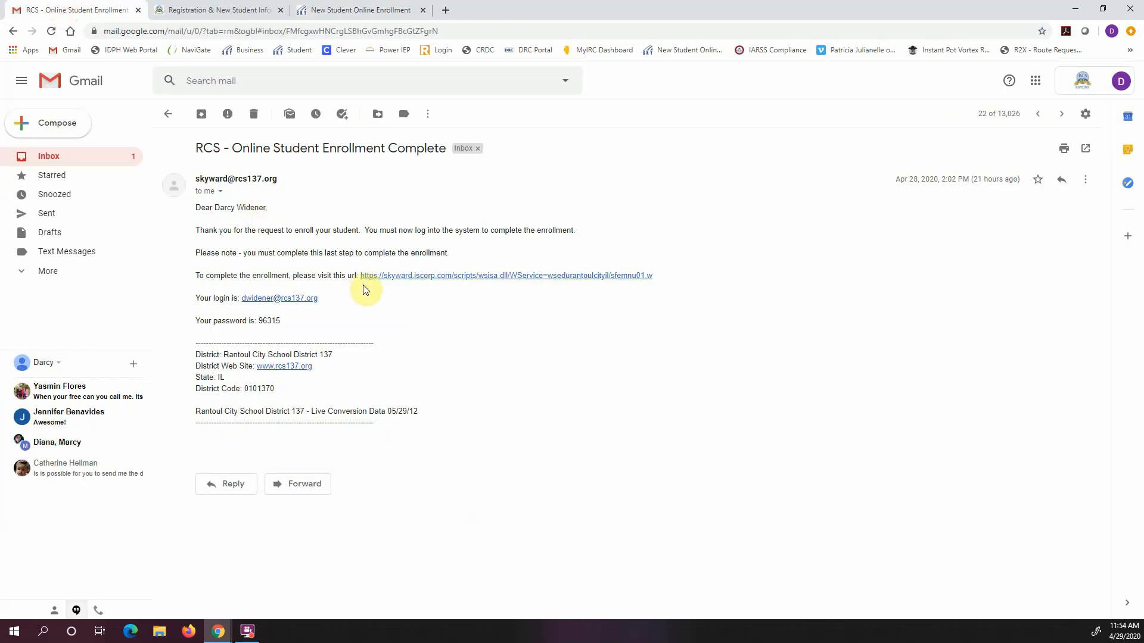
pyautogui.moveTo(280, 248)
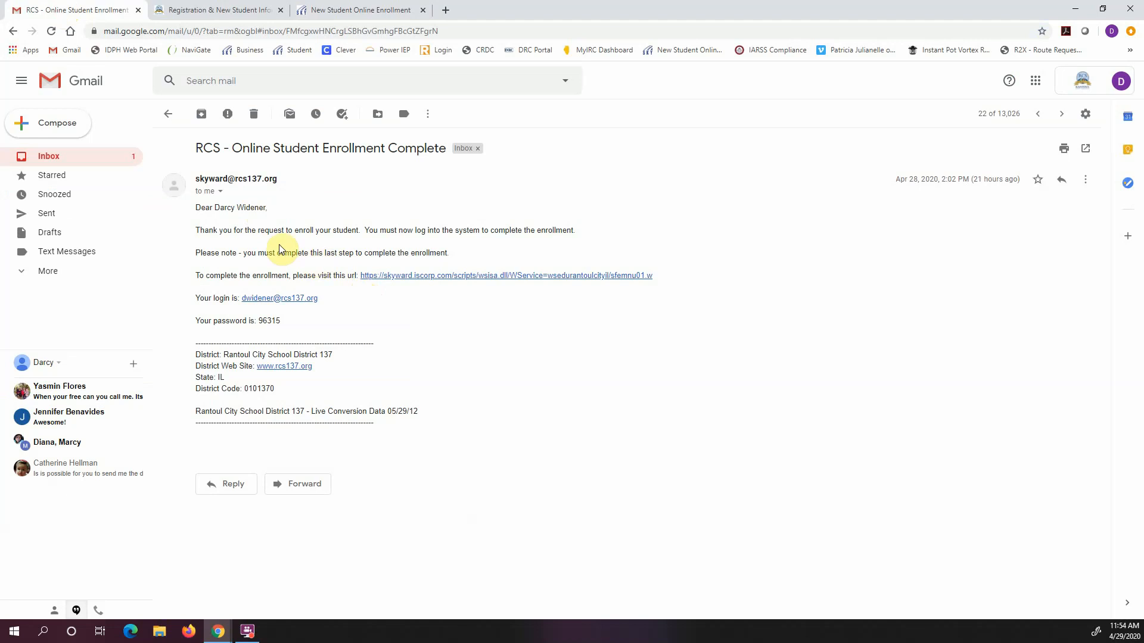
pyautogui.moveTo(372, 237)
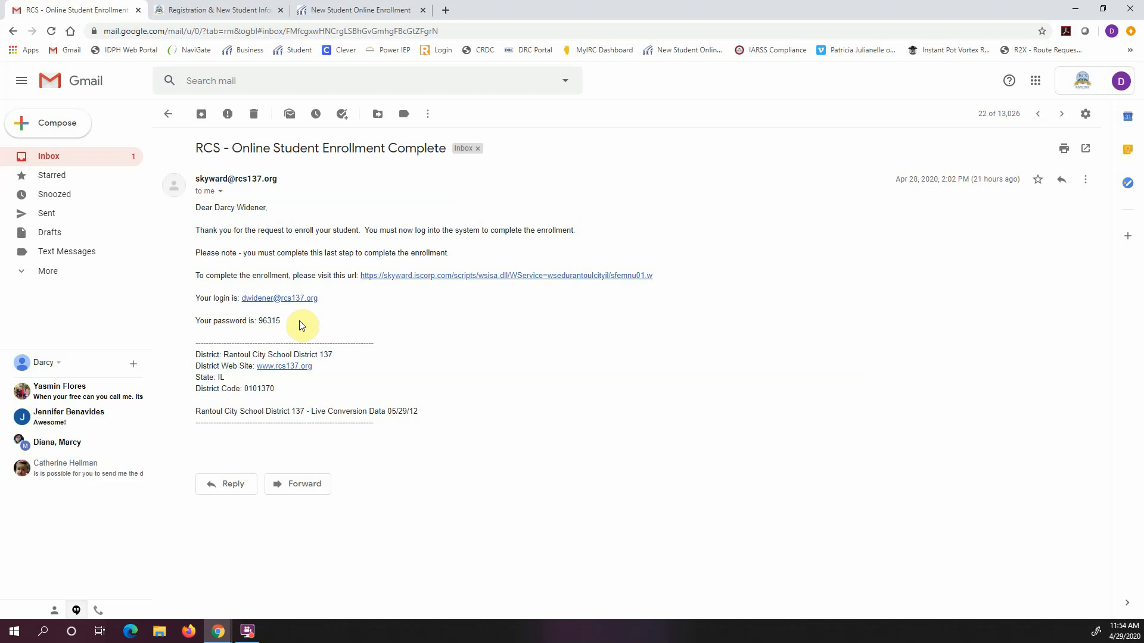
pyautogui.moveTo(304, 329)
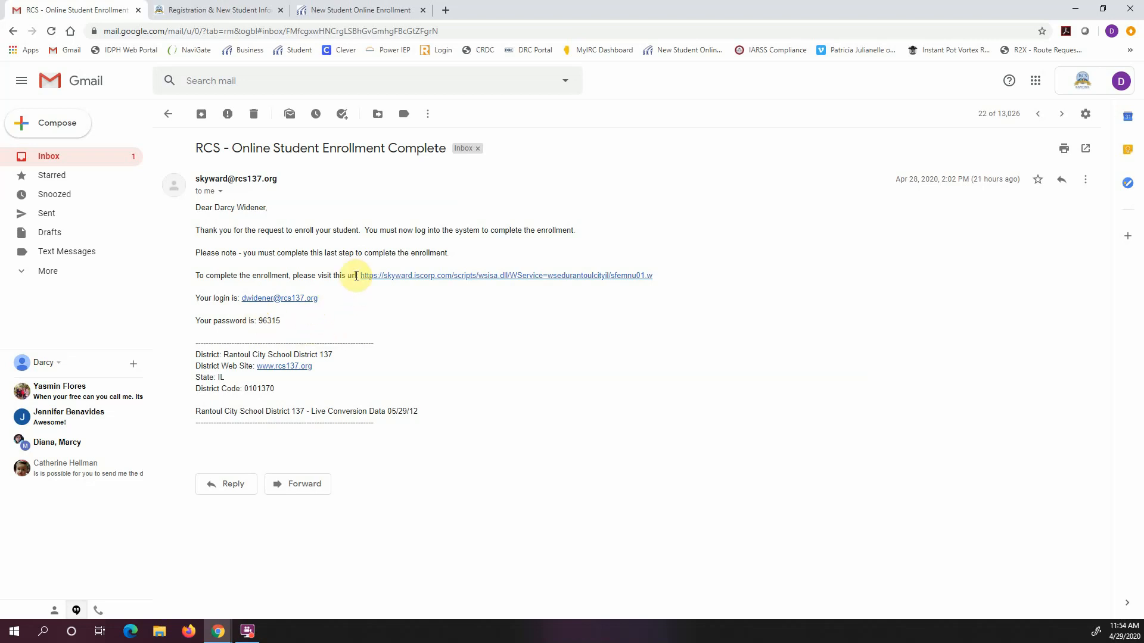
pyautogui.moveTo(413, 280)
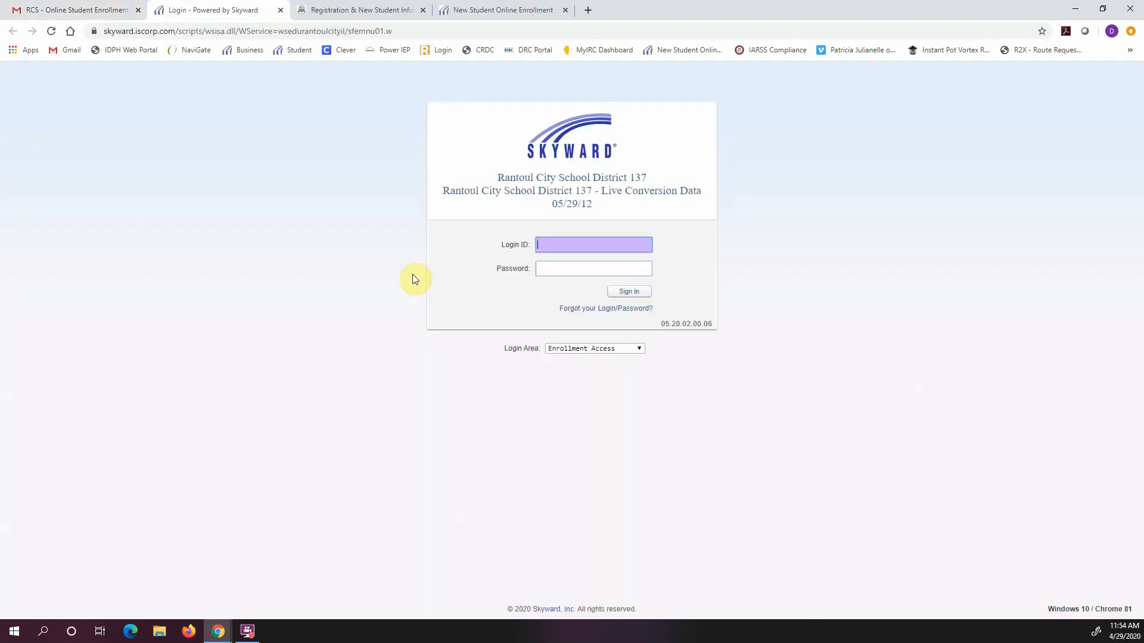
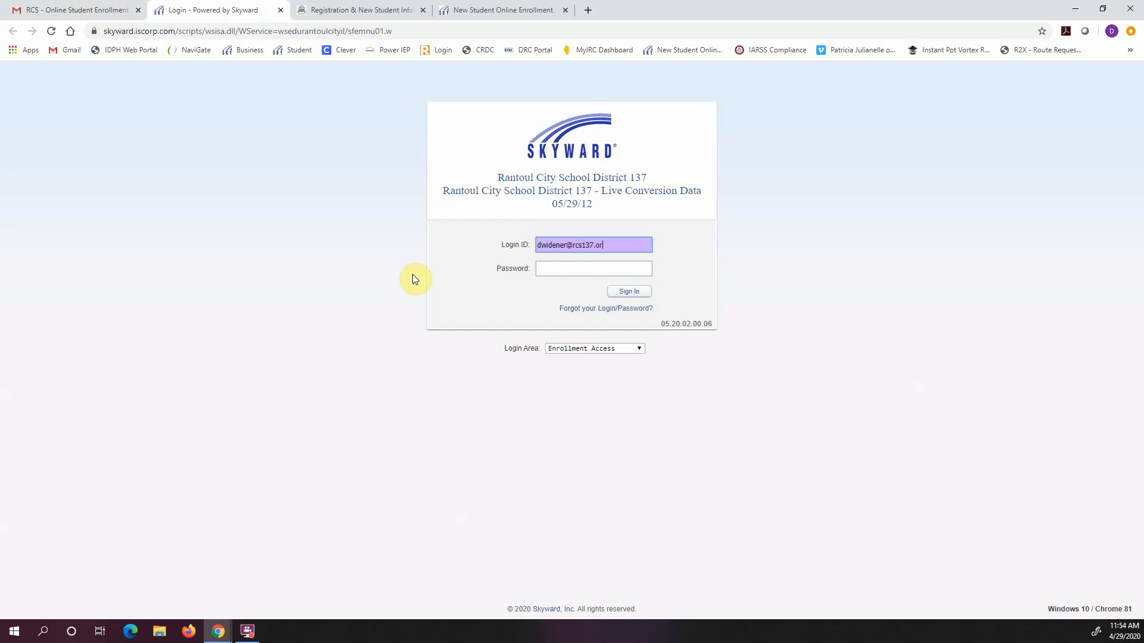
pyautogui.write('••')
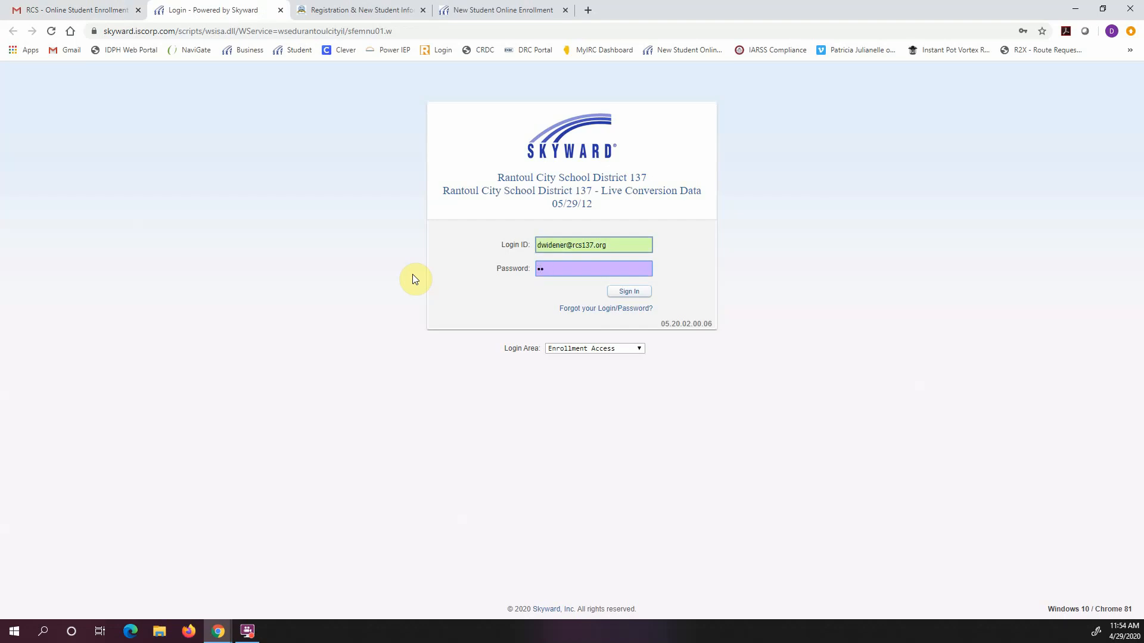
pyautogui.click(629, 291)
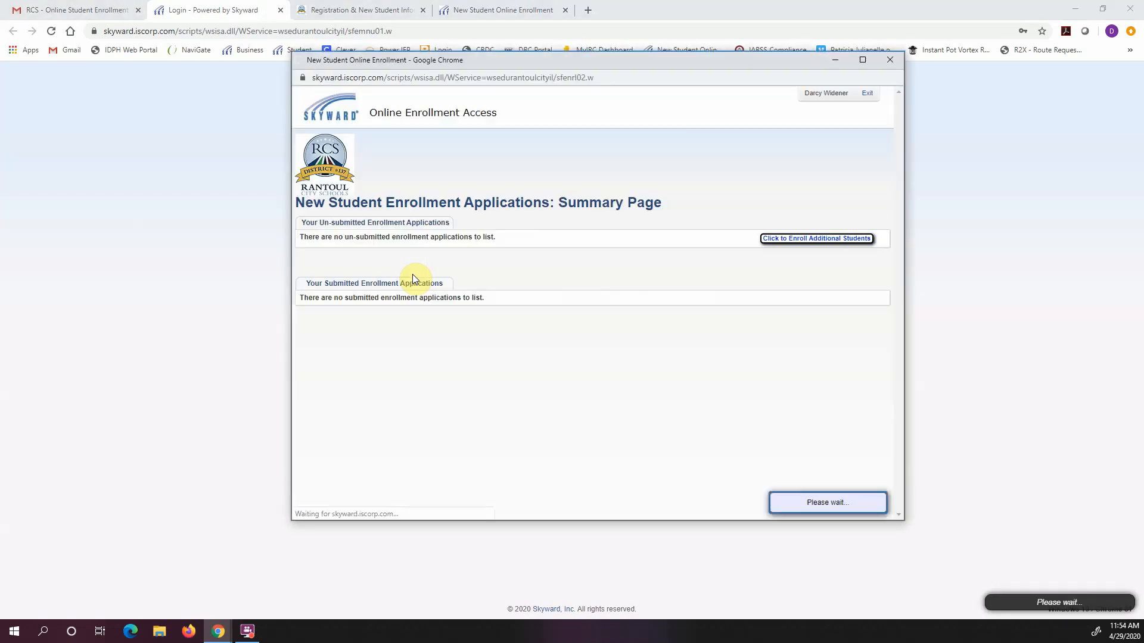
# - Start a new student application with legal name Mouse, Mickey and middle name None
pyautogui.click(815, 238)
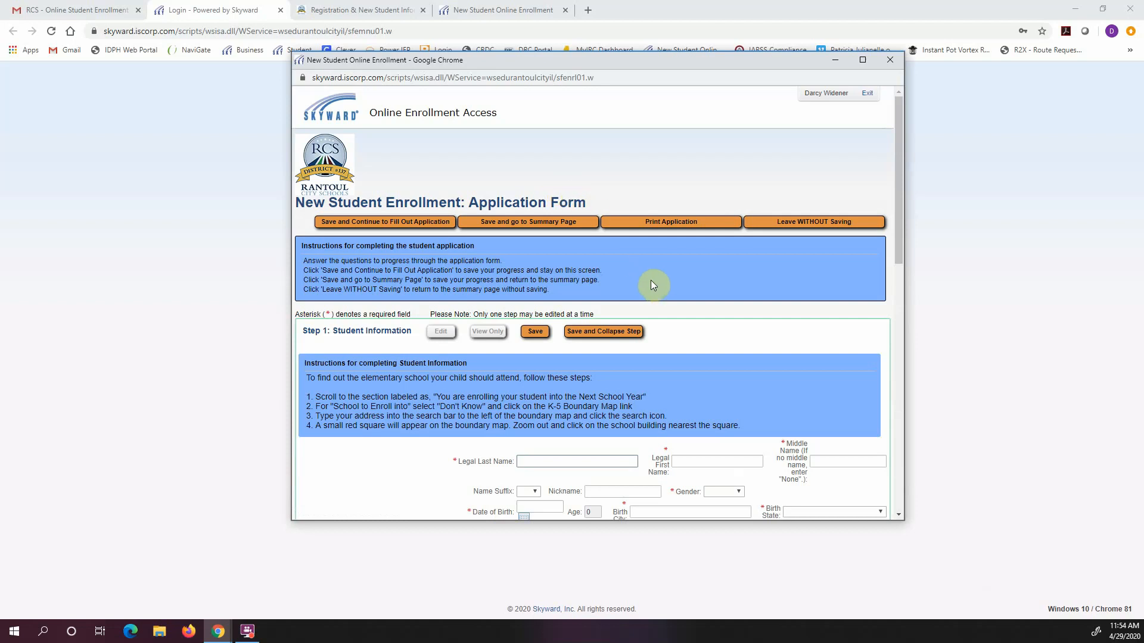
pyautogui.moveTo(662, 283)
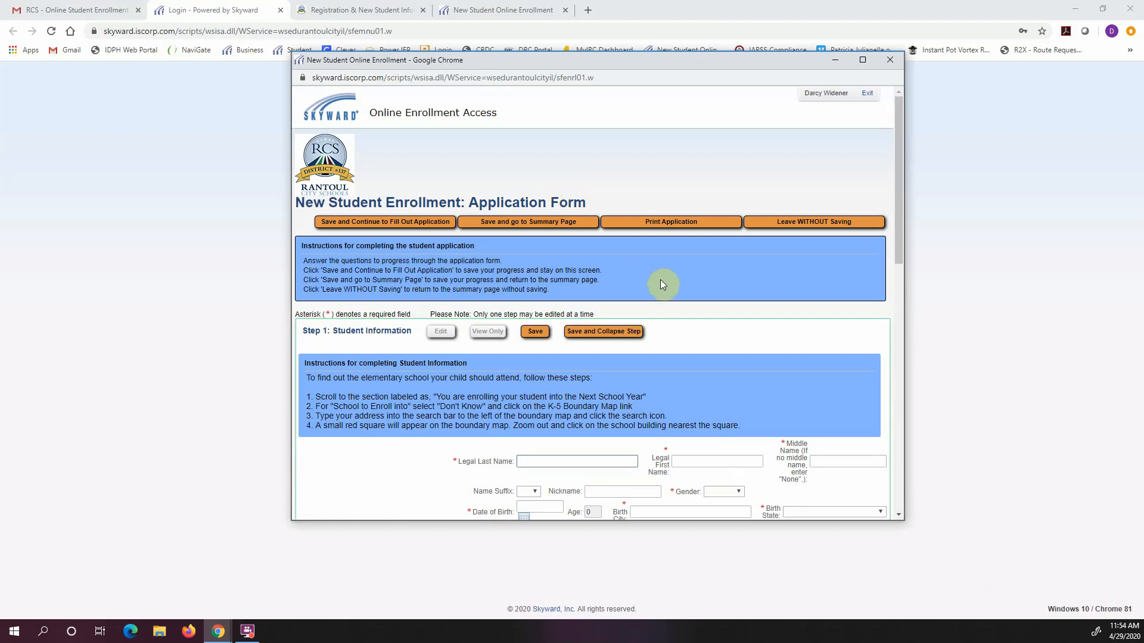
pyautogui.moveTo(331, 317)
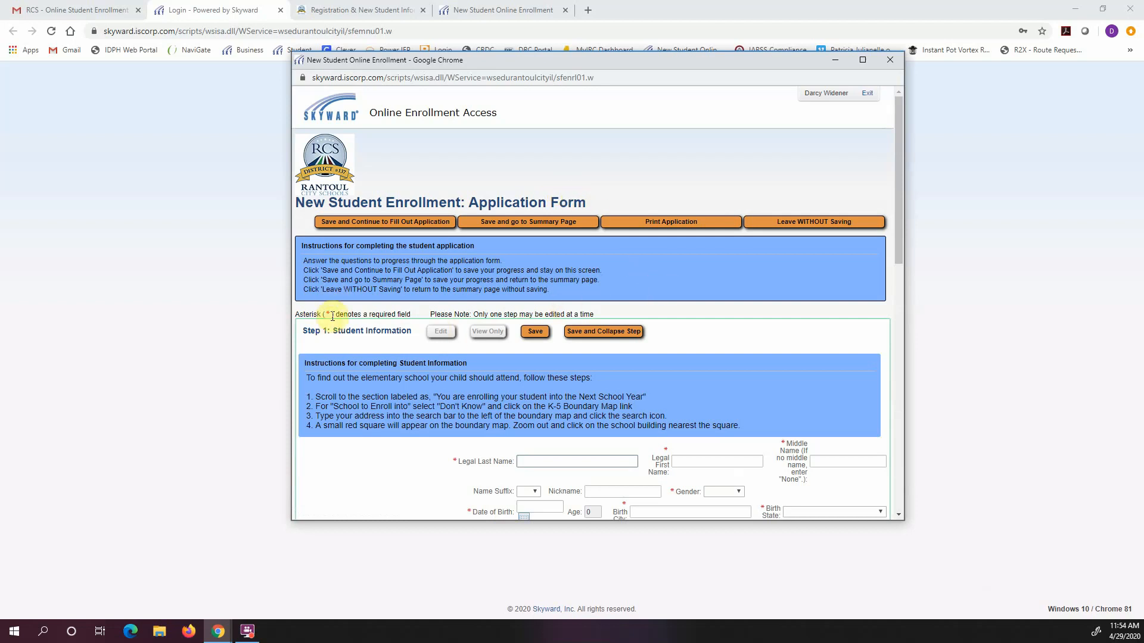
pyautogui.moveTo(331, 321)
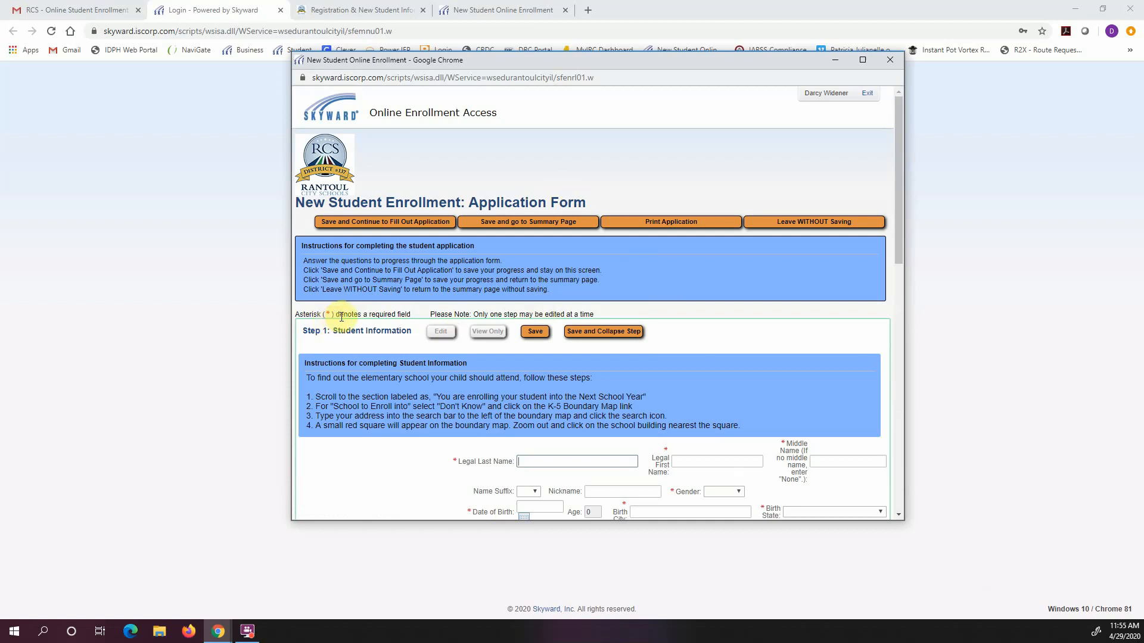
pyautogui.moveTo(715, 504)
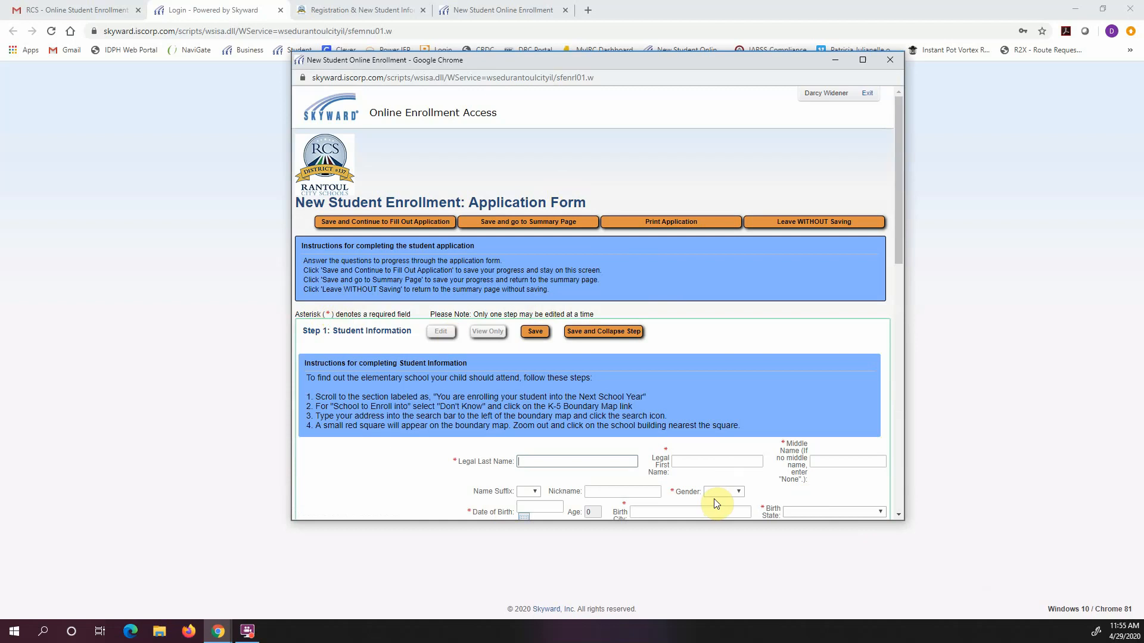
pyautogui.scroll(-3)
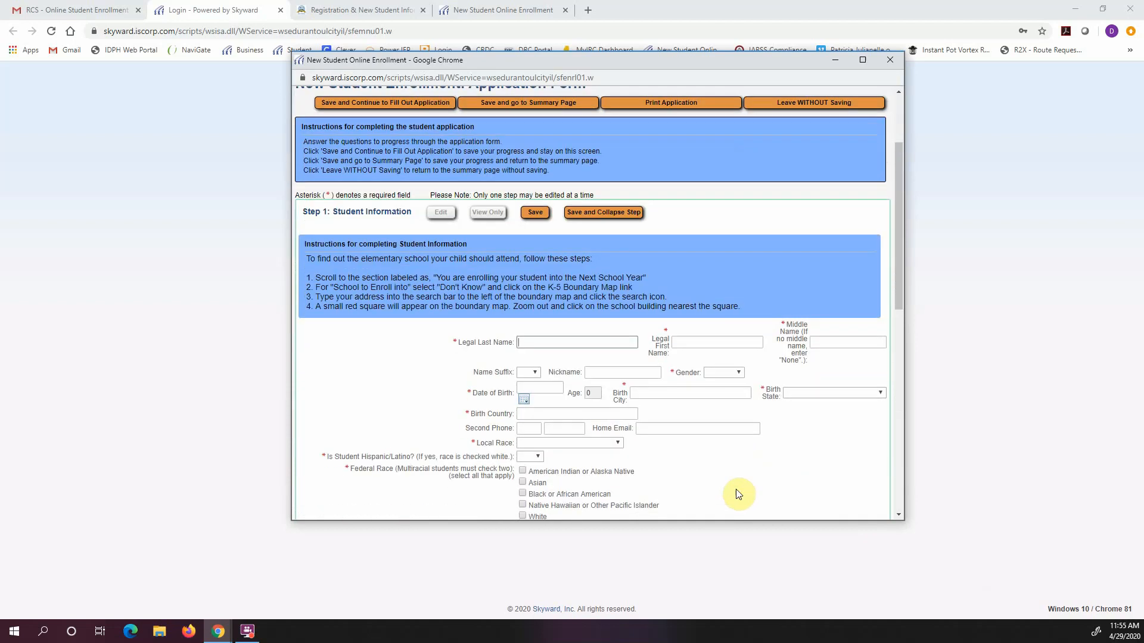
pyautogui.scroll(-3)
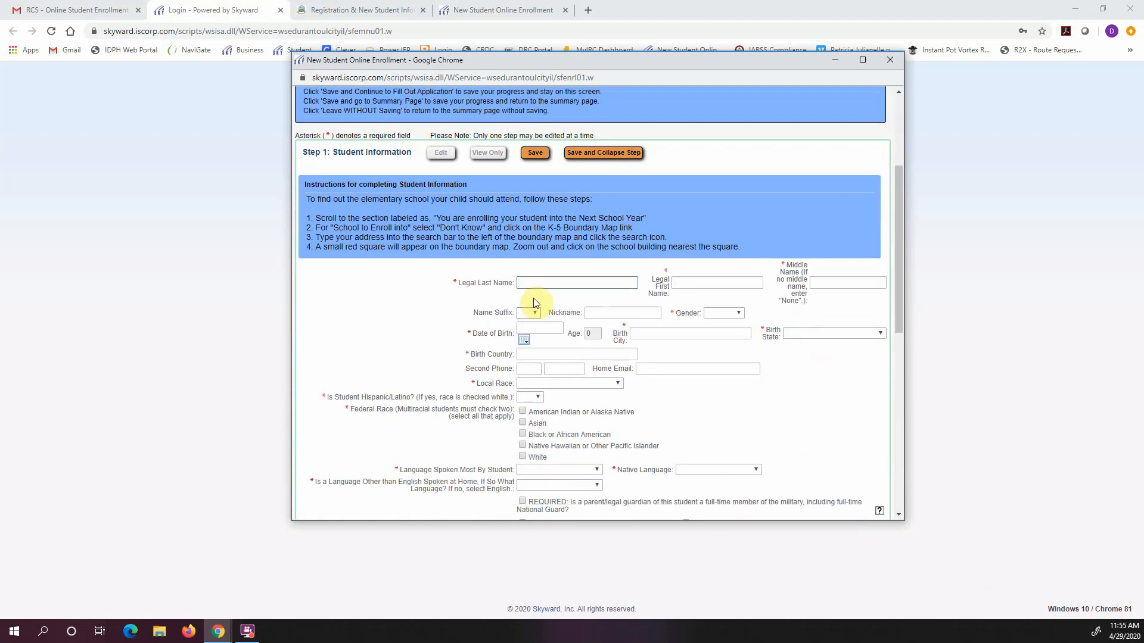
pyautogui.click(546, 282)
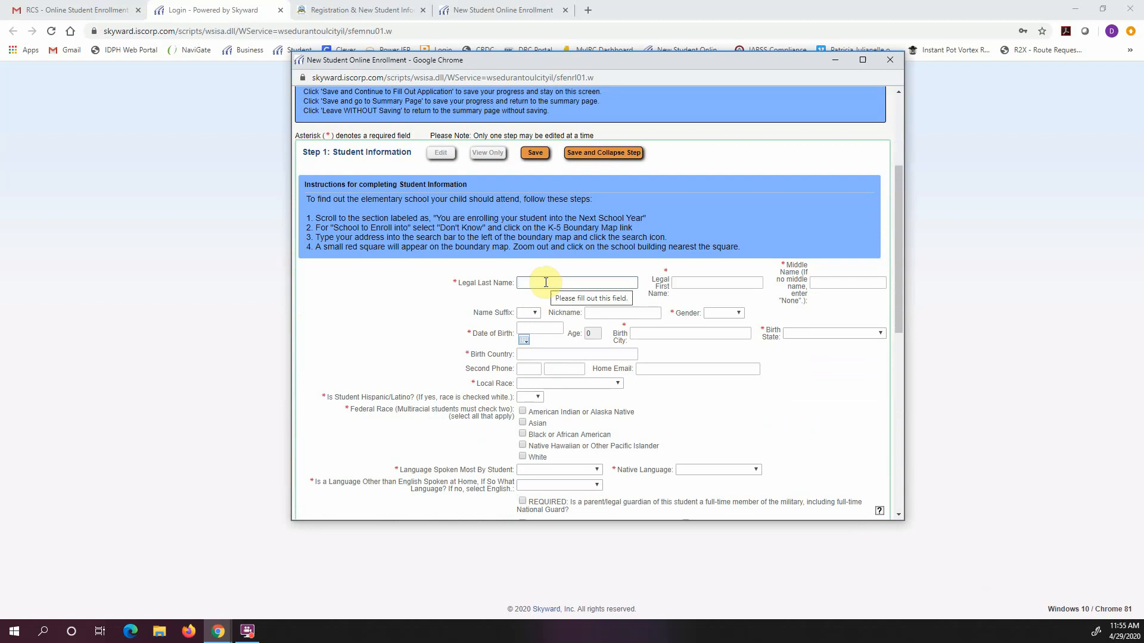
pyautogui.write('Mous')
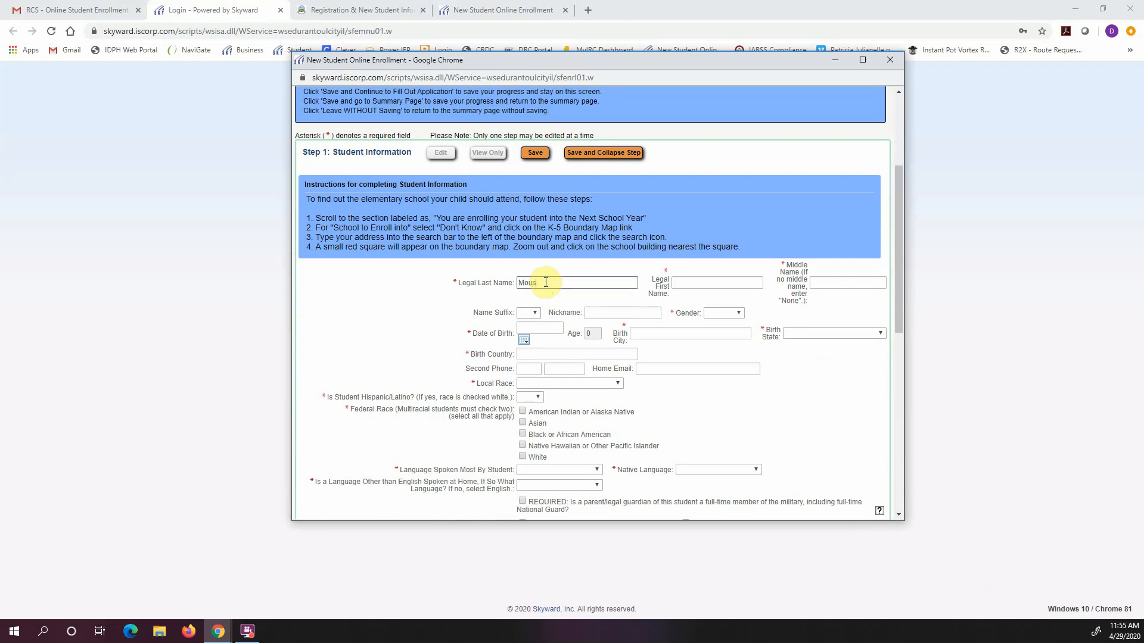
pyautogui.write('Mickey')
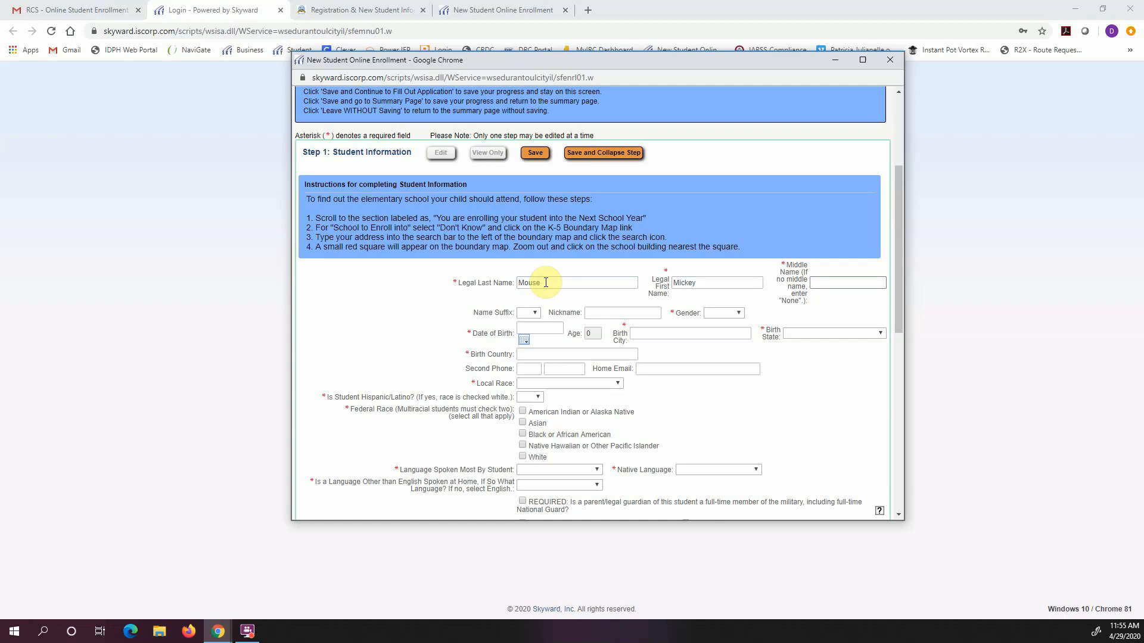
pyautogui.write('None')
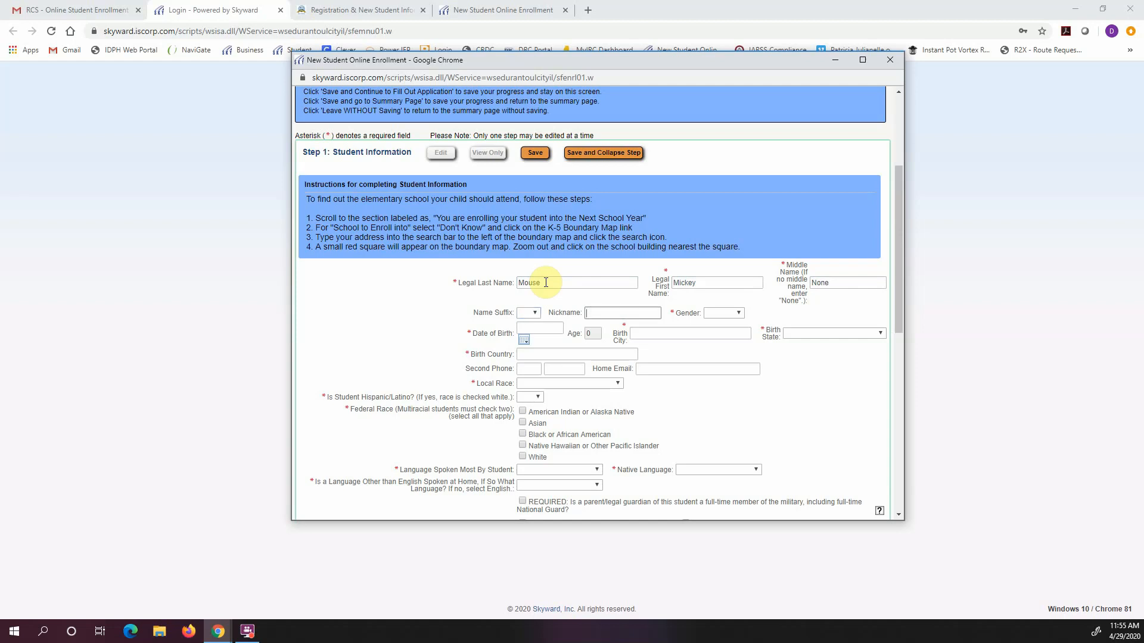
pyautogui.moveTo(729, 314)
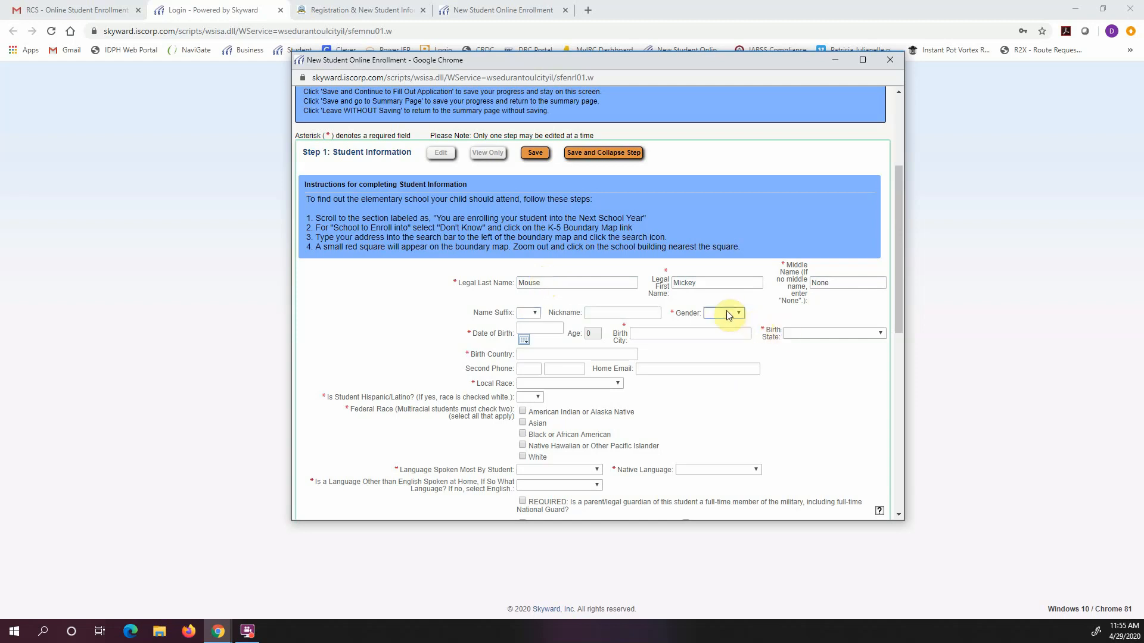
pyautogui.click(737, 312)
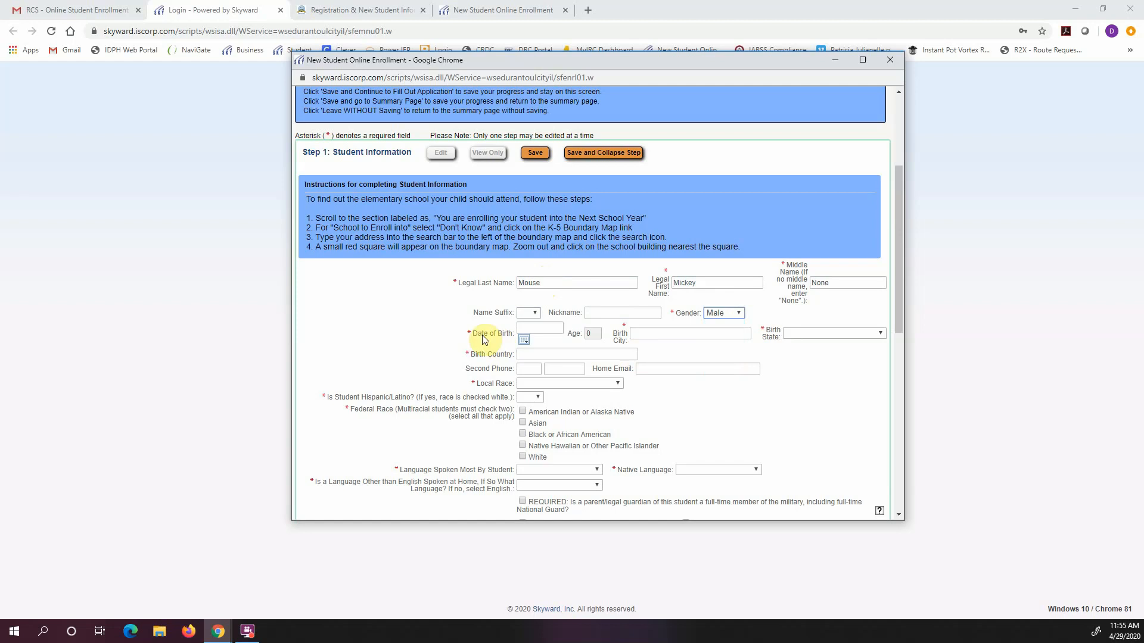
pyautogui.write('03/dd/yyyy')
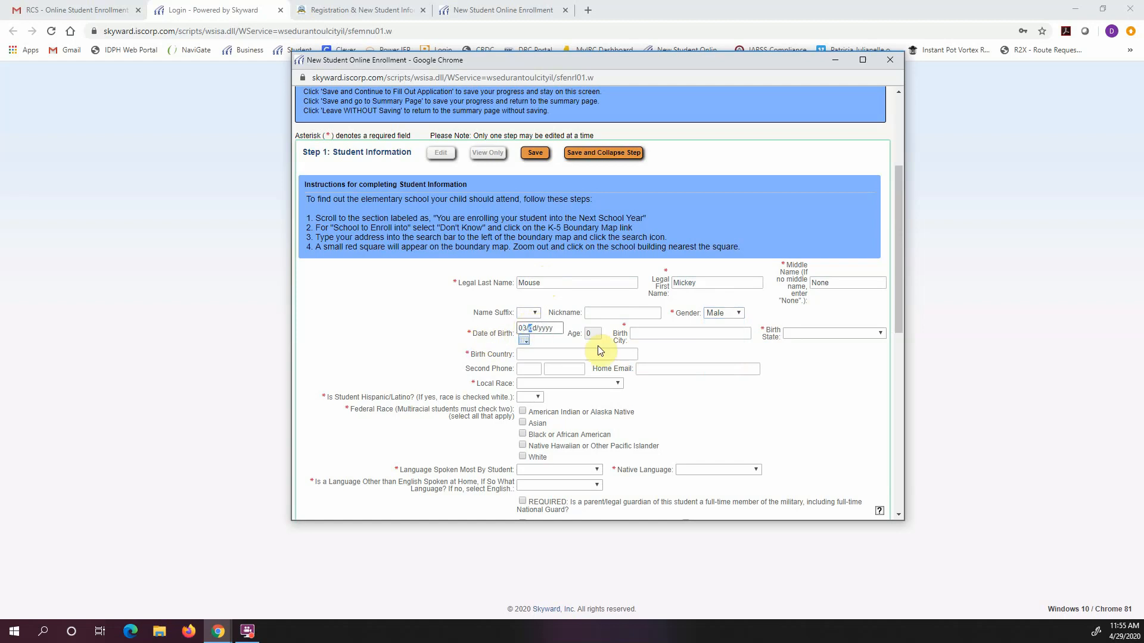
pyautogui.write('03/17/2012')
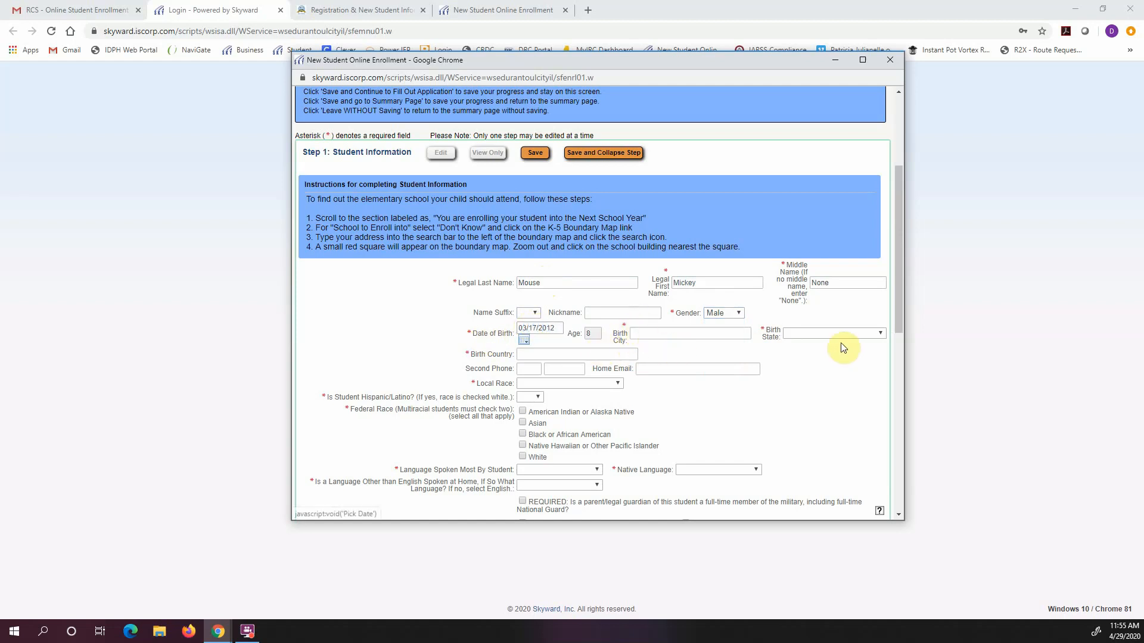
# - Enter Champaign, Illinois, United States as the student's place of birth
pyautogui.click(691, 333)
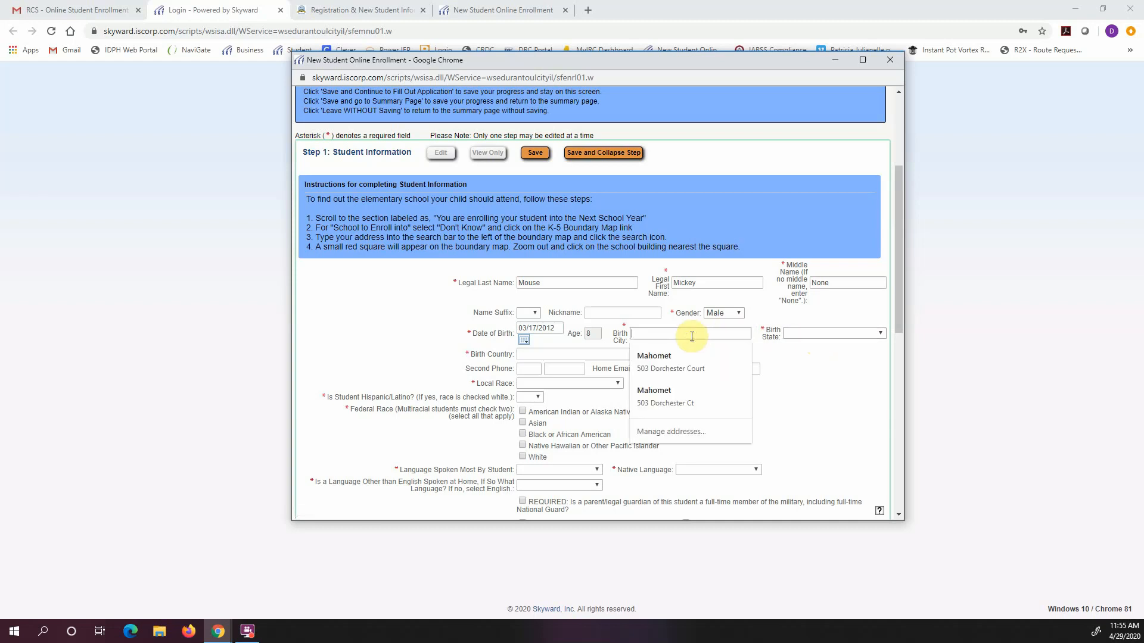
pyautogui.write('Champai')
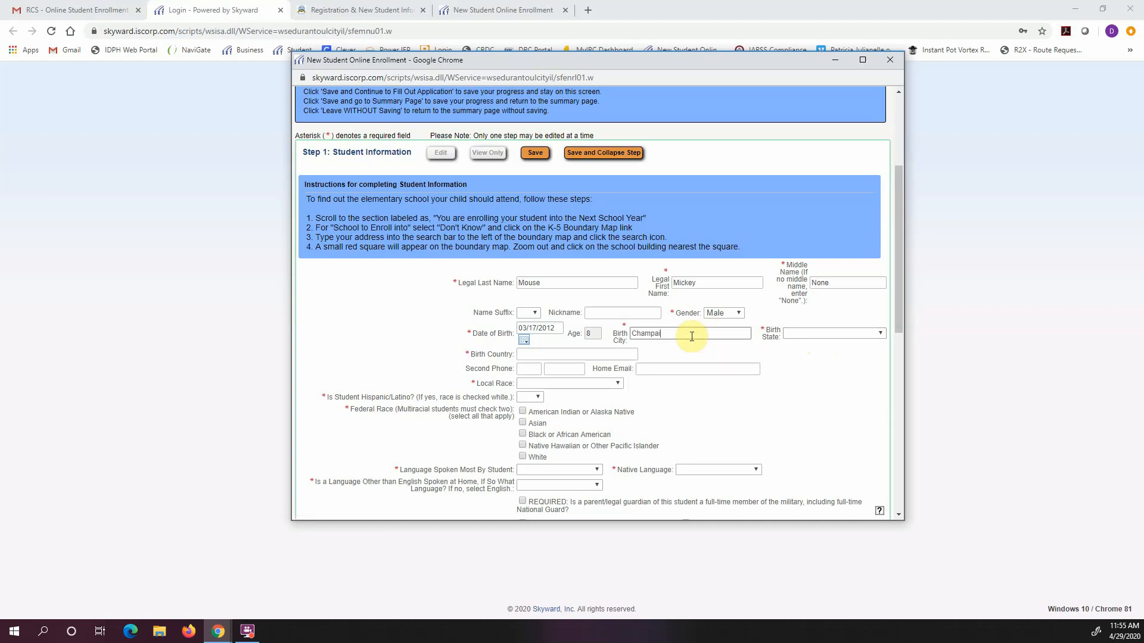
pyautogui.click(879, 334)
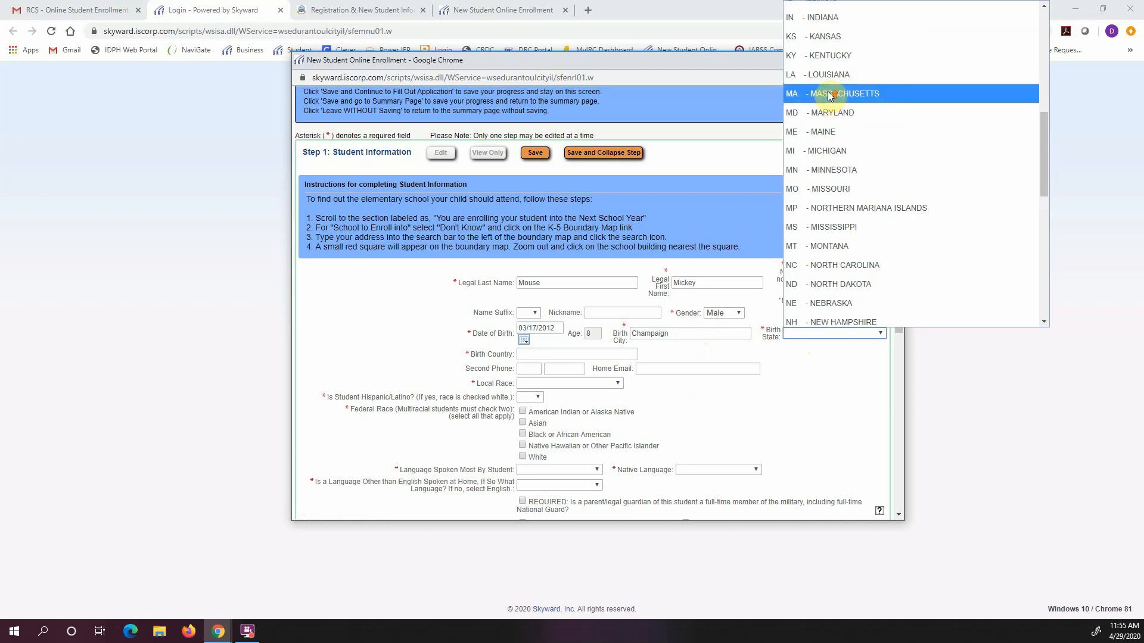
pyautogui.click(834, 333)
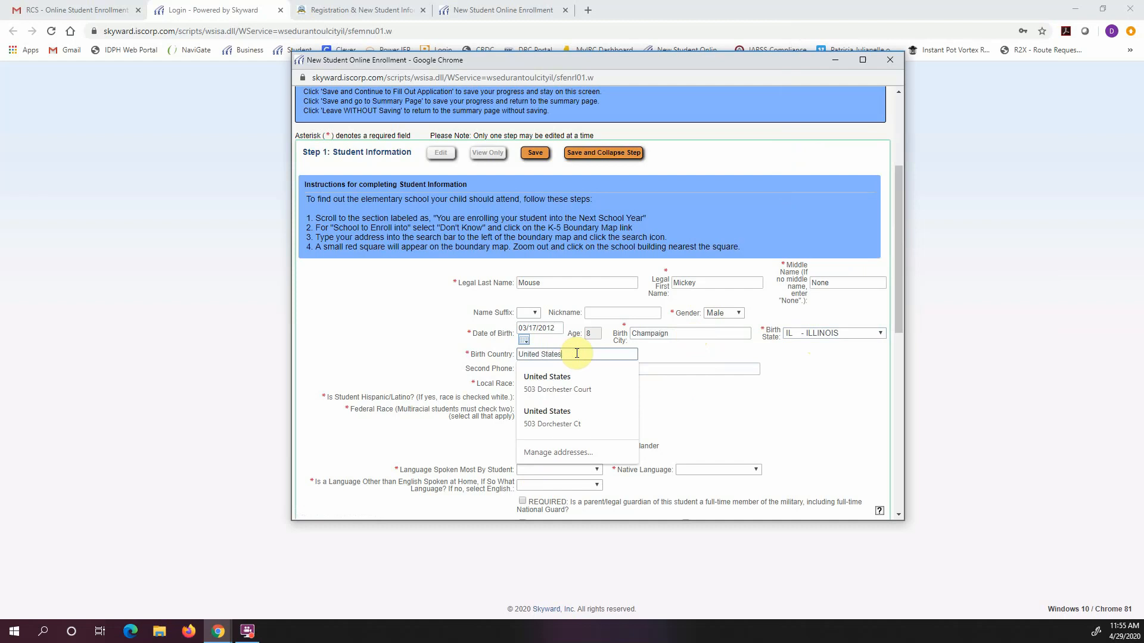
# - Set local race White, Hispanic/Latino No, and check White as the federal race
pyautogui.click(567, 384)
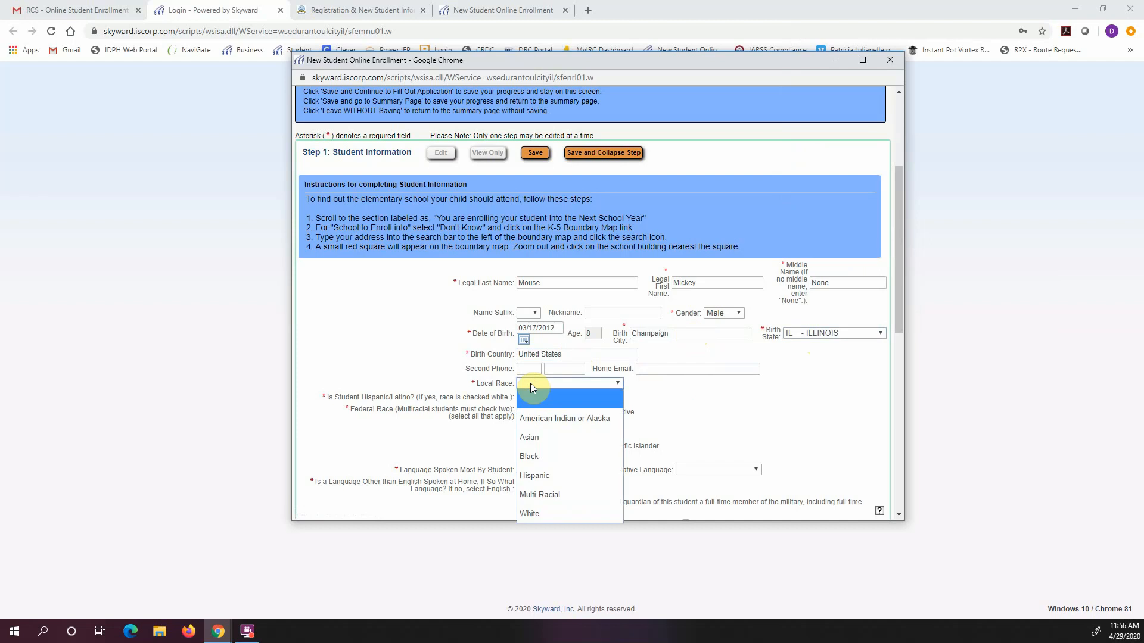
pyautogui.moveTo(529, 513)
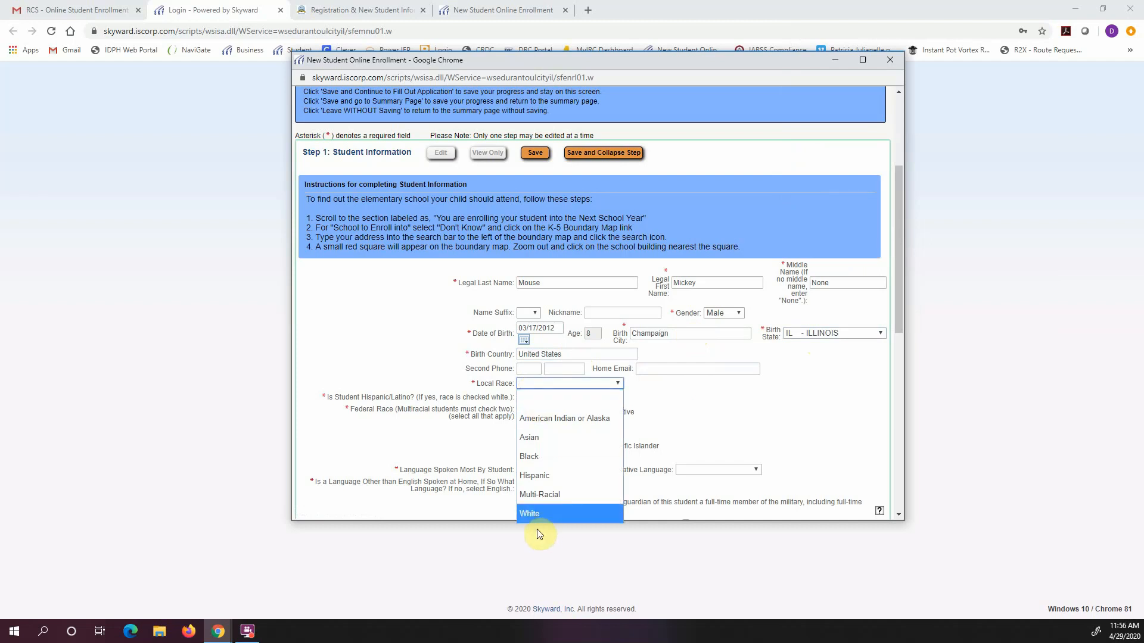
pyautogui.click(529, 513)
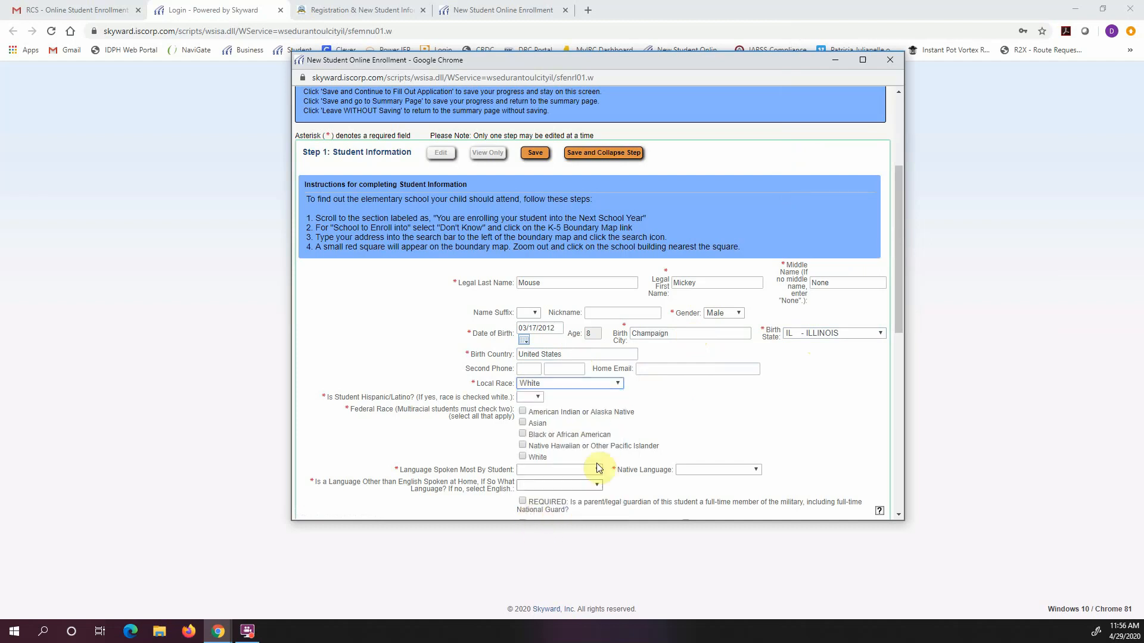
pyautogui.click(530, 397)
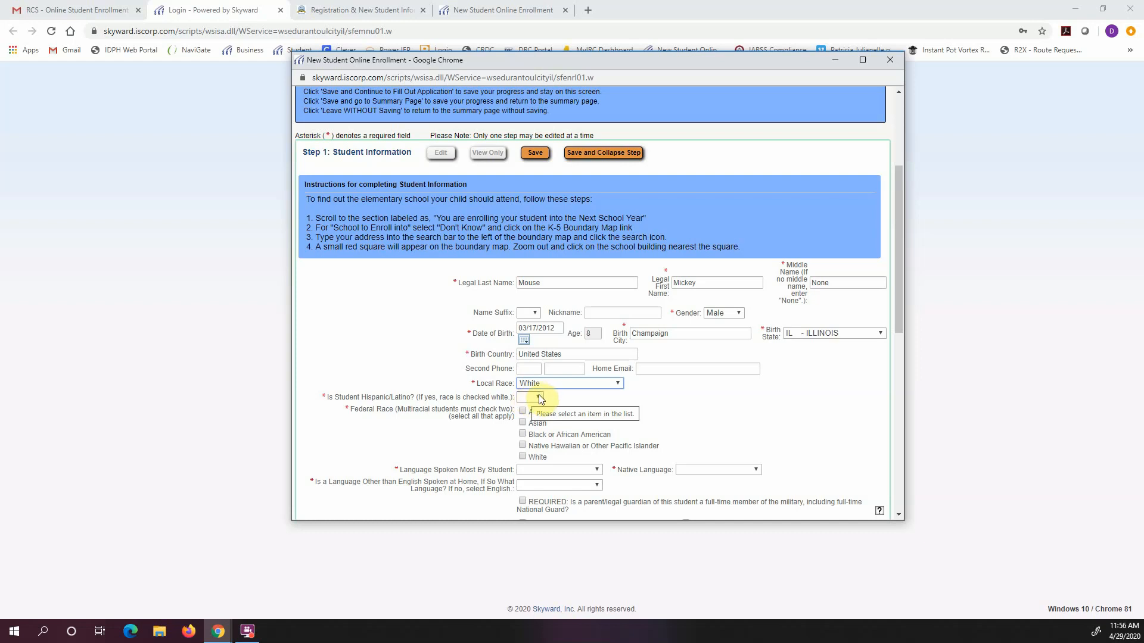
pyautogui.click(537, 396)
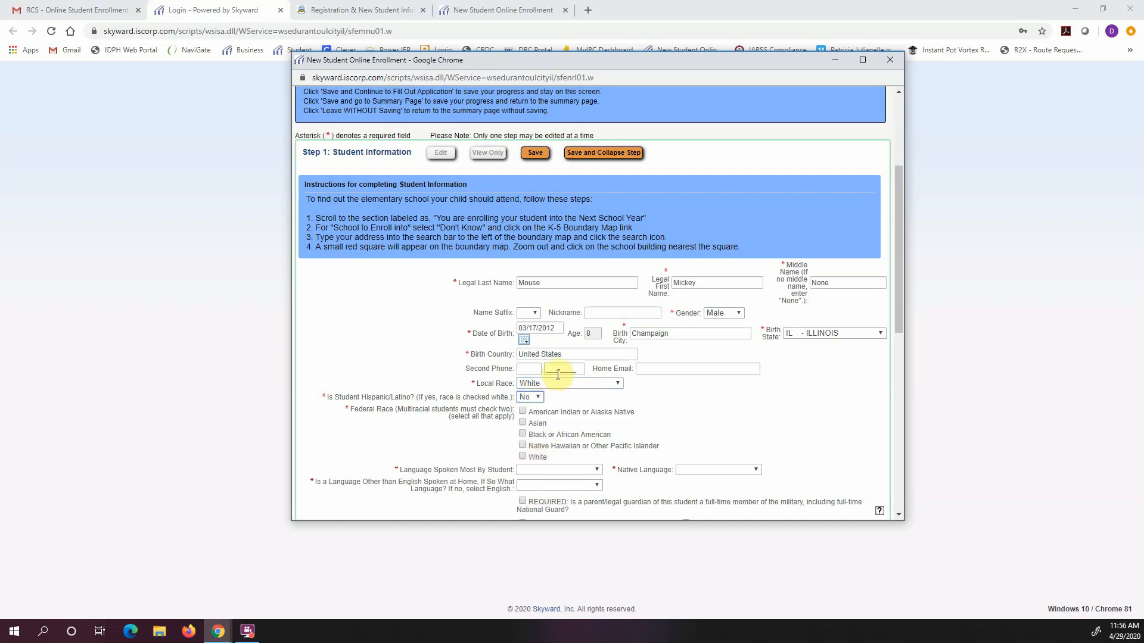
pyautogui.click(522, 456)
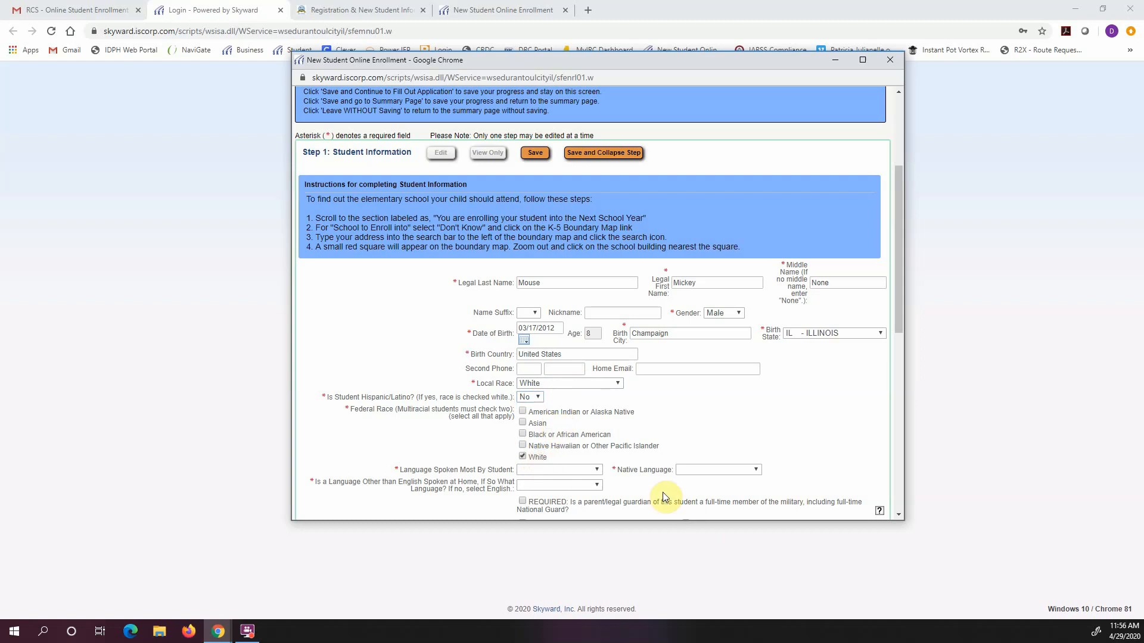
# - Set English as the language spoken most, native language and other home language
pyautogui.scroll(-3)
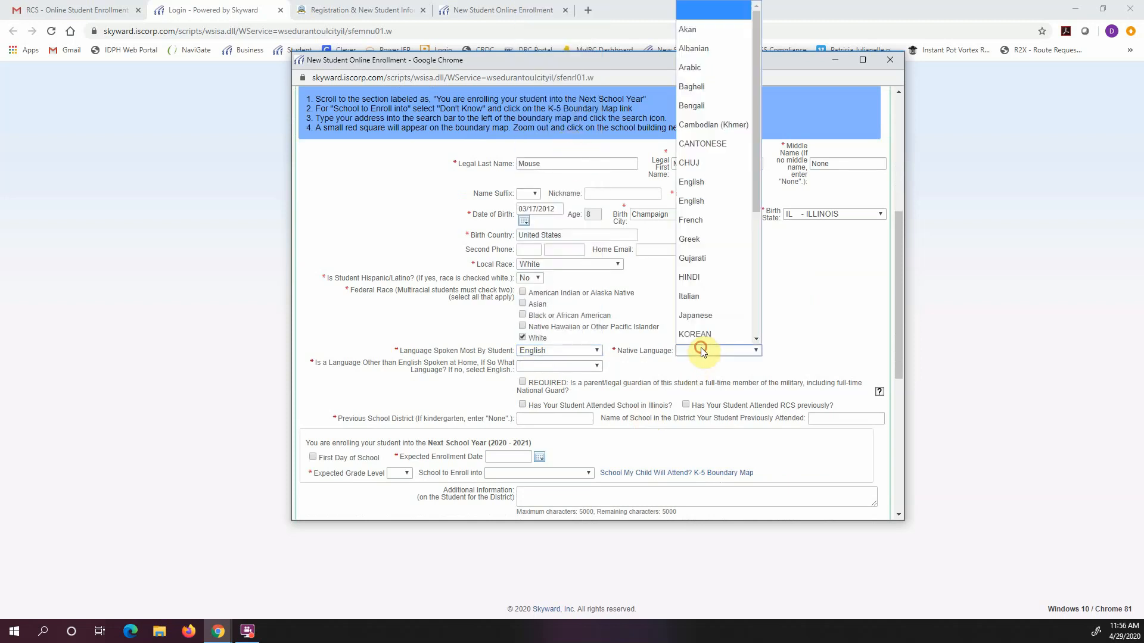
pyautogui.click(690, 181)
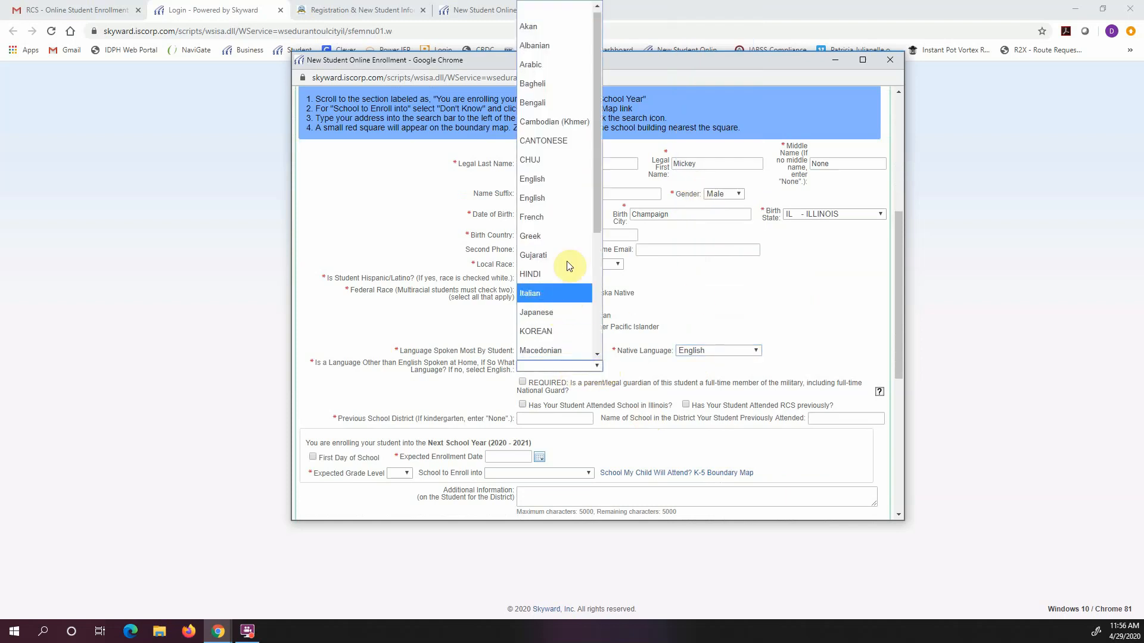
pyautogui.moveTo(551, 205)
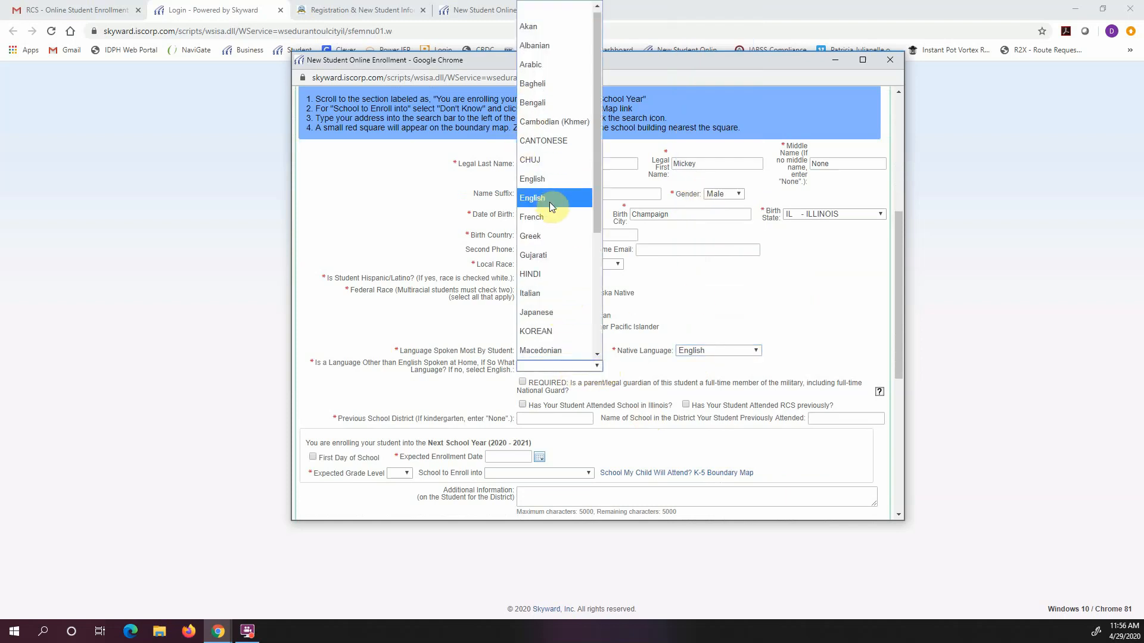
pyautogui.scroll(-3)
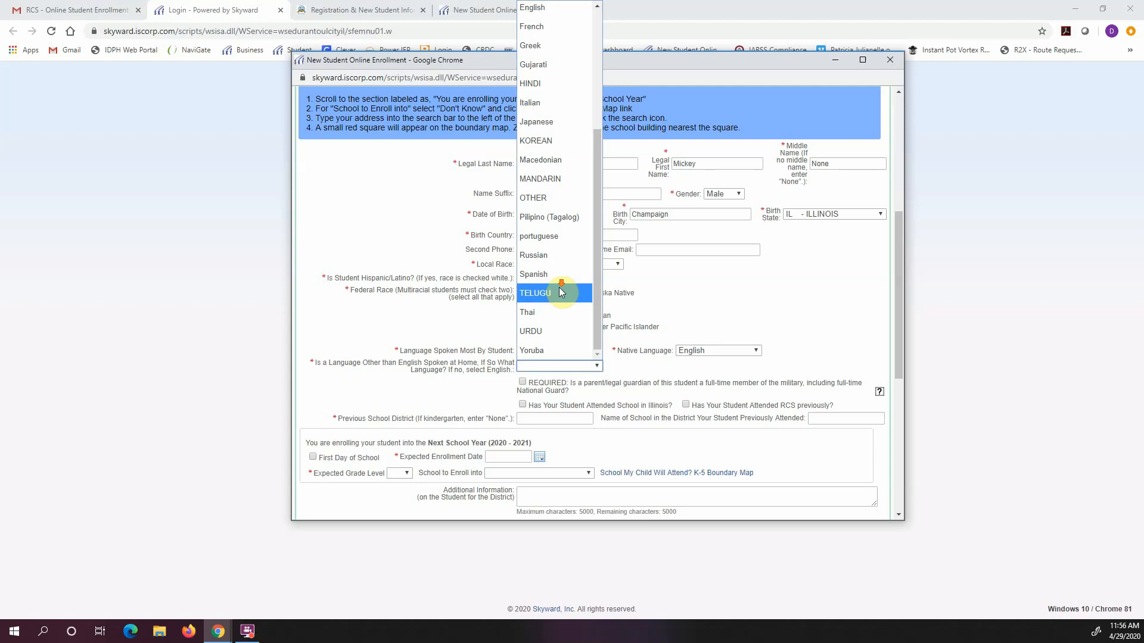
pyautogui.moveTo(569, 325)
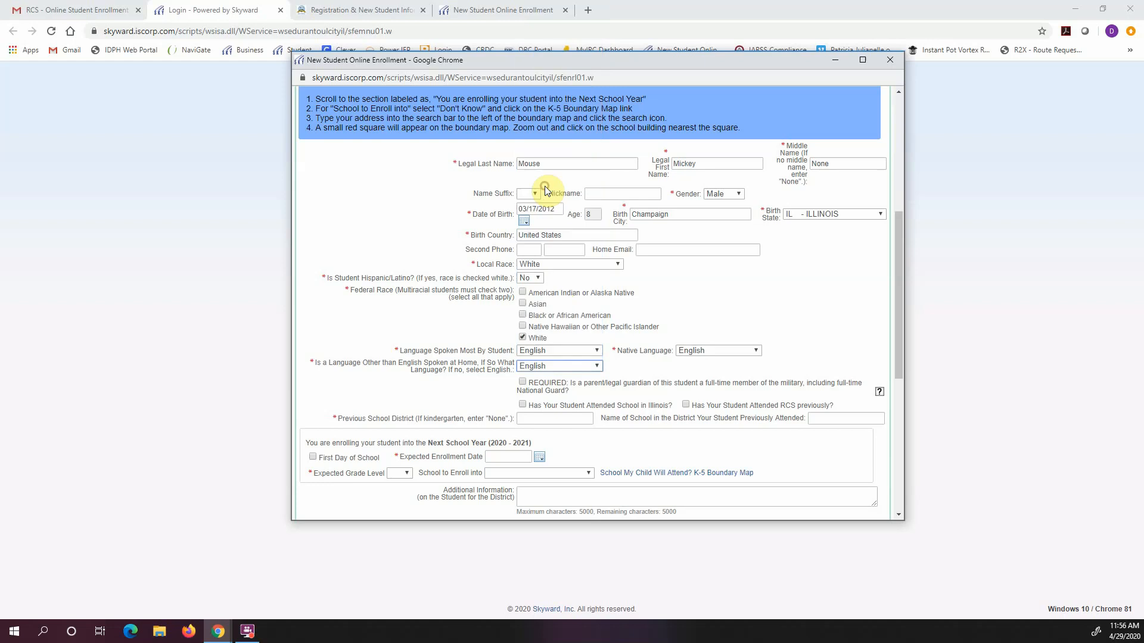
pyautogui.scroll(-3)
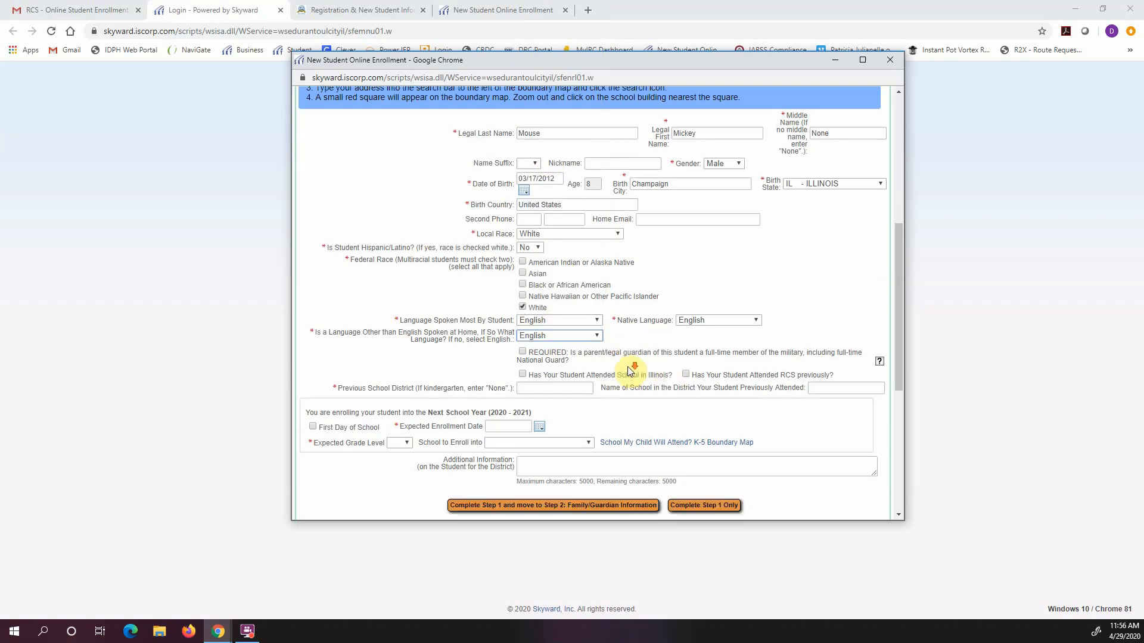
pyautogui.scroll(-3)
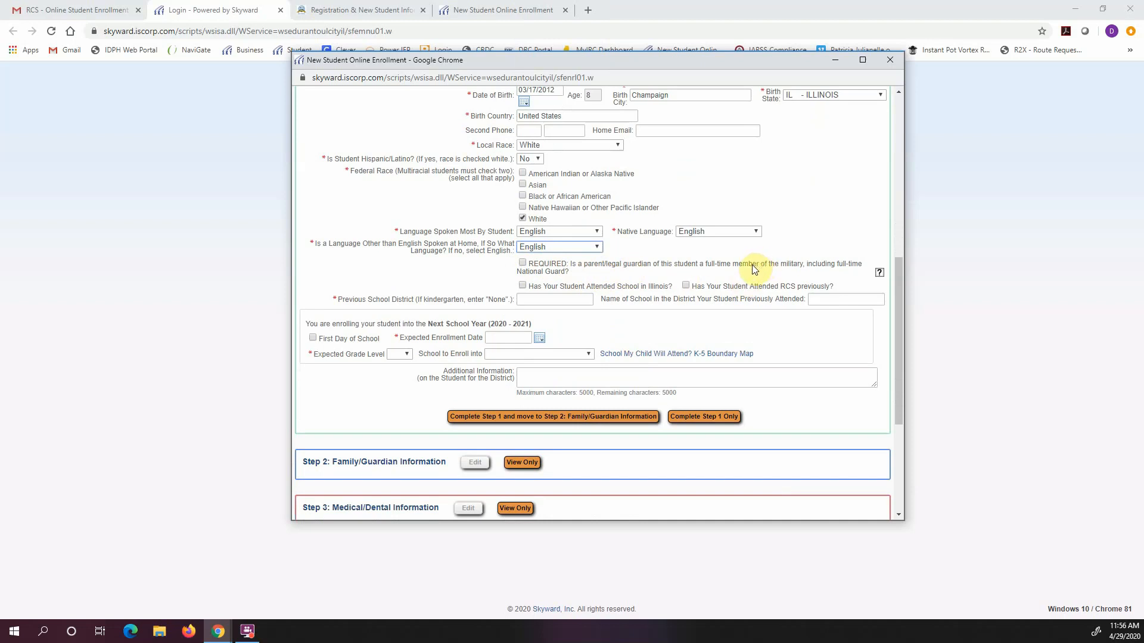
pyautogui.moveTo(543, 286)
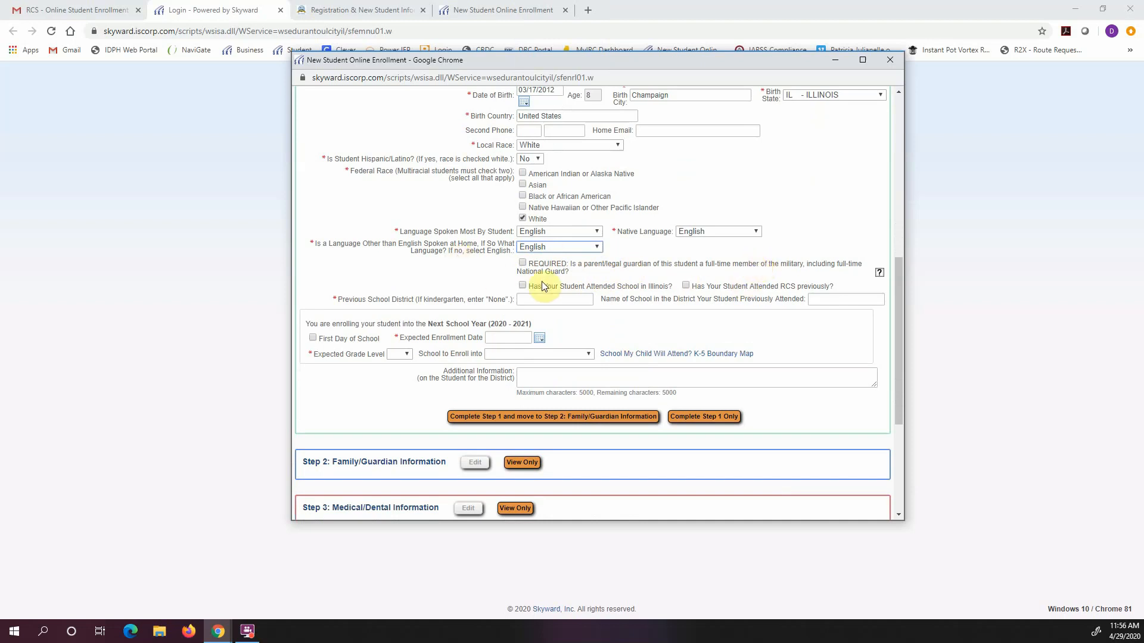
pyautogui.moveTo(548, 281)
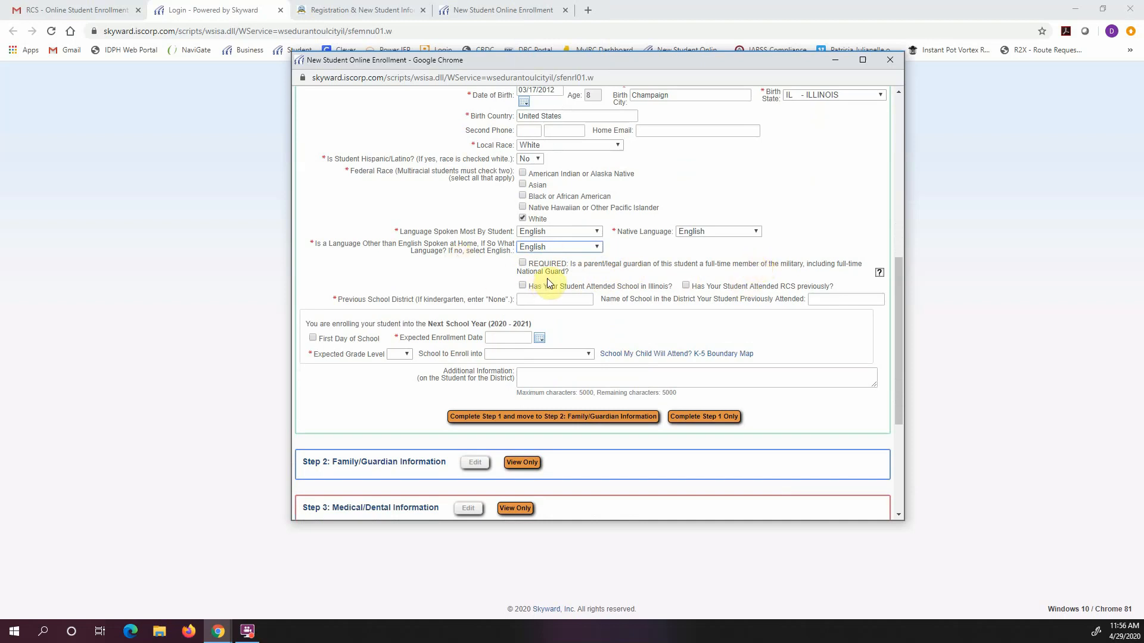
pyautogui.moveTo(551, 286)
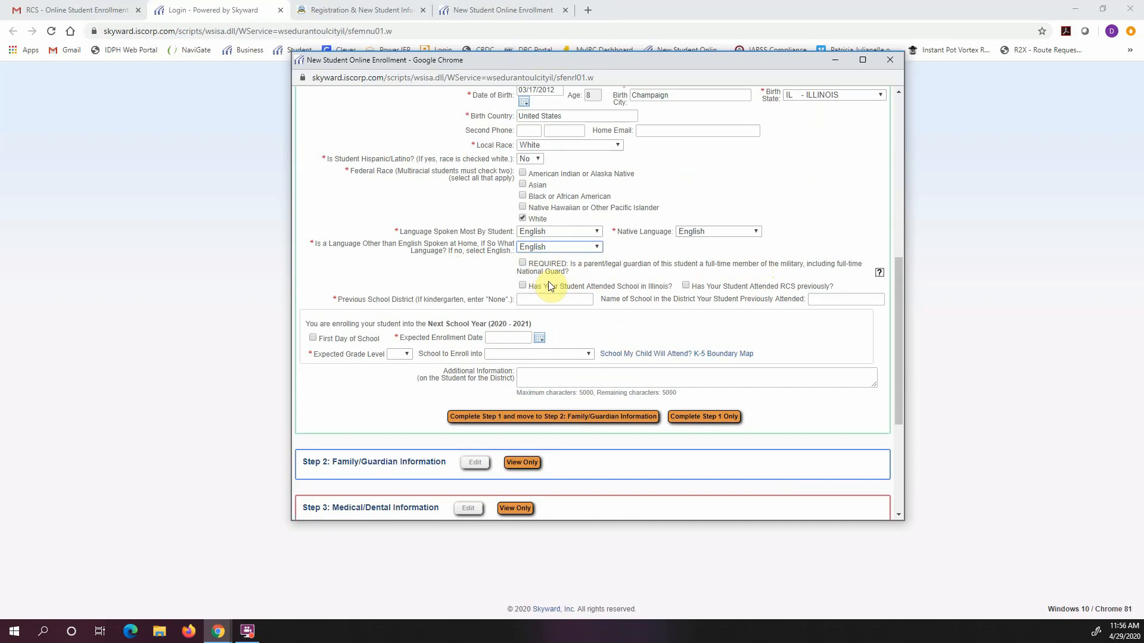
# - Mark that the student attended school in Illinois with Champaign as the previous district
pyautogui.click(554, 298)
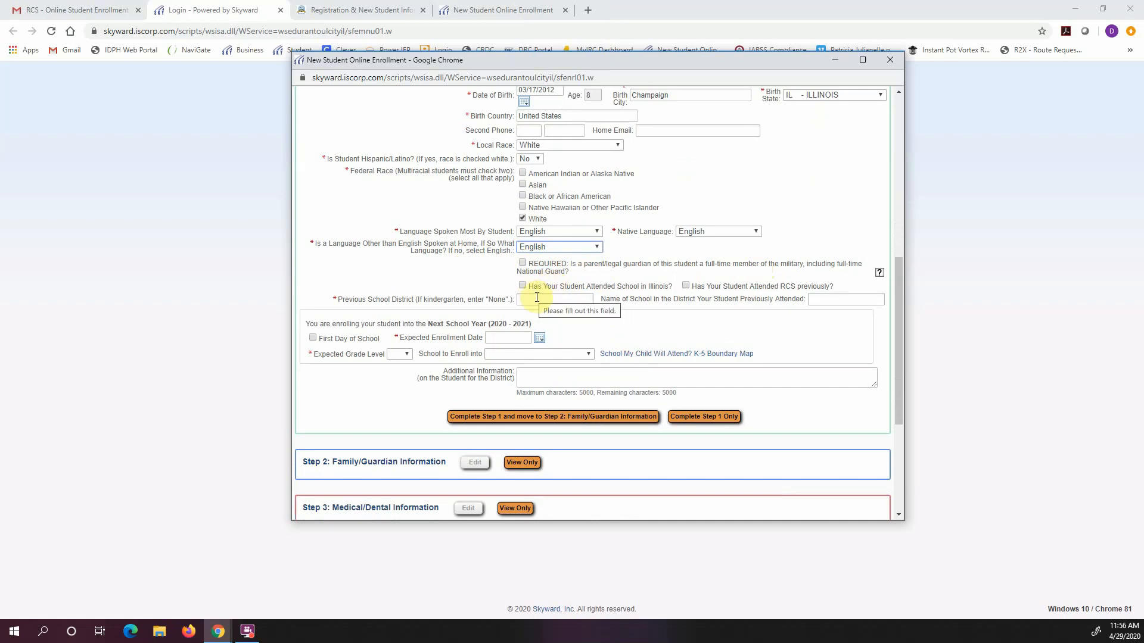
pyautogui.moveTo(547, 298)
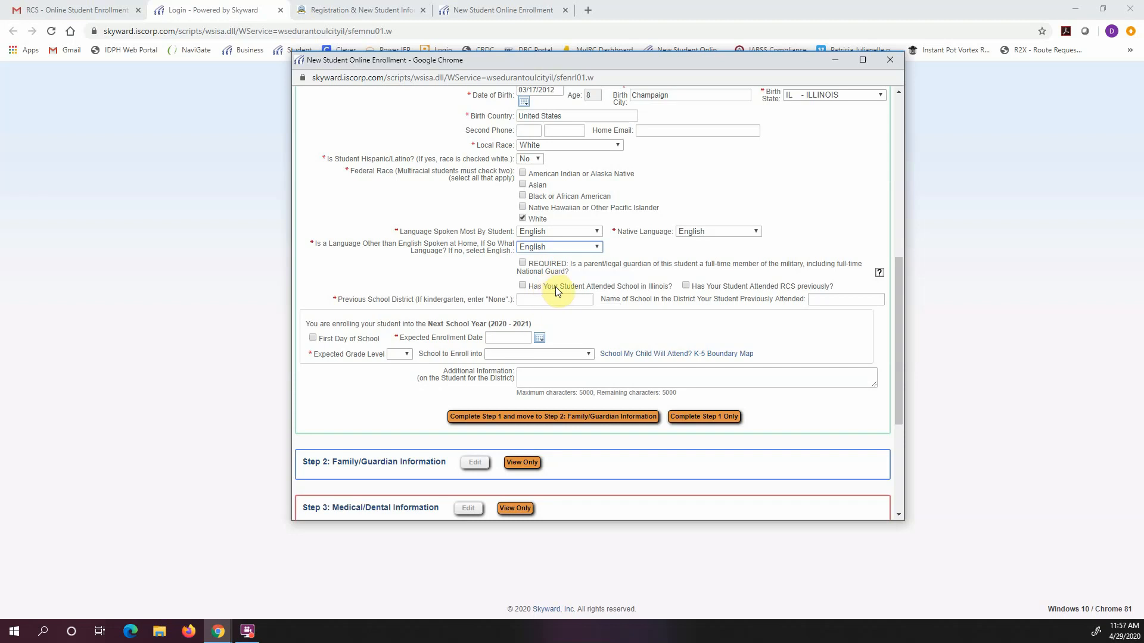
pyautogui.click(522, 286)
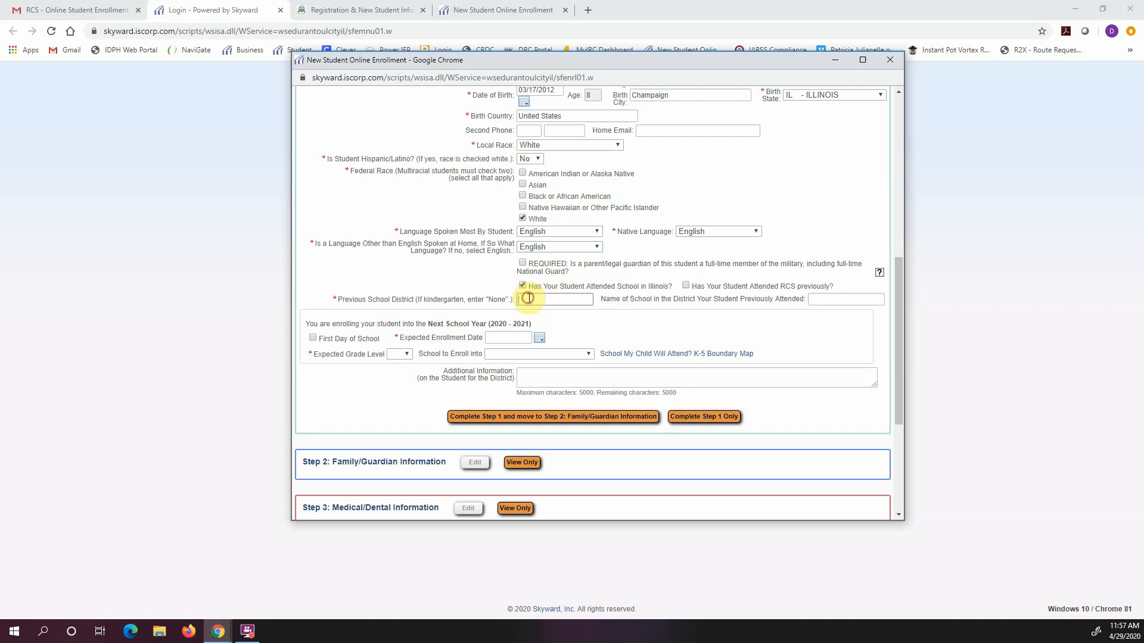
pyautogui.write('Champaign')
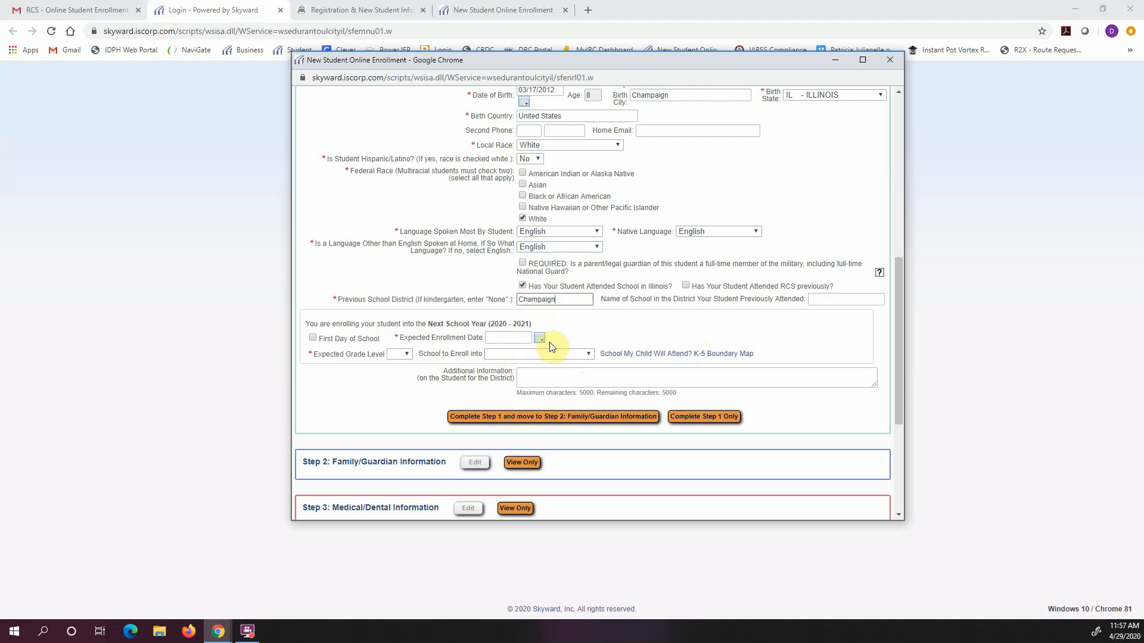
pyautogui.scroll(-3)
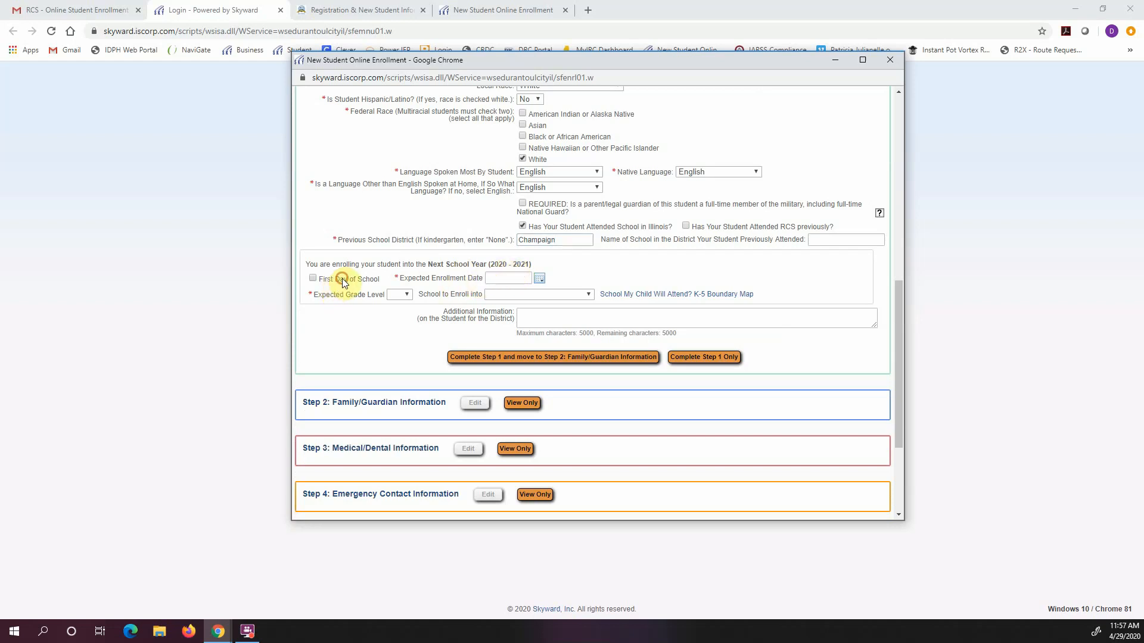
# - Check First Day of School and set the expected grade level to 02
pyautogui.click(312, 278)
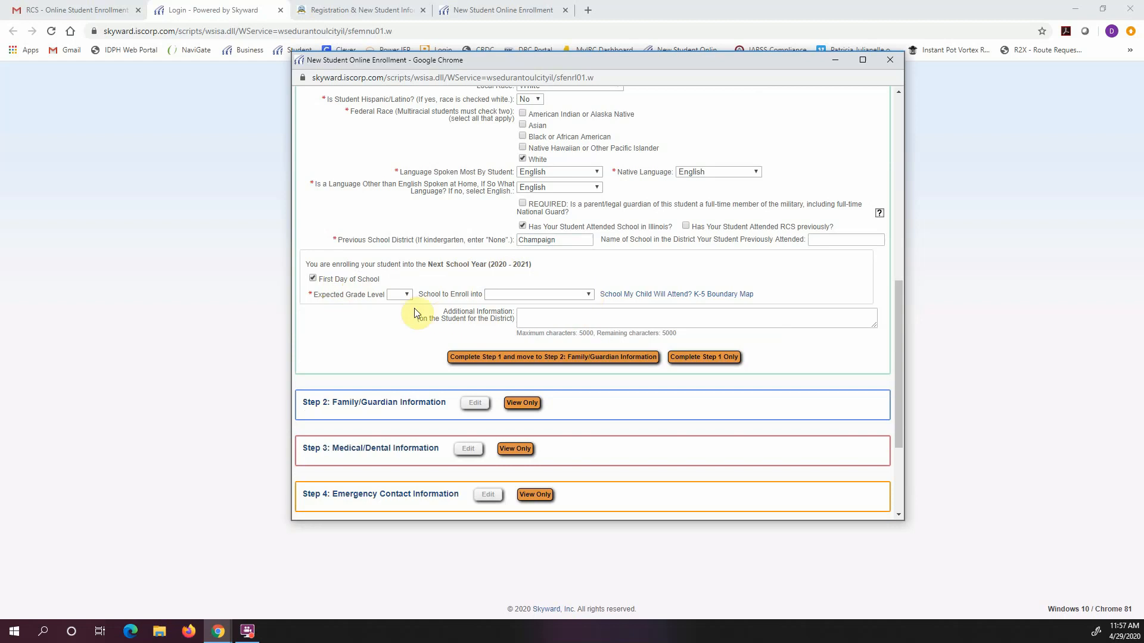
pyautogui.click(401, 294)
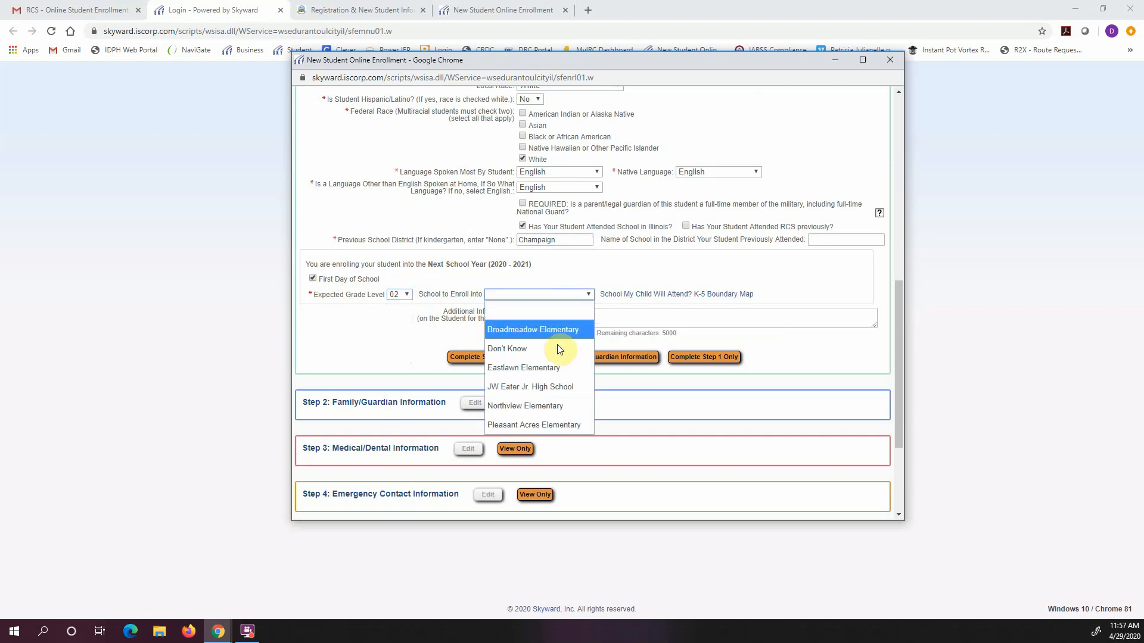
pyautogui.moveTo(542, 333)
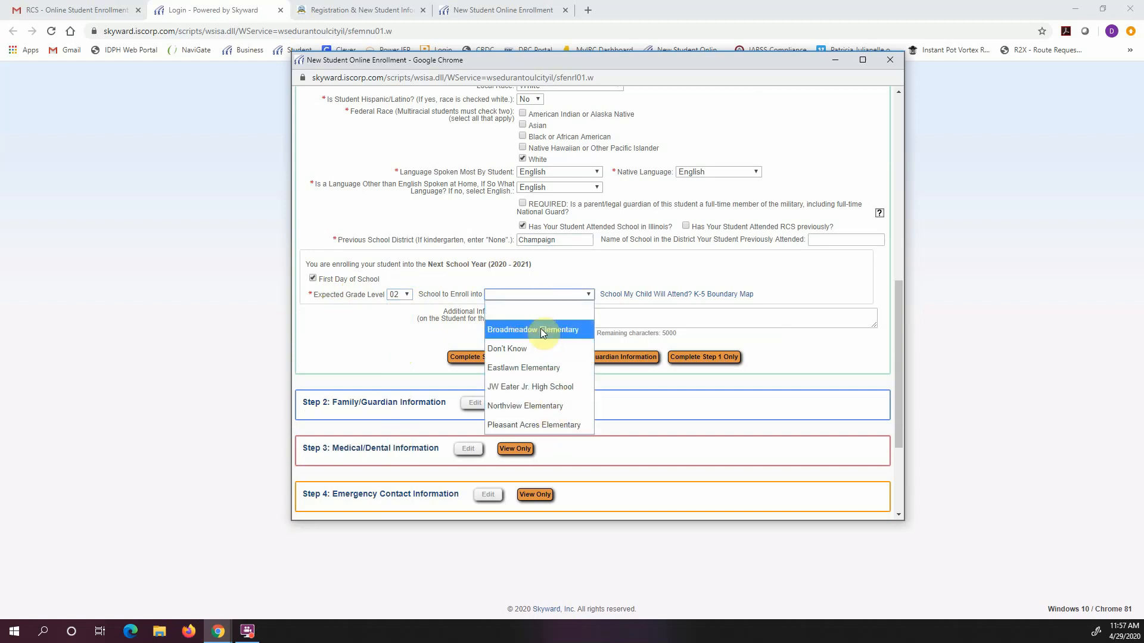
pyautogui.moveTo(555, 431)
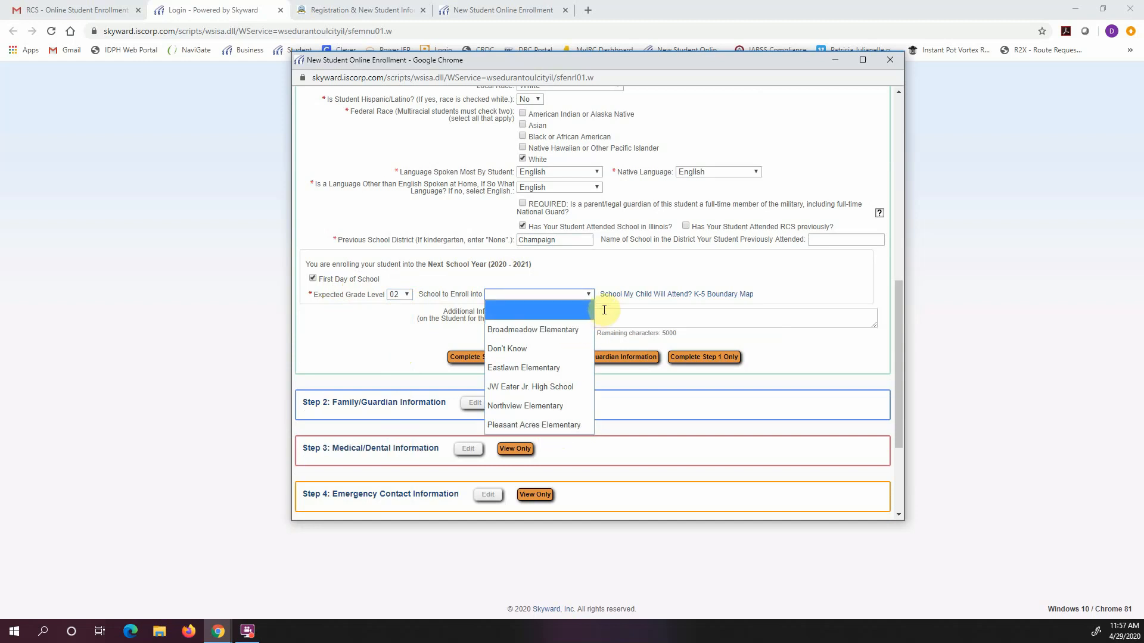
pyautogui.moveTo(643, 296)
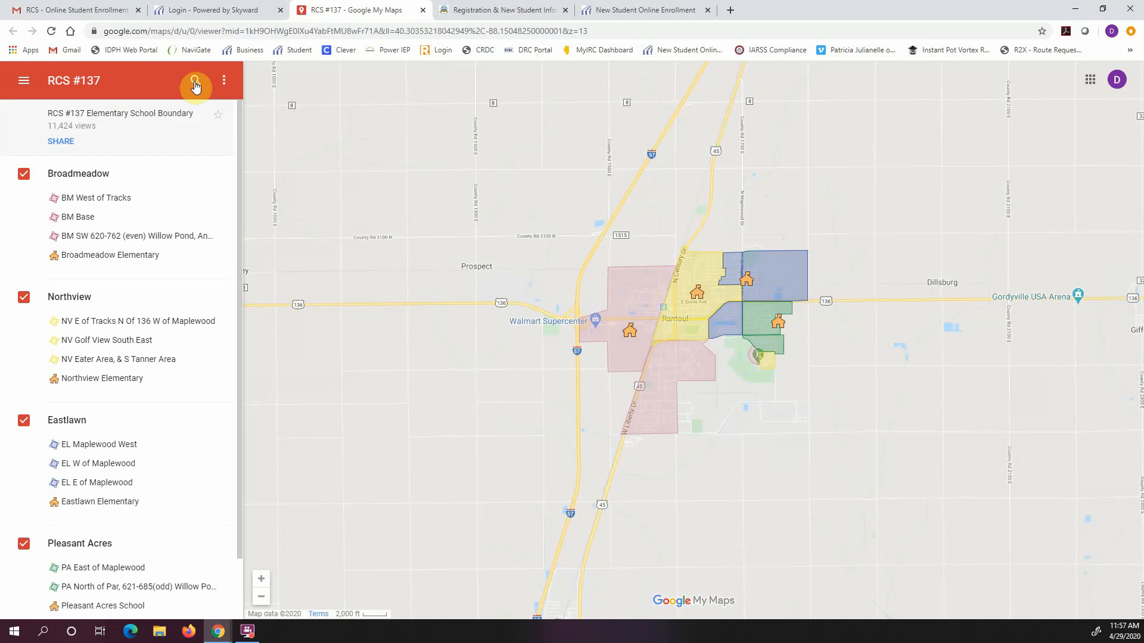
pyautogui.click(195, 81)
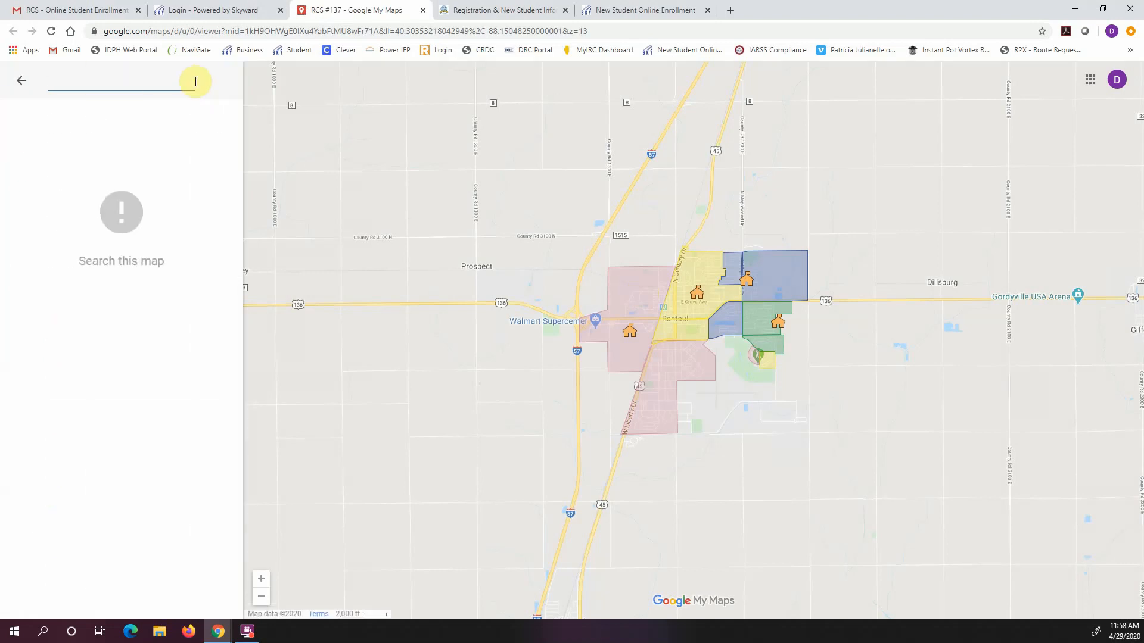
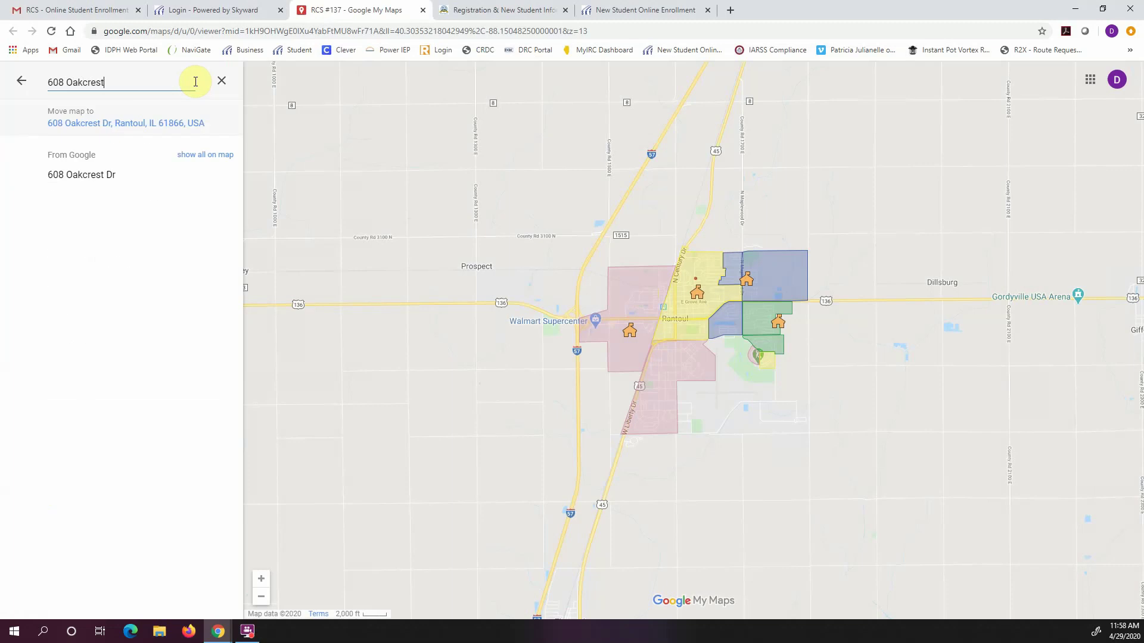
pyautogui.click(125, 123)
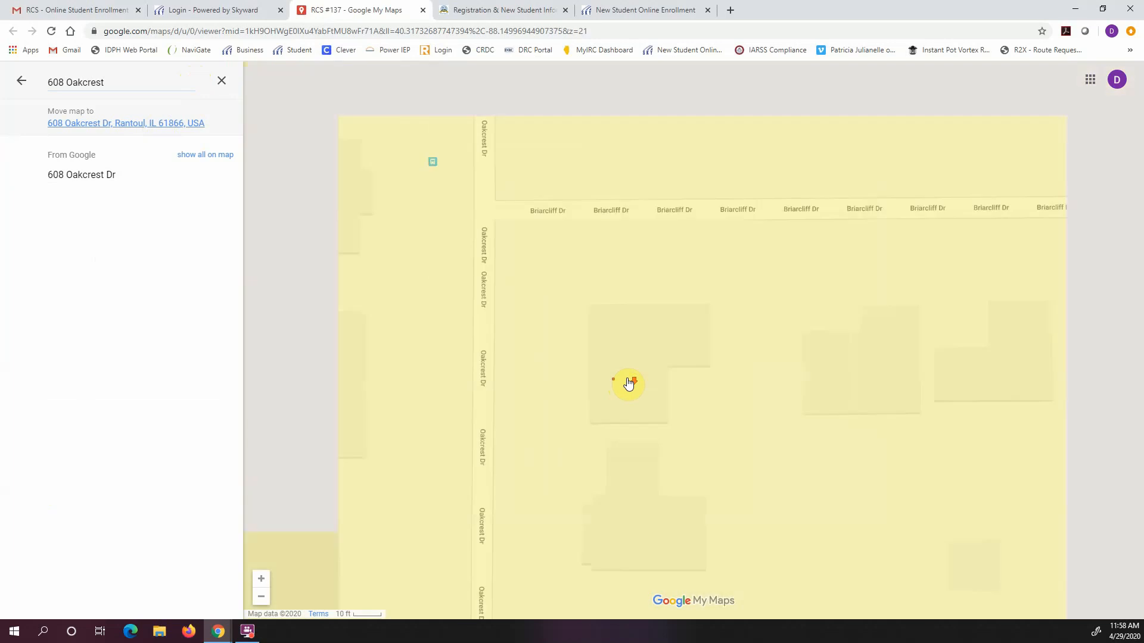
pyautogui.scroll(-3)
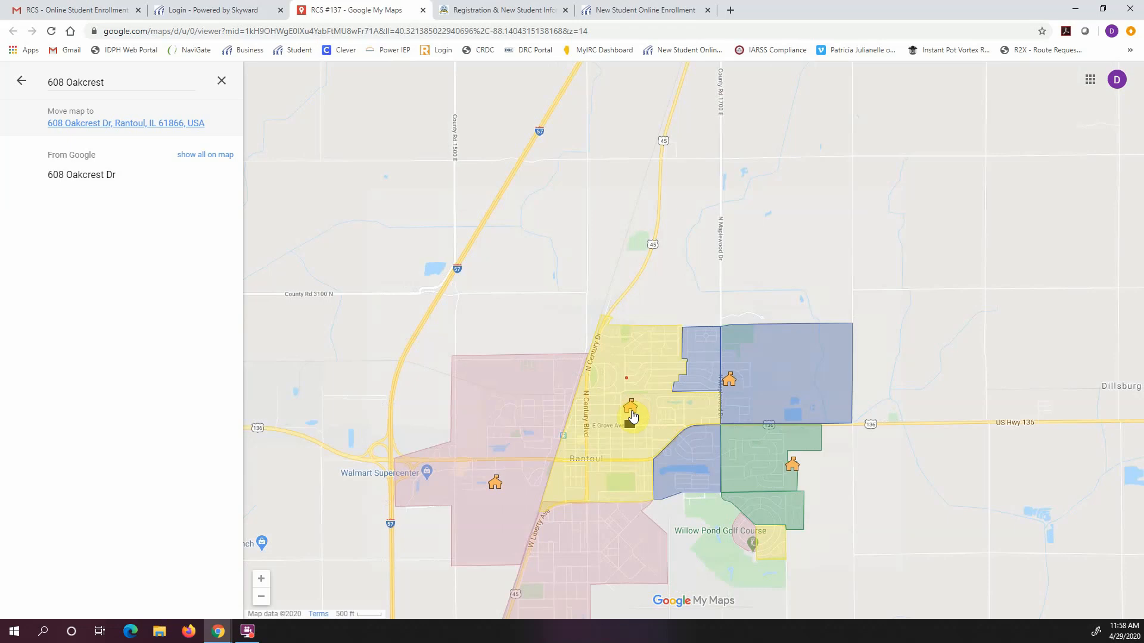
pyautogui.moveTo(642, 423)
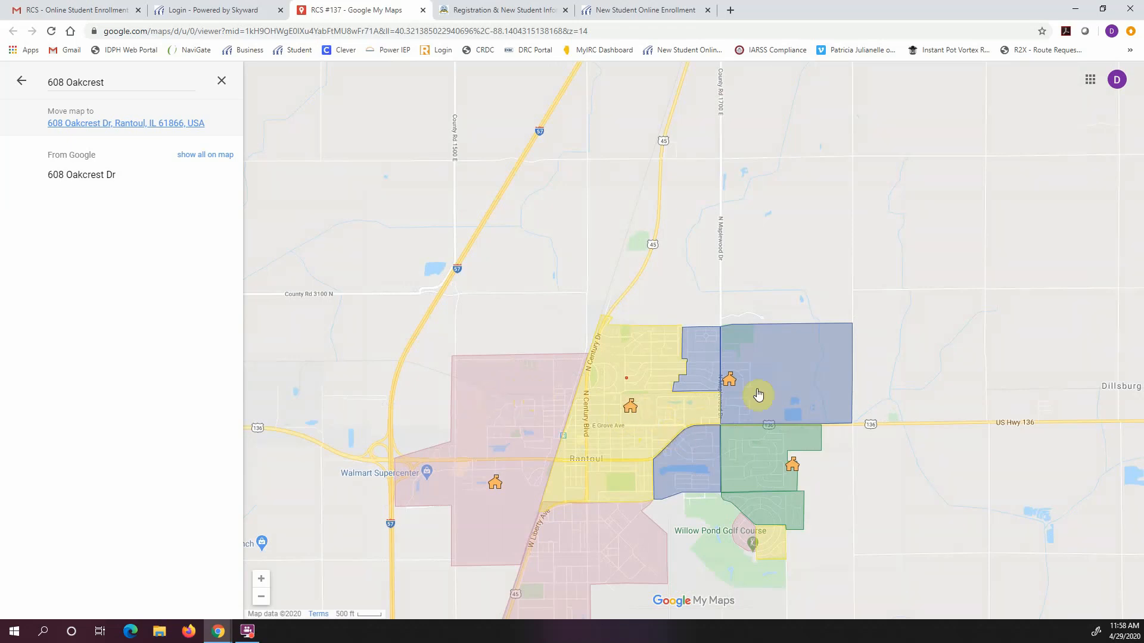
pyautogui.moveTo(755, 433)
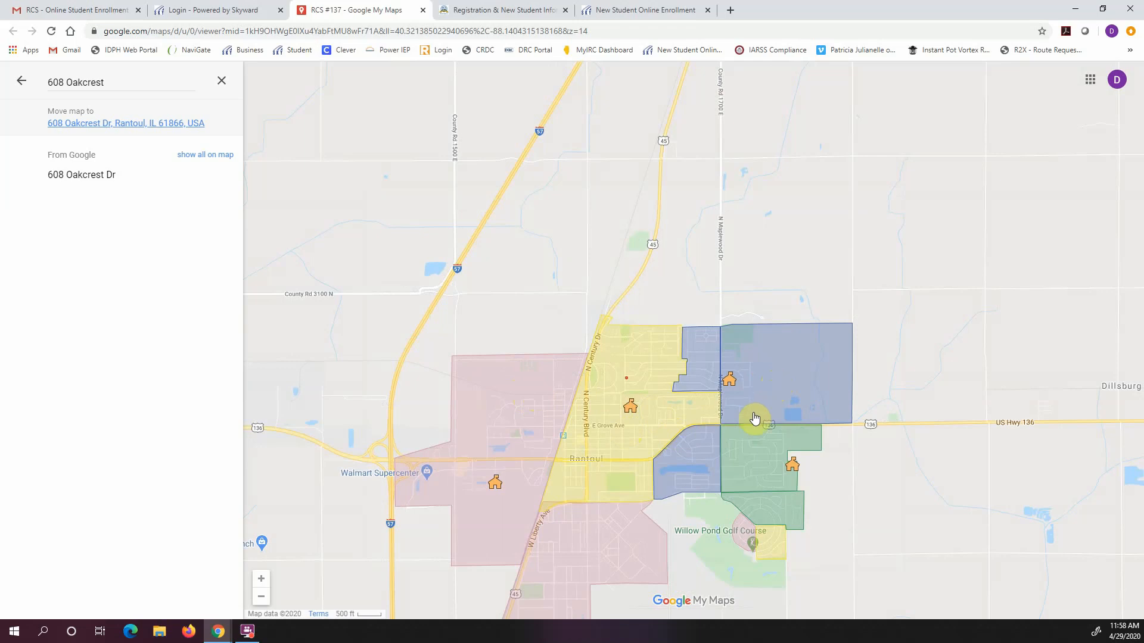
pyautogui.moveTo(772, 472)
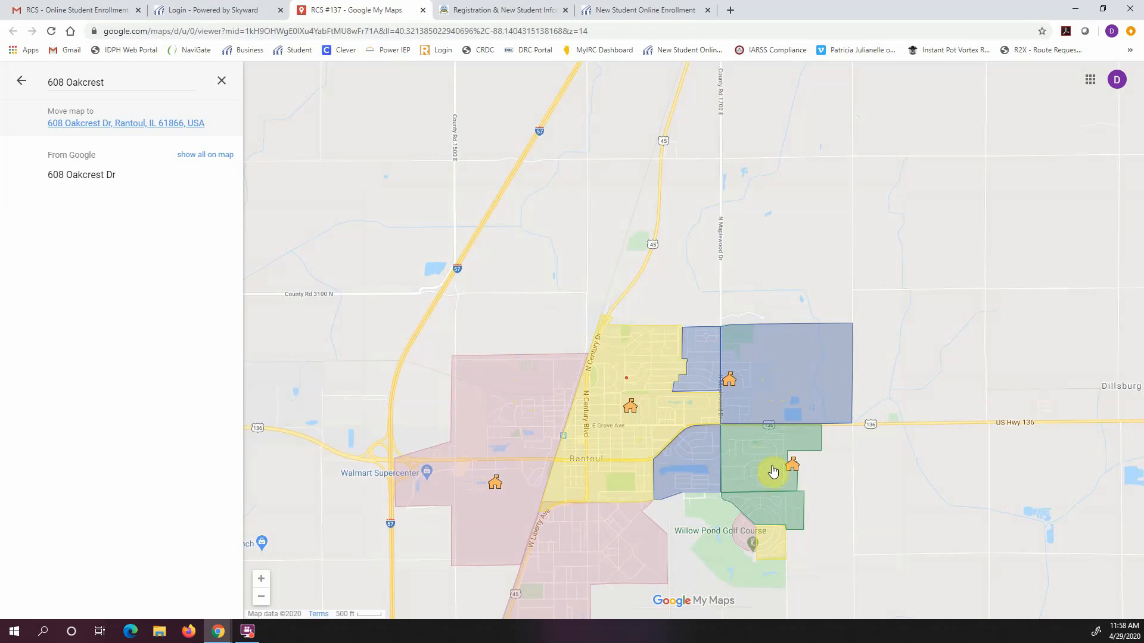
pyautogui.moveTo(634, 395)
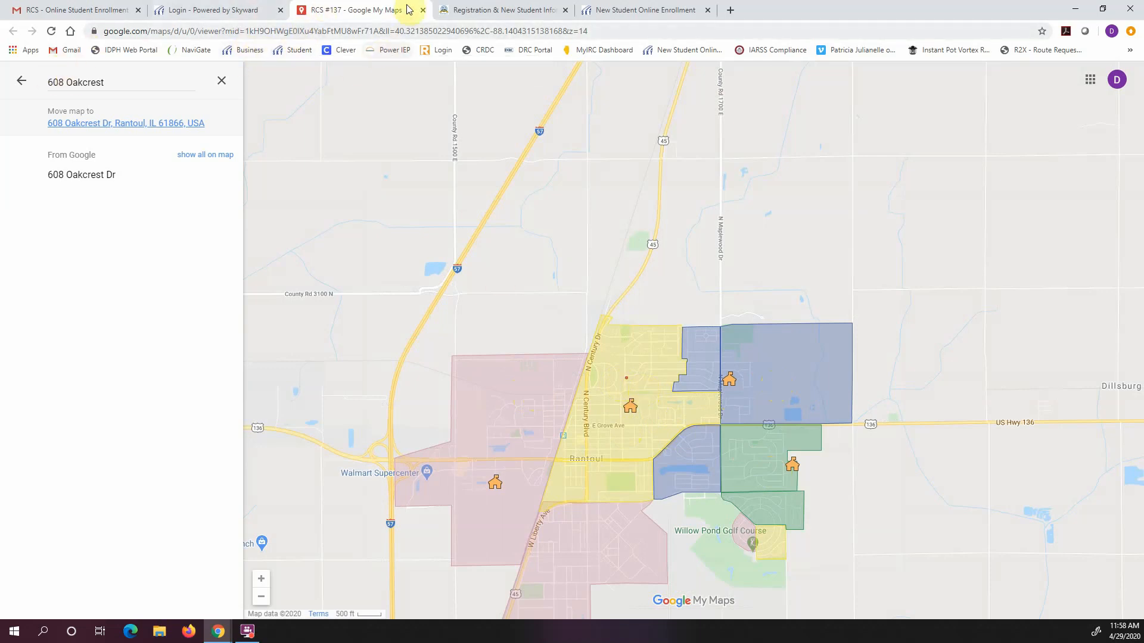
pyautogui.moveTo(458, 9)
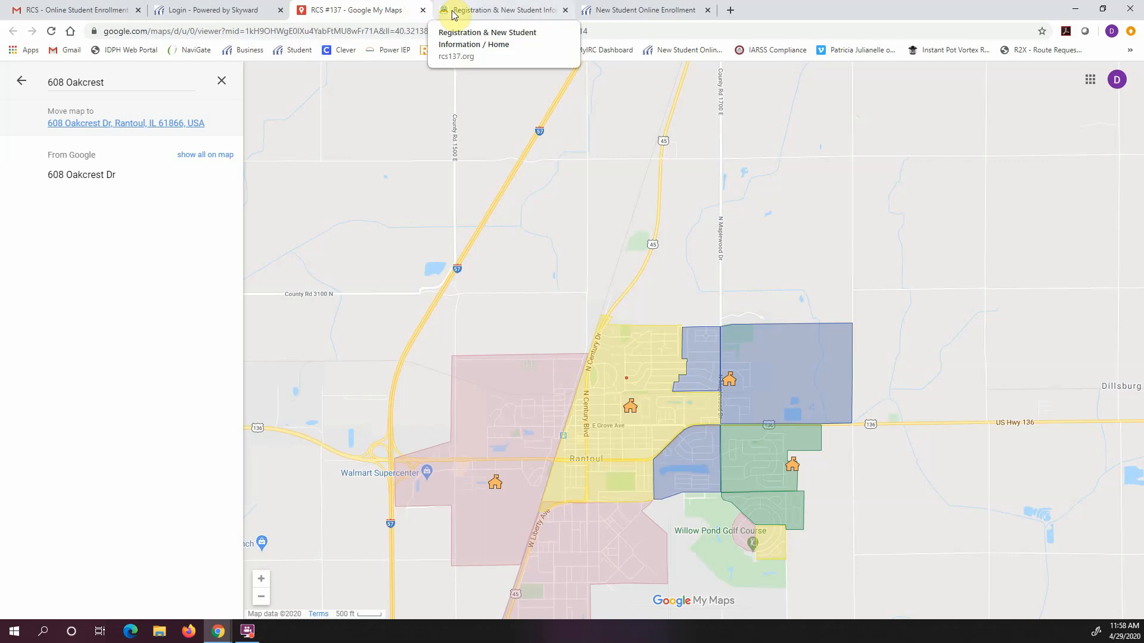
# - Close the boundary map and set School to Enroll Into as Northview Elementary
pyautogui.click(363, 10)
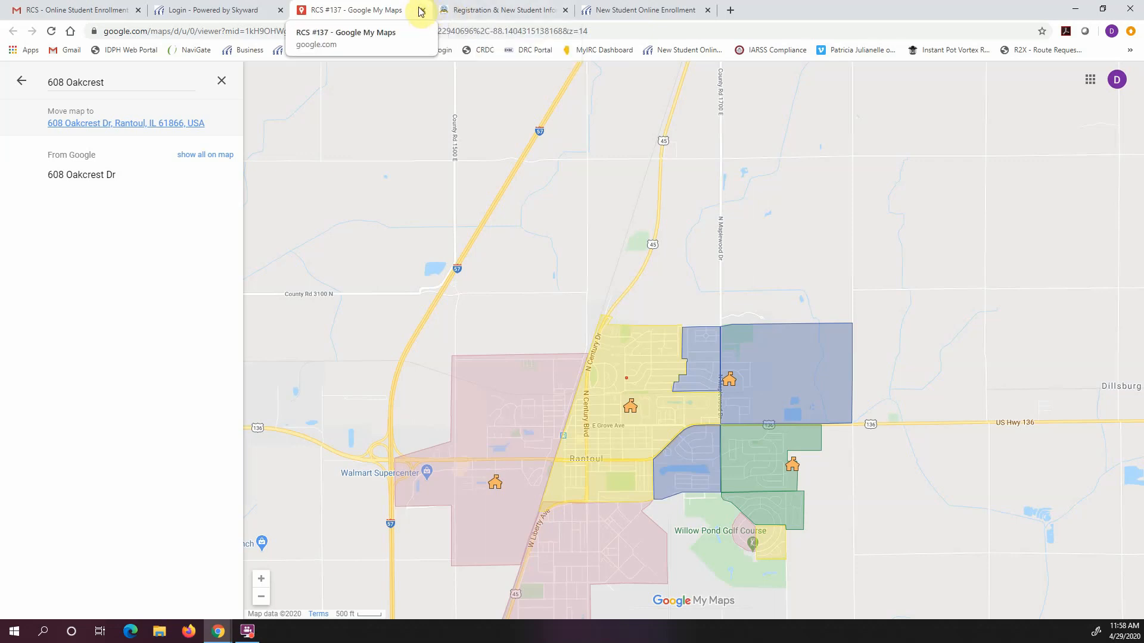
pyautogui.click(209, 9)
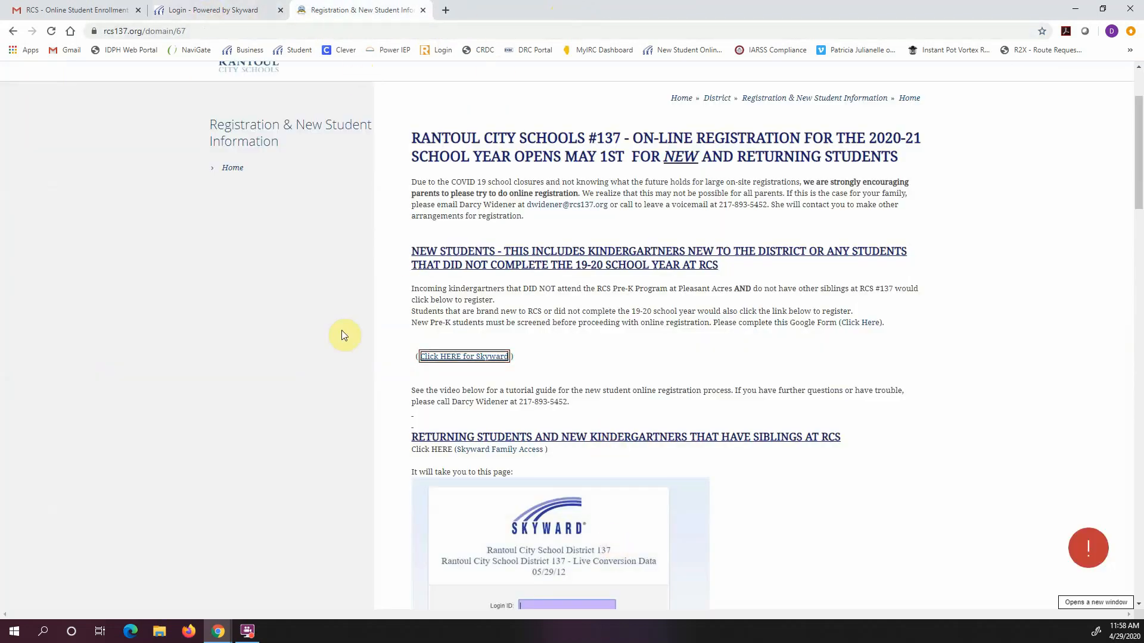
pyautogui.click(464, 357)
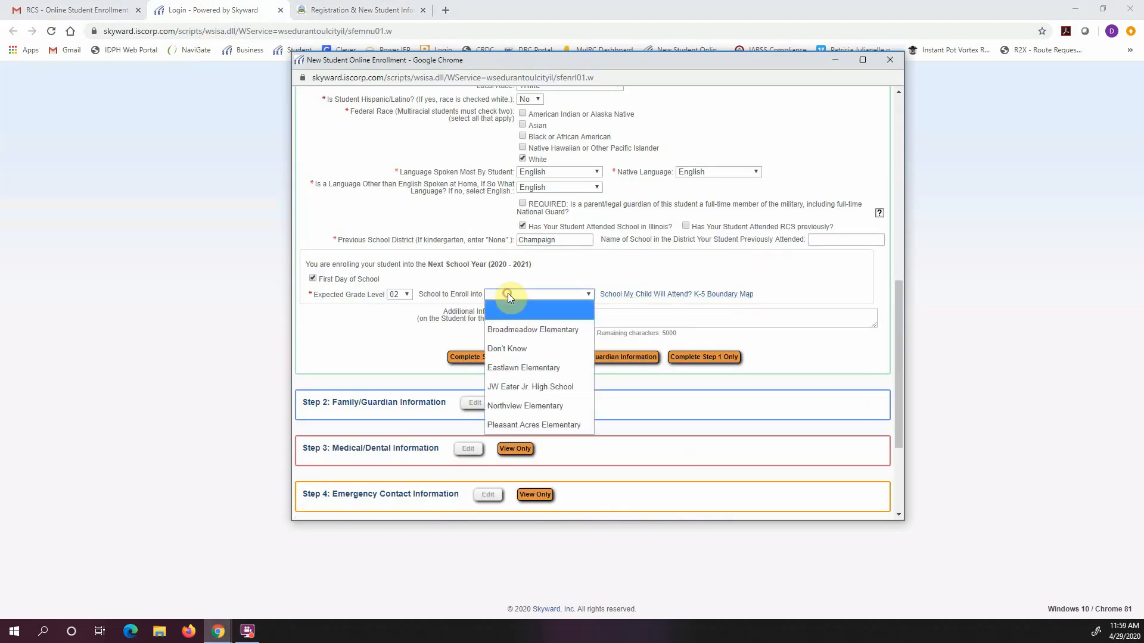
pyautogui.click(524, 405)
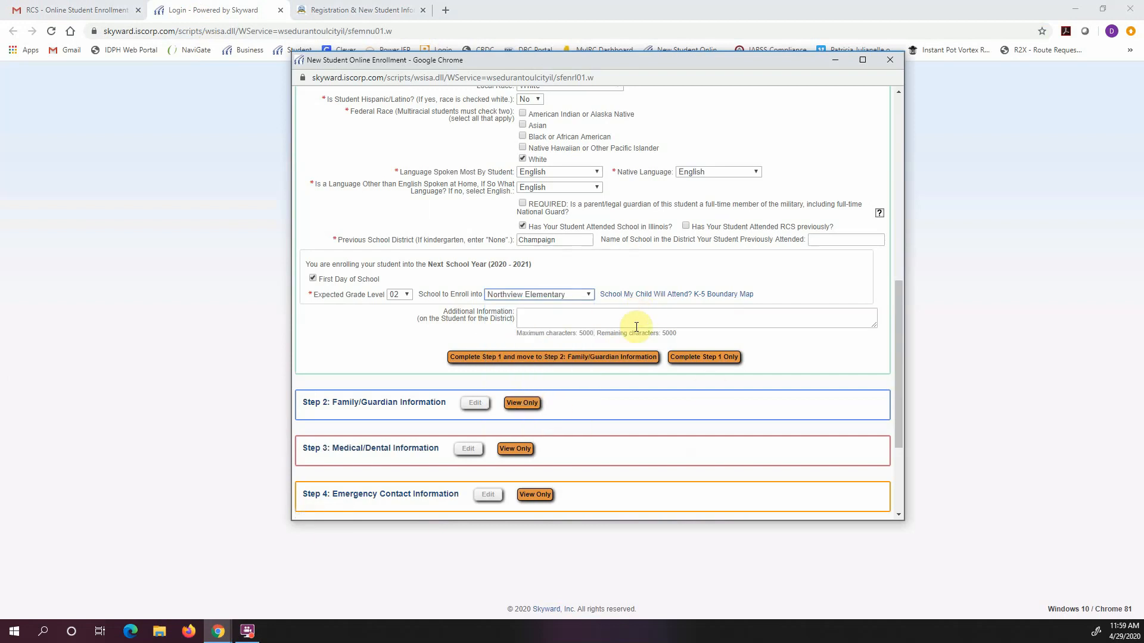
pyautogui.moveTo(594, 325)
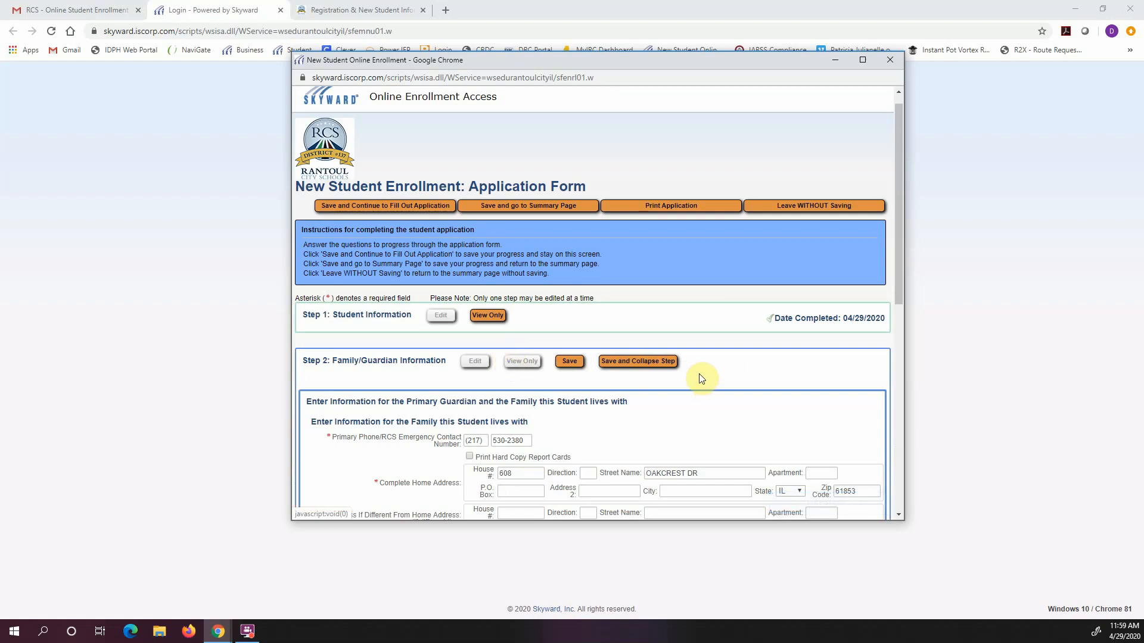
# - Set Relationship to Child to MTH and mark that no other legal guardians live at this address
pyautogui.scroll(-3)
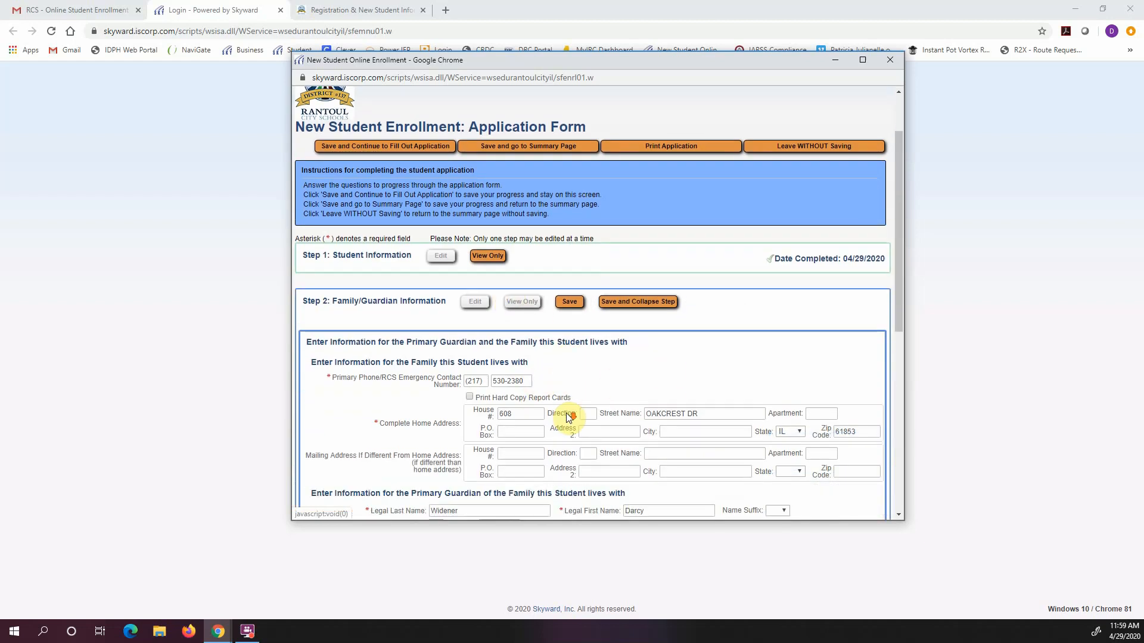
pyautogui.scroll(-3)
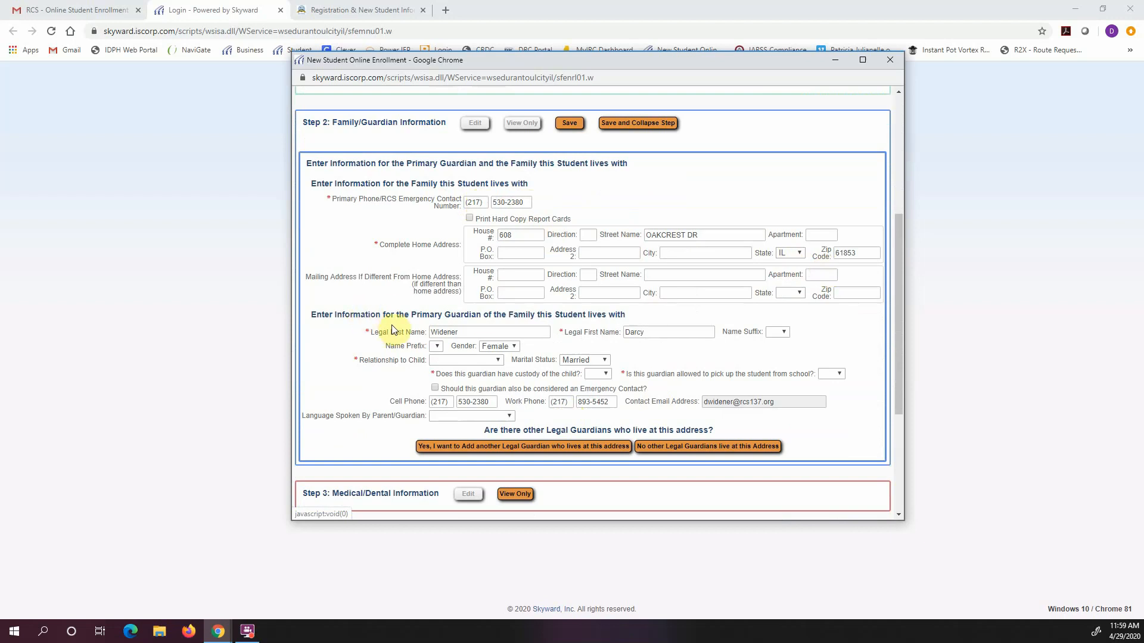
pyautogui.moveTo(530, 338)
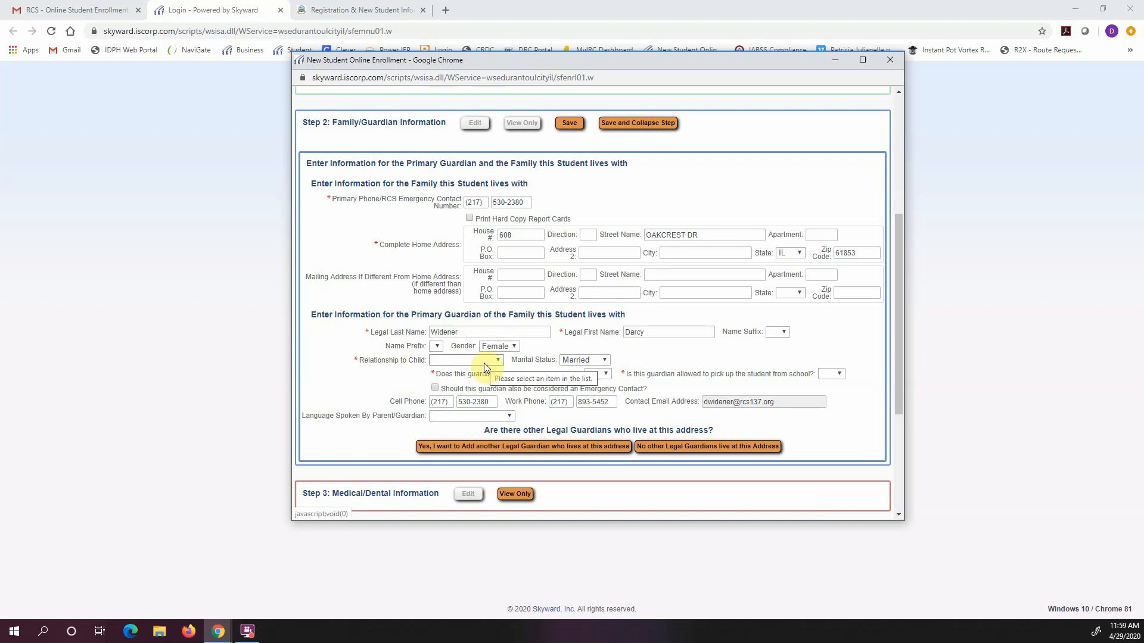
pyautogui.click(496, 360)
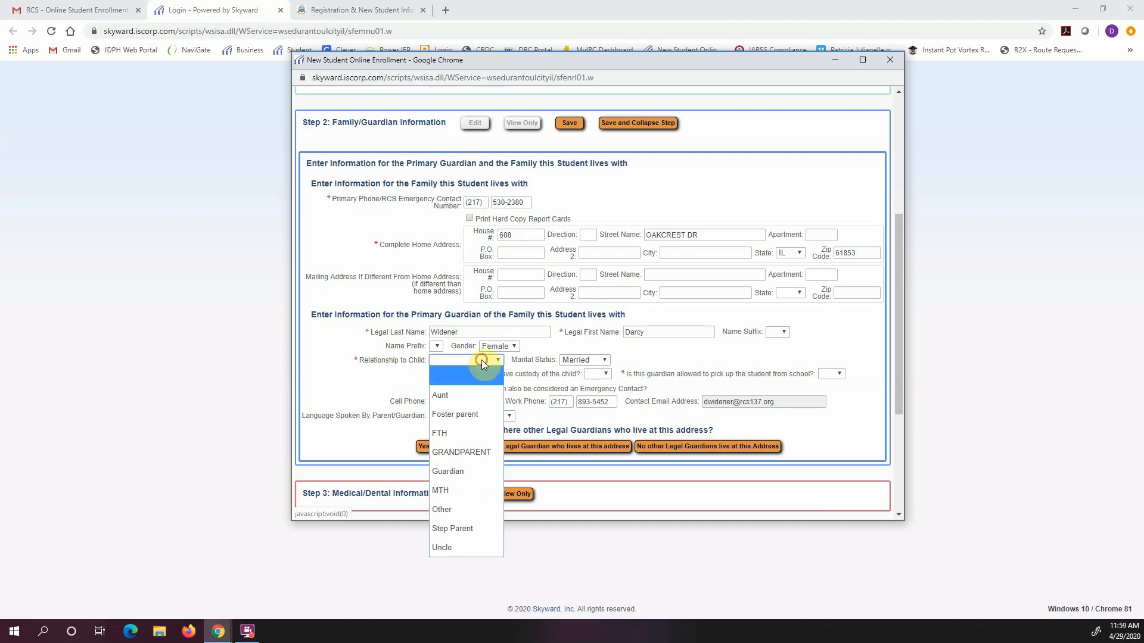
pyautogui.click(441, 490)
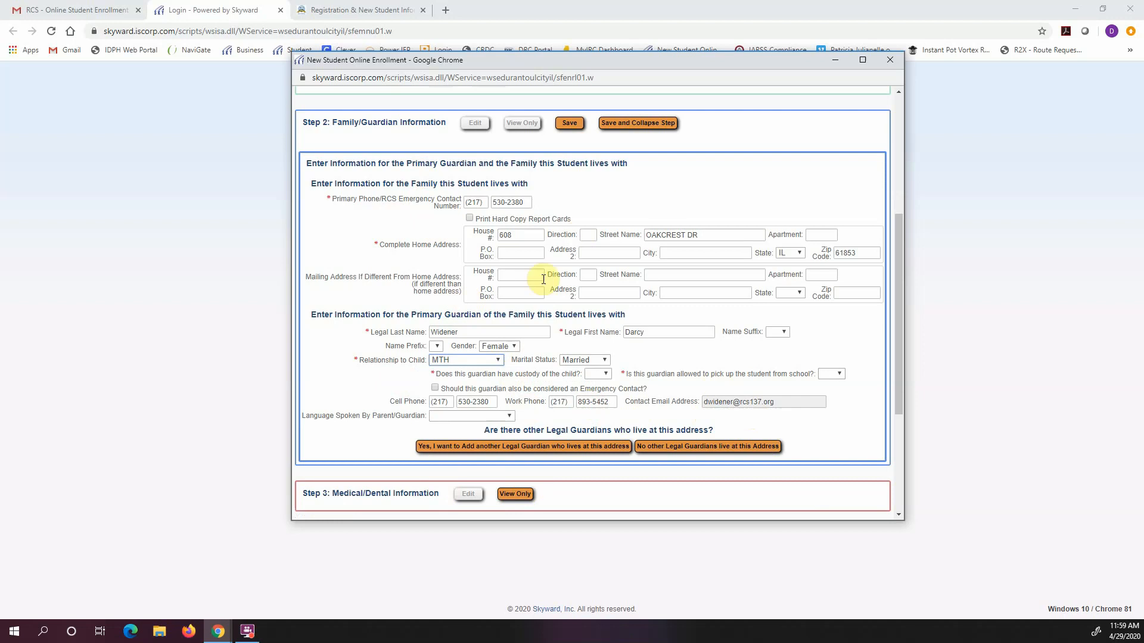
pyautogui.moveTo(465, 455)
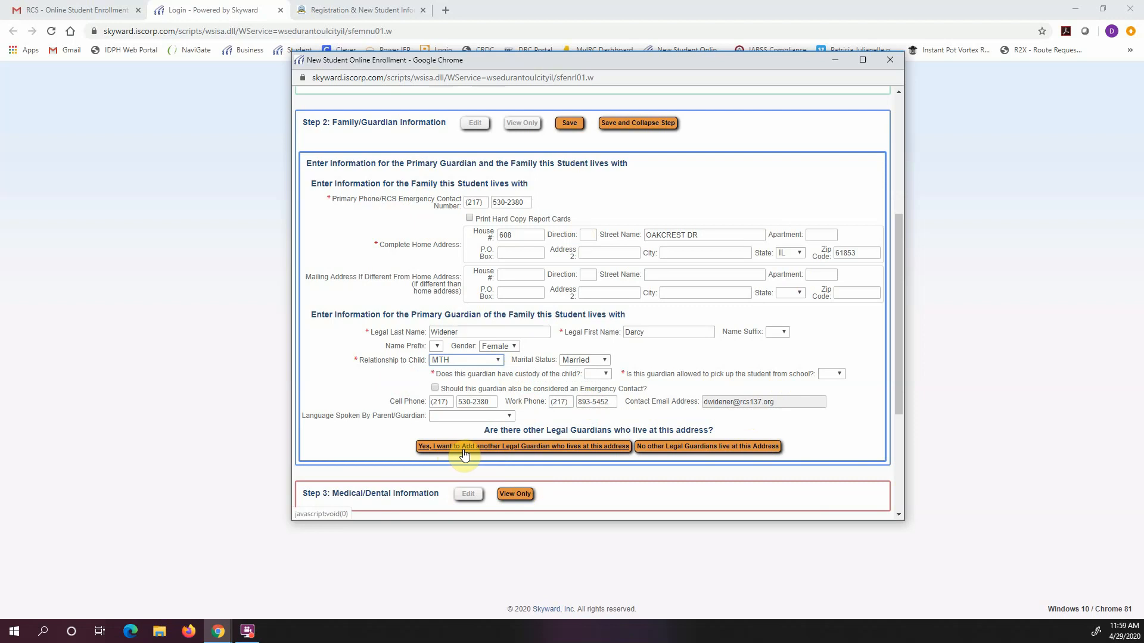
pyautogui.moveTo(767, 445)
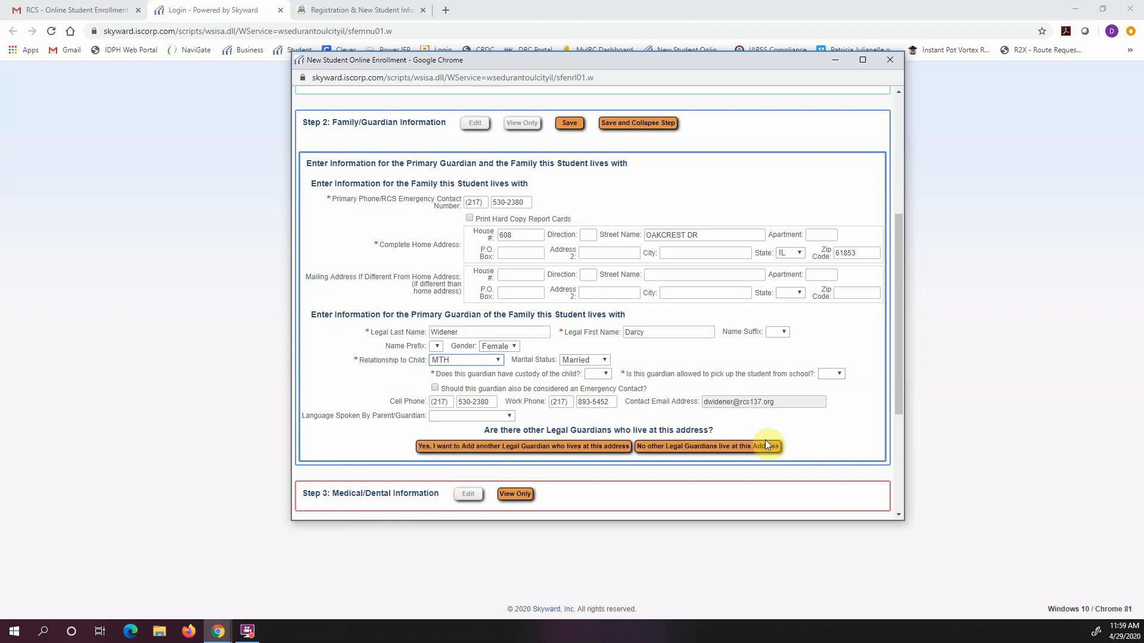
pyautogui.moveTo(767, 455)
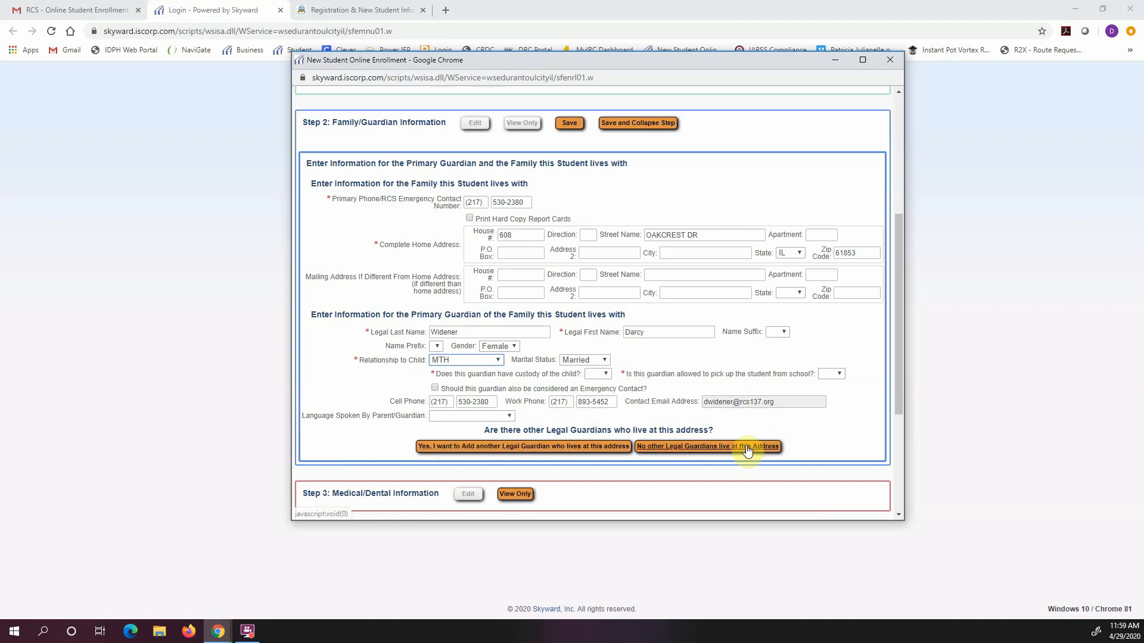
pyautogui.click(707, 446)
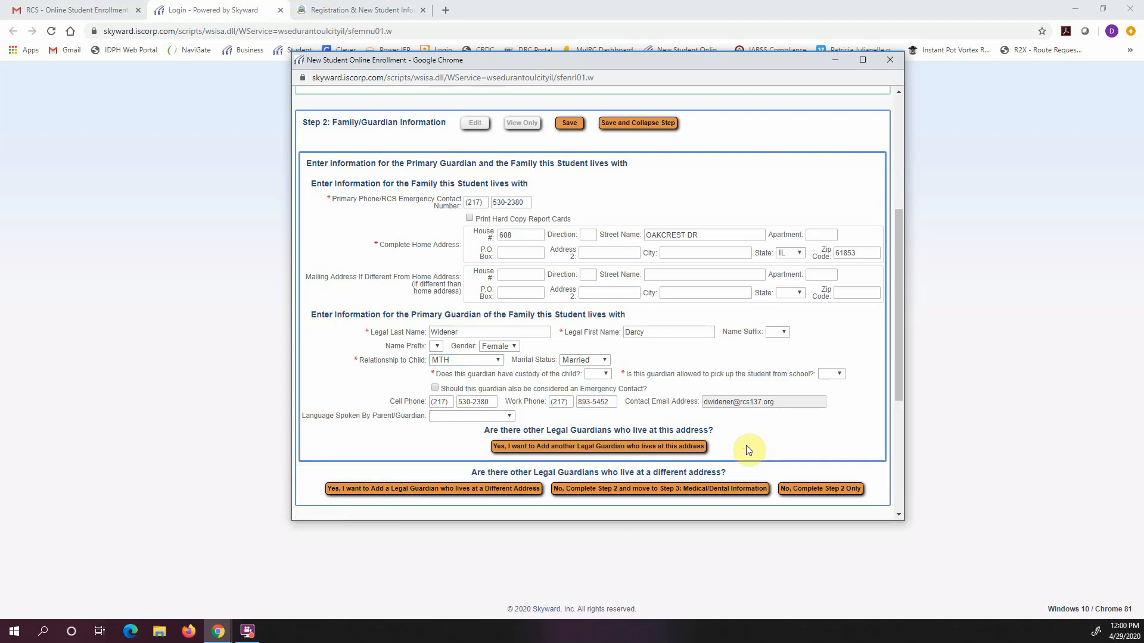
pyautogui.moveTo(734, 438)
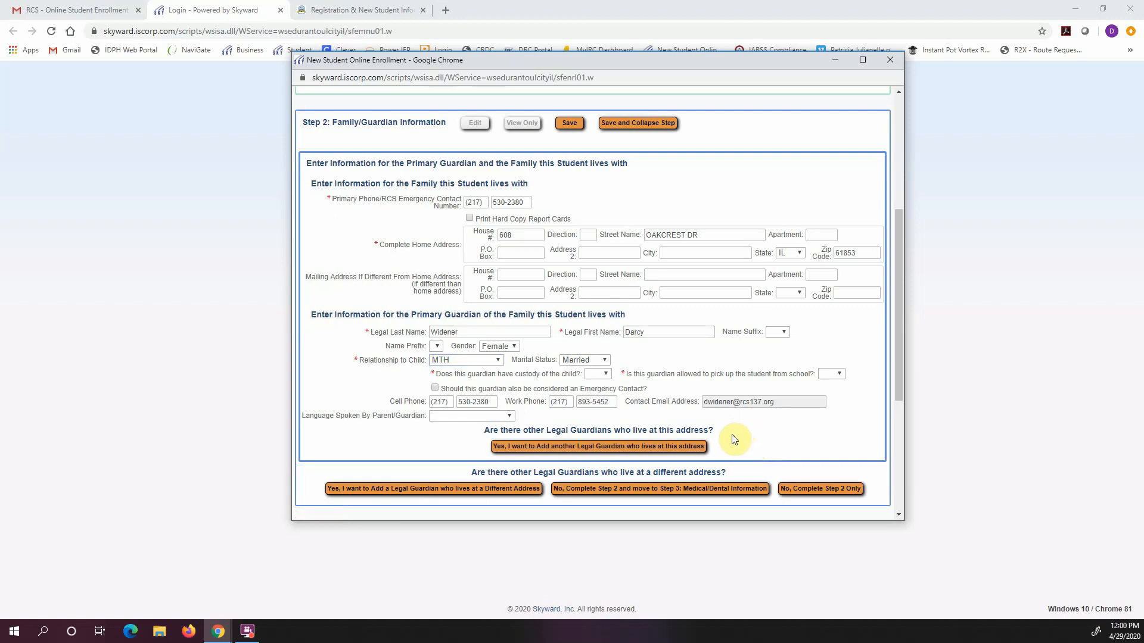
pyautogui.scroll(-3)
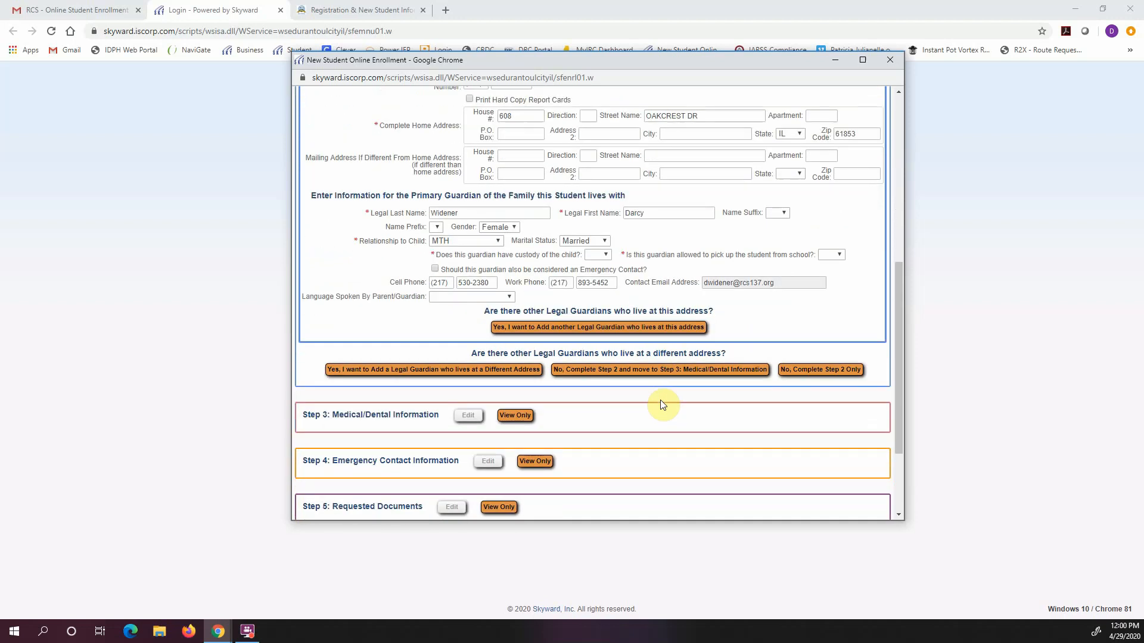
pyautogui.moveTo(551, 372)
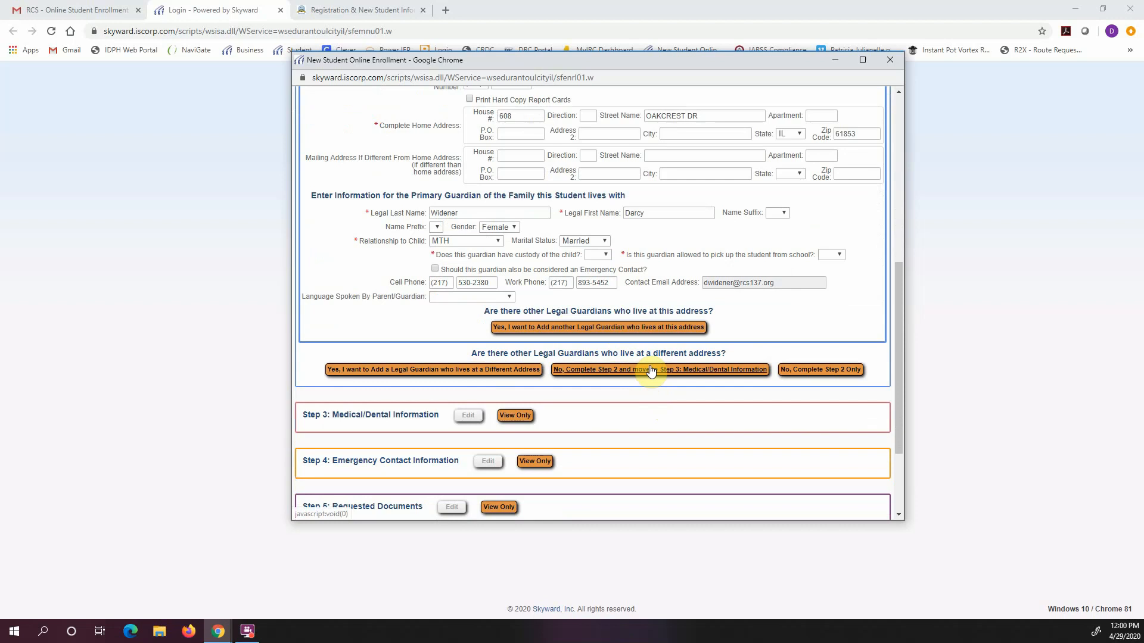
# - After the required-field warning, answer Yes for guardian custody and Yes for pickup permission
pyautogui.click(660, 369)
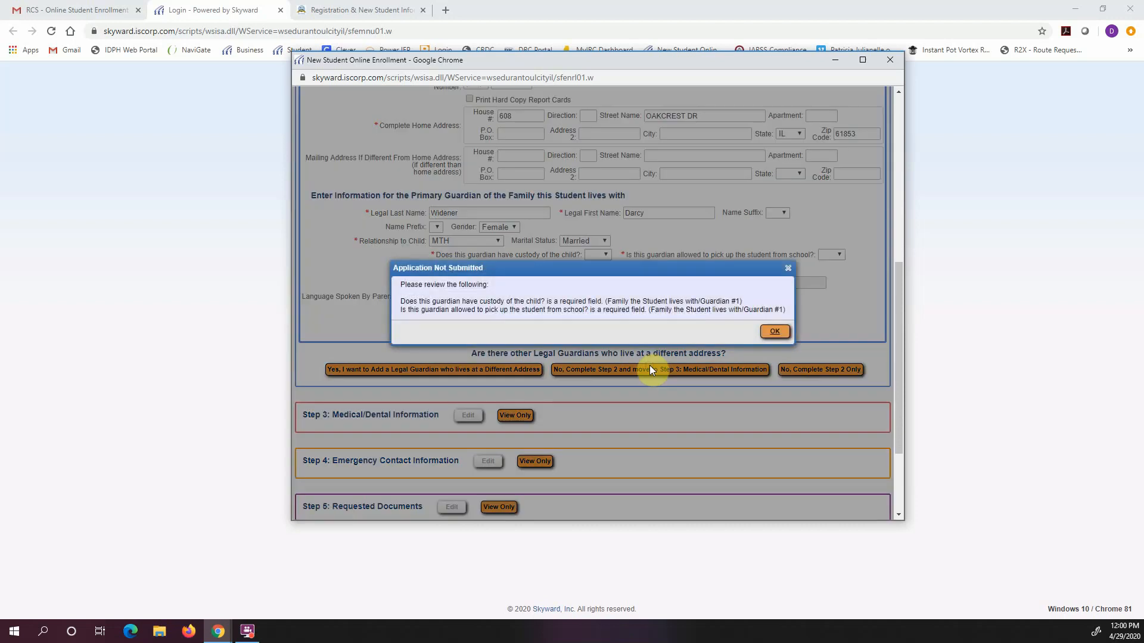
pyautogui.click(774, 331)
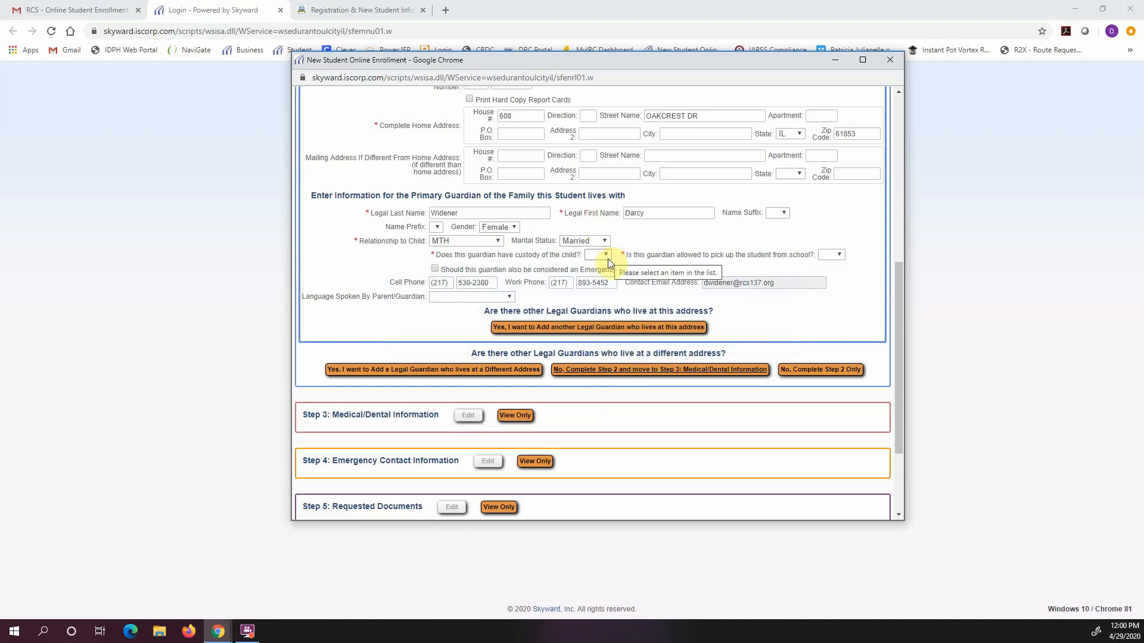
pyautogui.moveTo(649, 285)
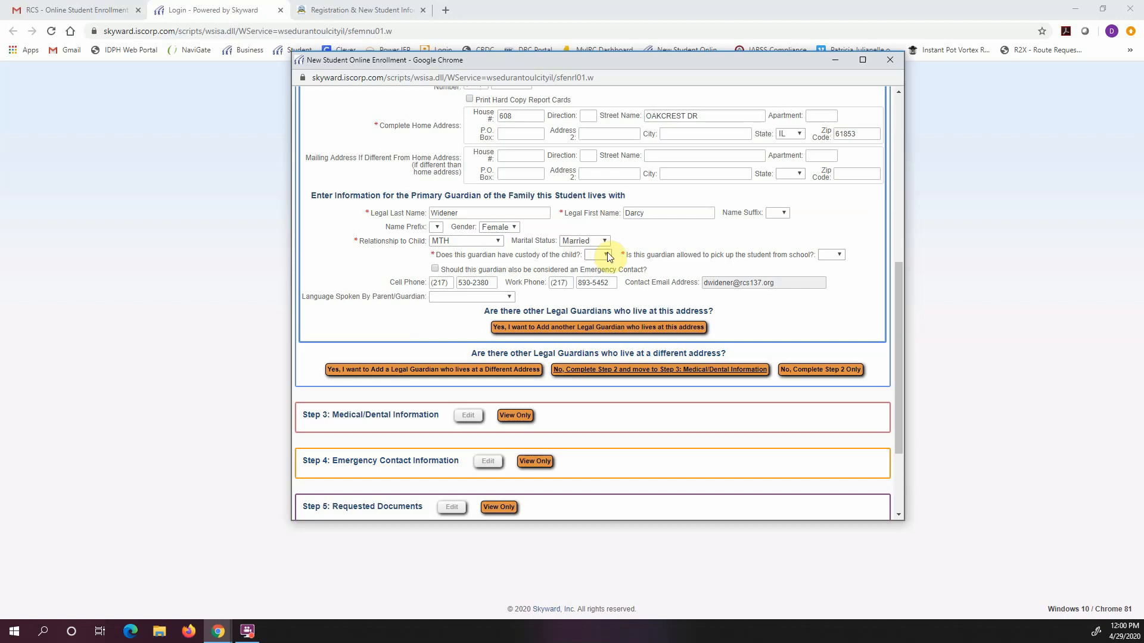
pyautogui.click(603, 255)
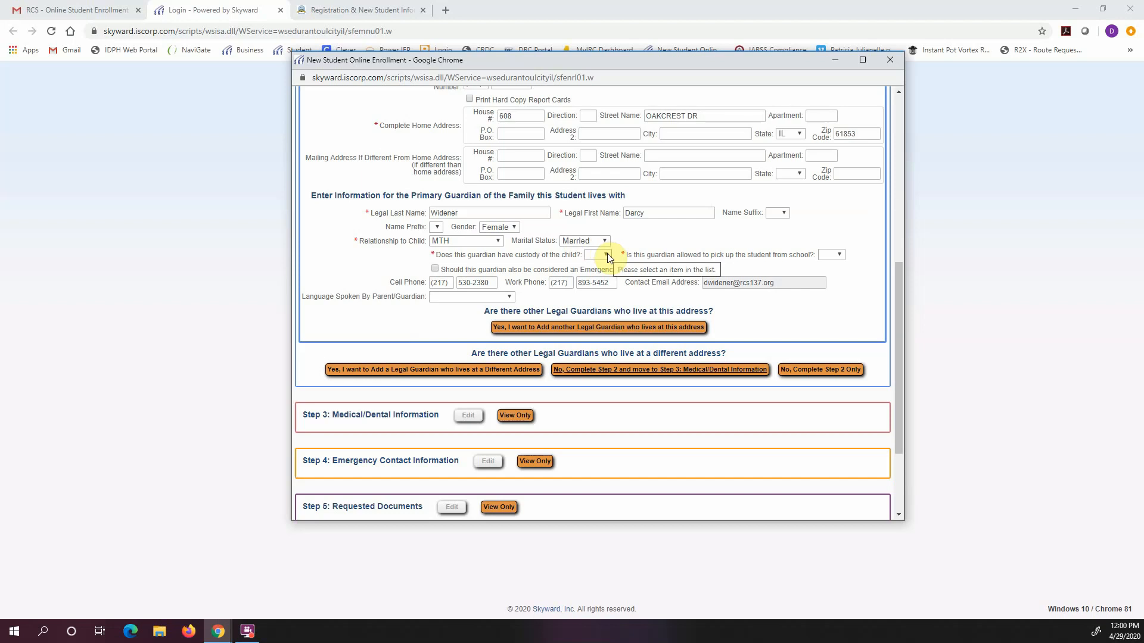
pyautogui.click(606, 253)
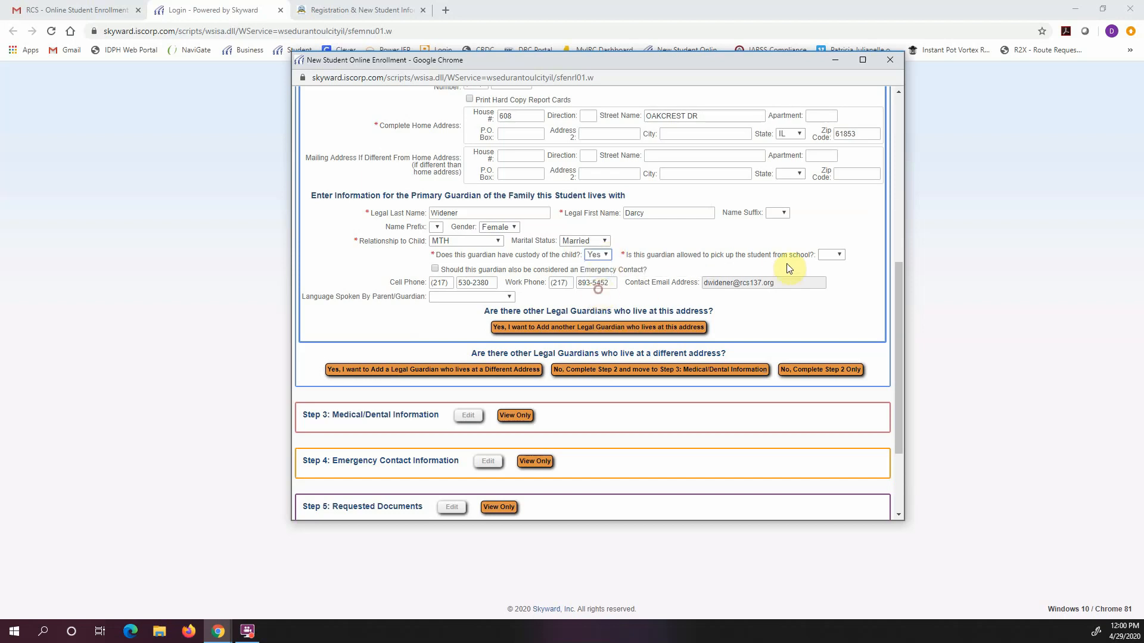
pyautogui.click(832, 254)
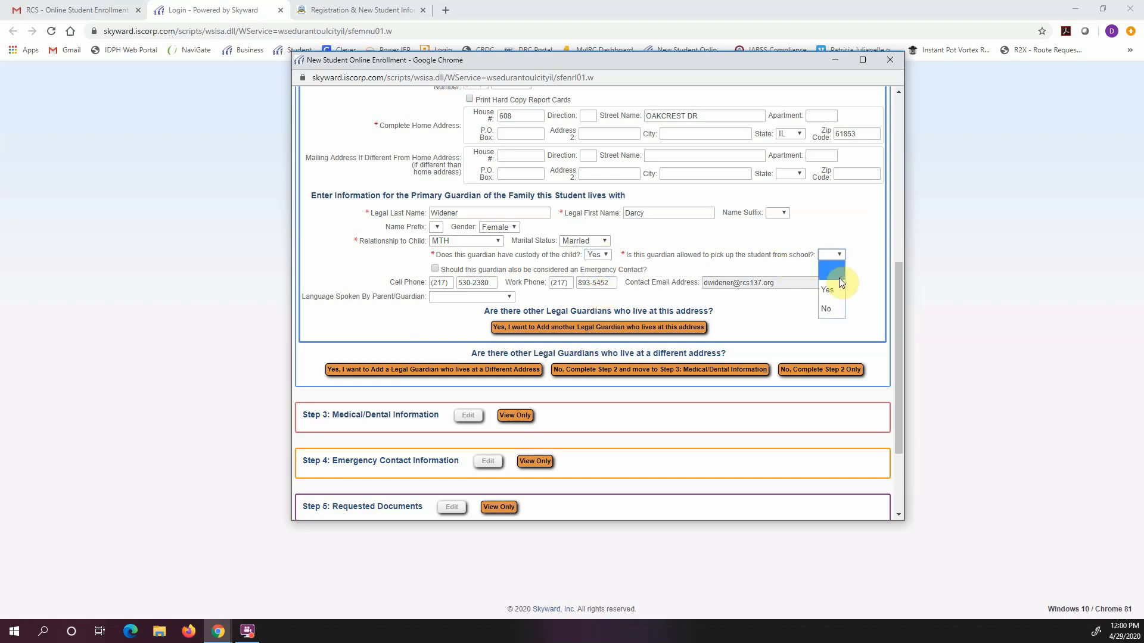
pyautogui.click(827, 289)
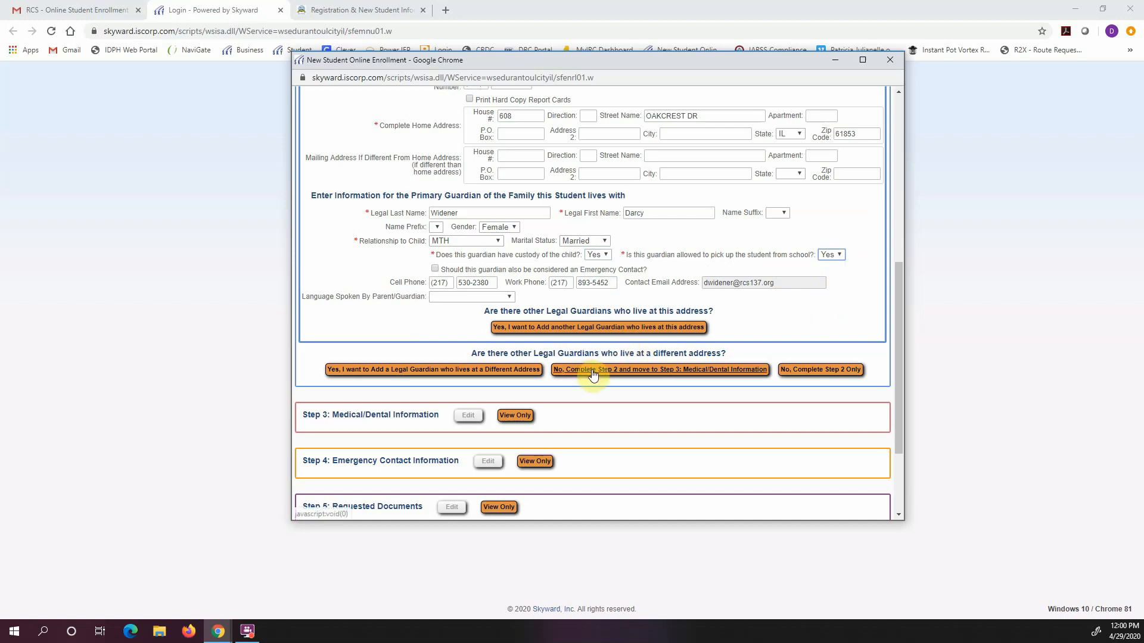
# - In Step 3, enter condition 'None', mark it not critical, and move on to Step 4
pyautogui.click(659, 369)
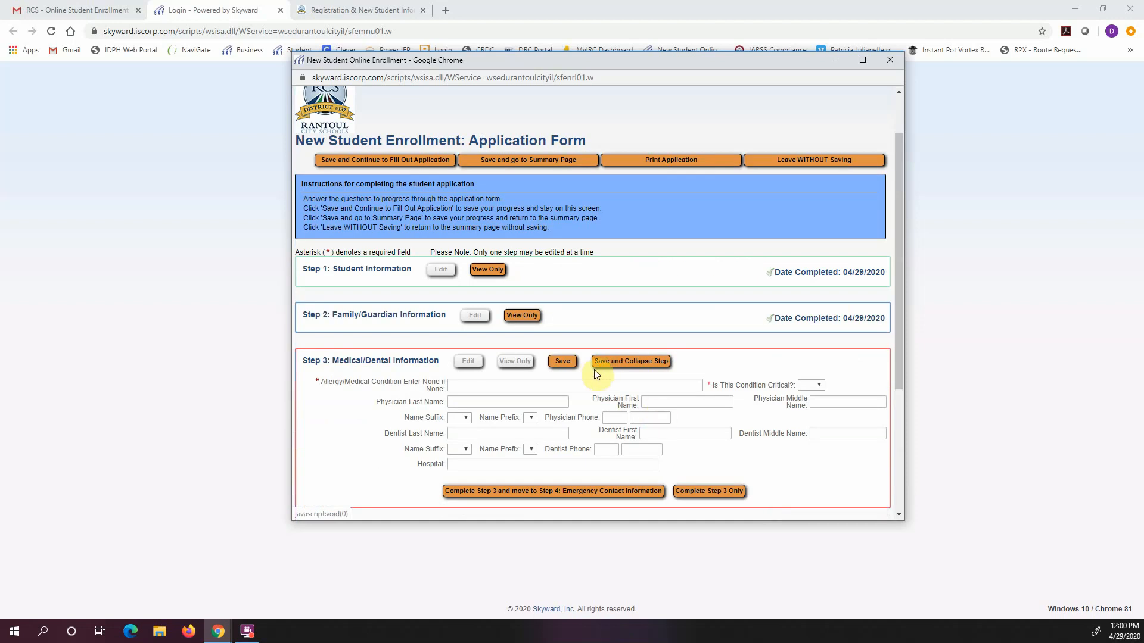
pyautogui.scroll(-3)
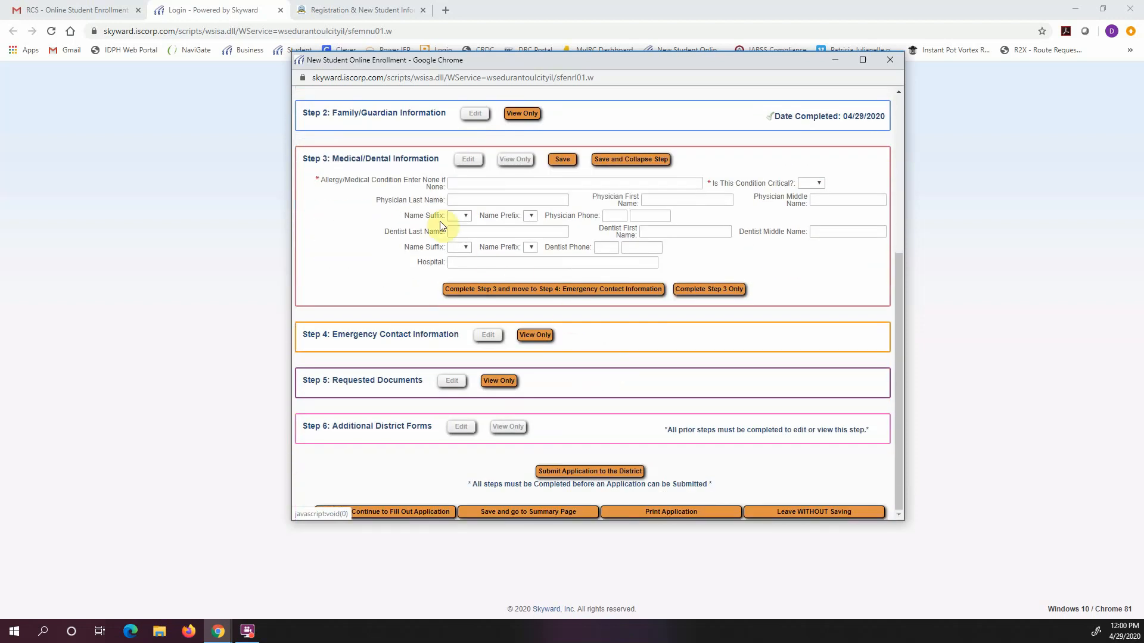
pyautogui.moveTo(359, 185)
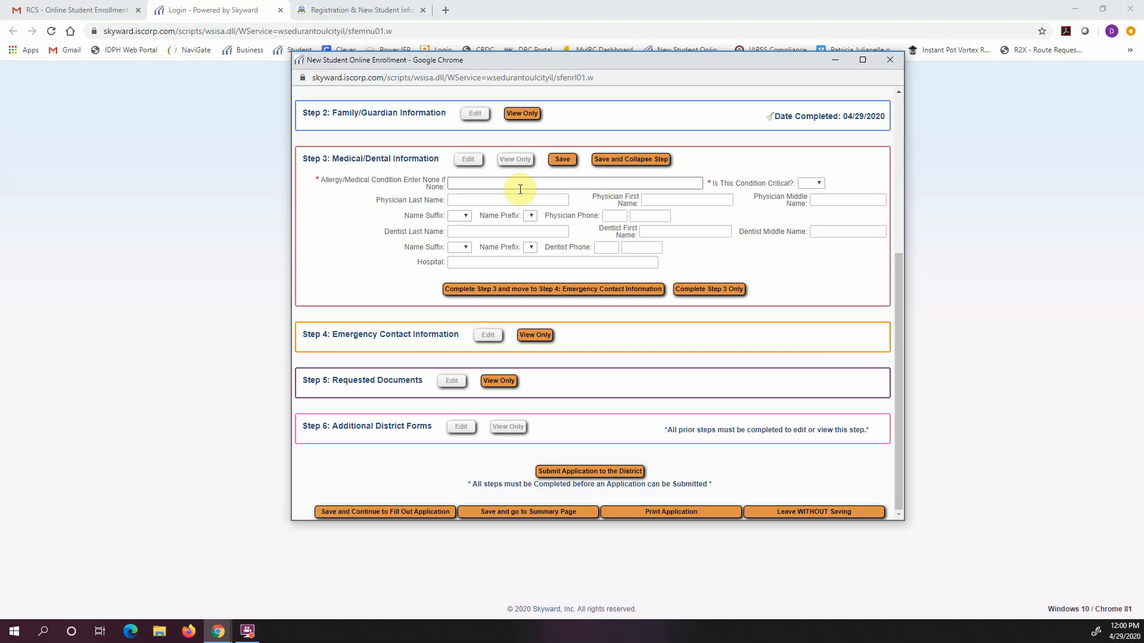
pyautogui.write('None')
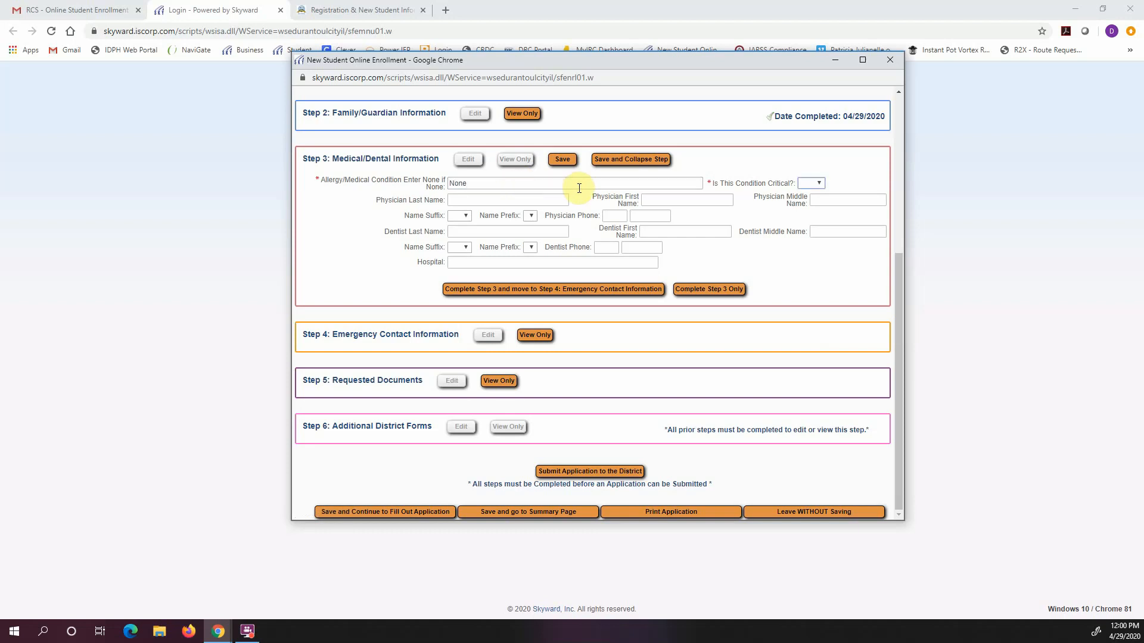
pyautogui.click(810, 183)
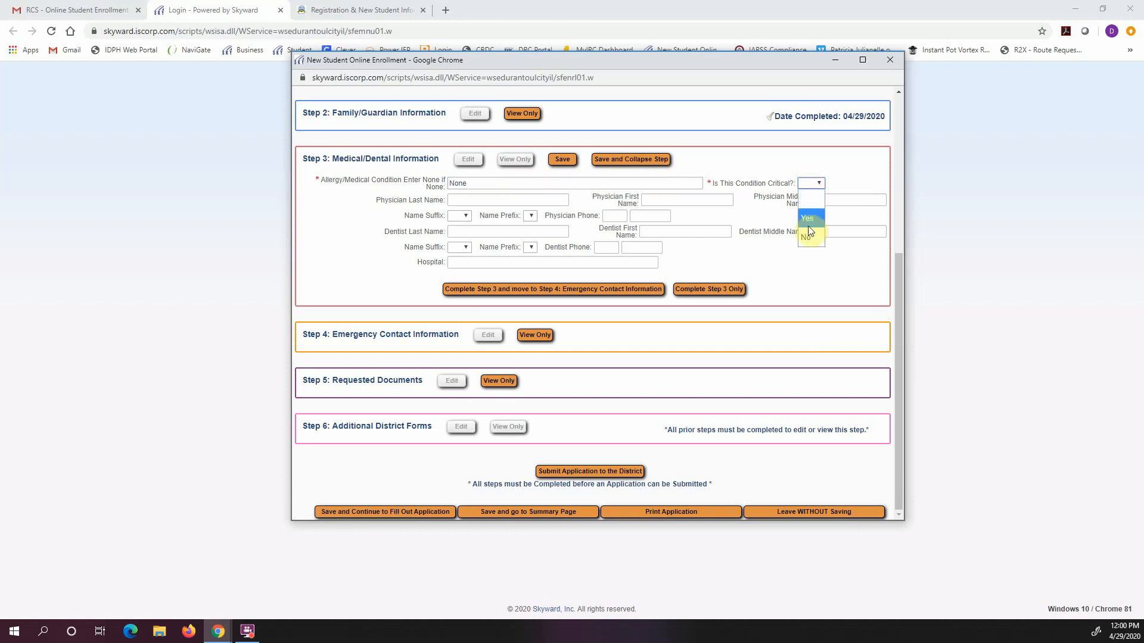
pyautogui.click(805, 236)
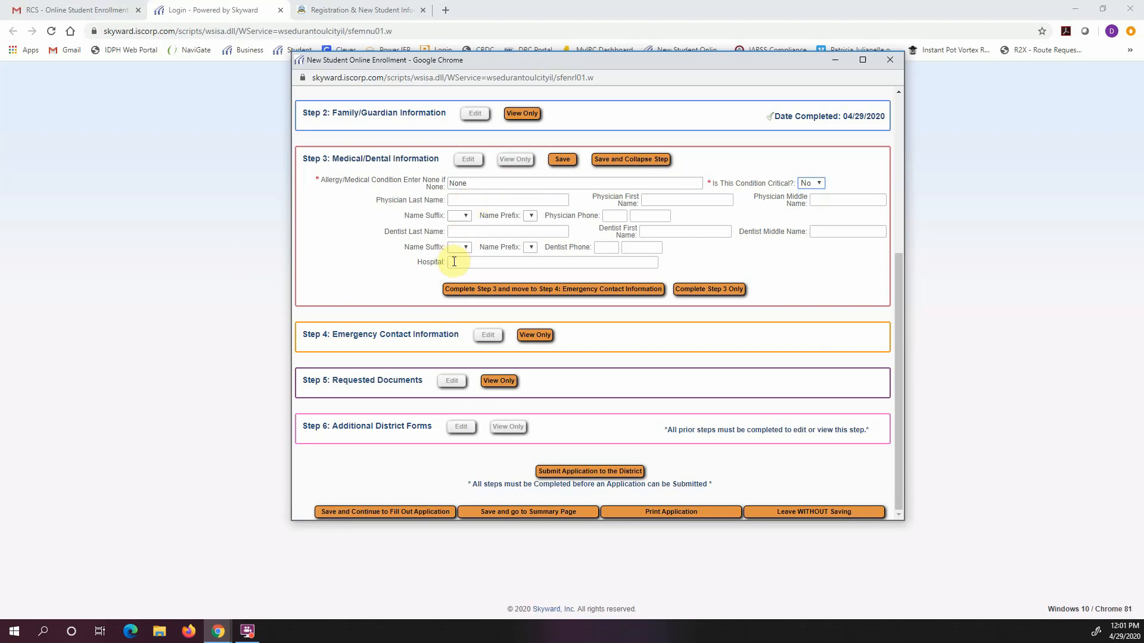
pyautogui.moveTo(441, 191)
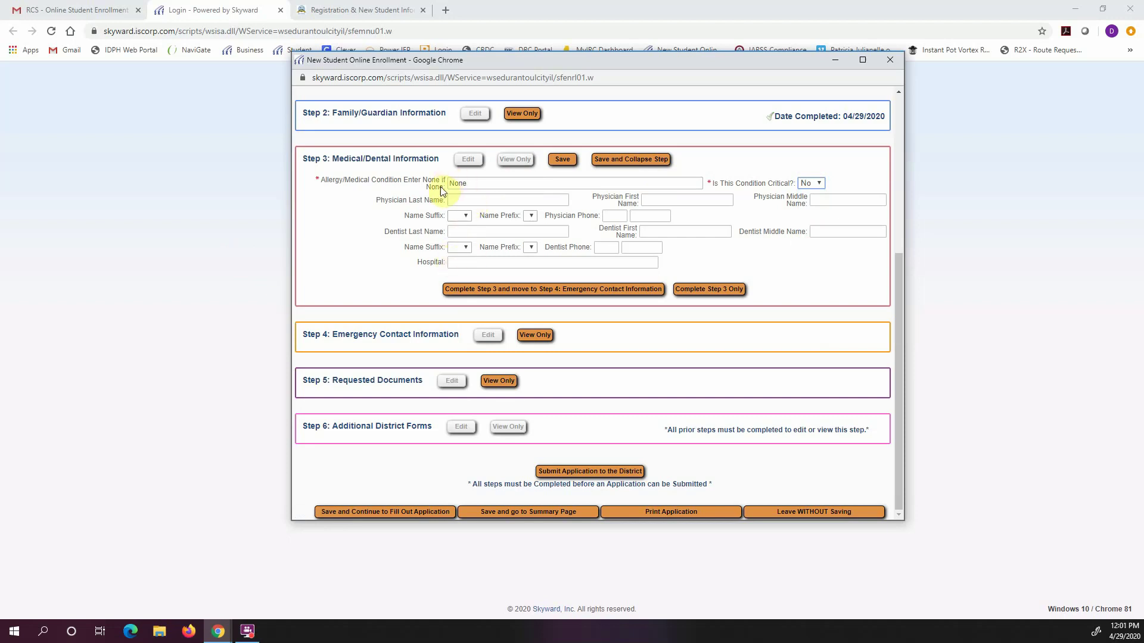
pyautogui.moveTo(727, 193)
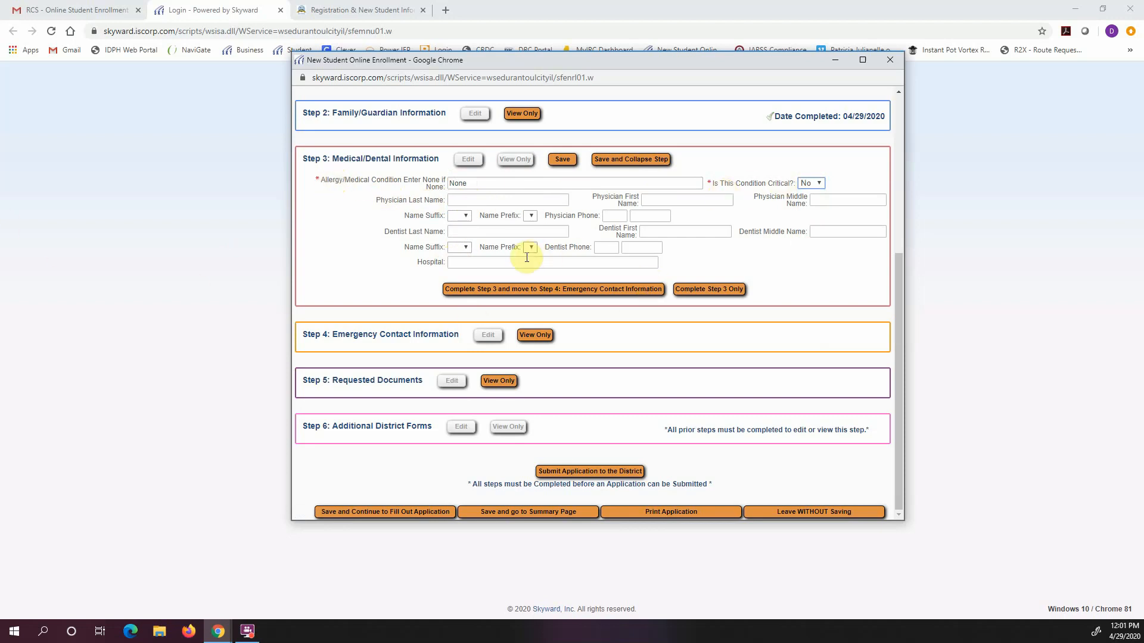
pyautogui.moveTo(528, 260)
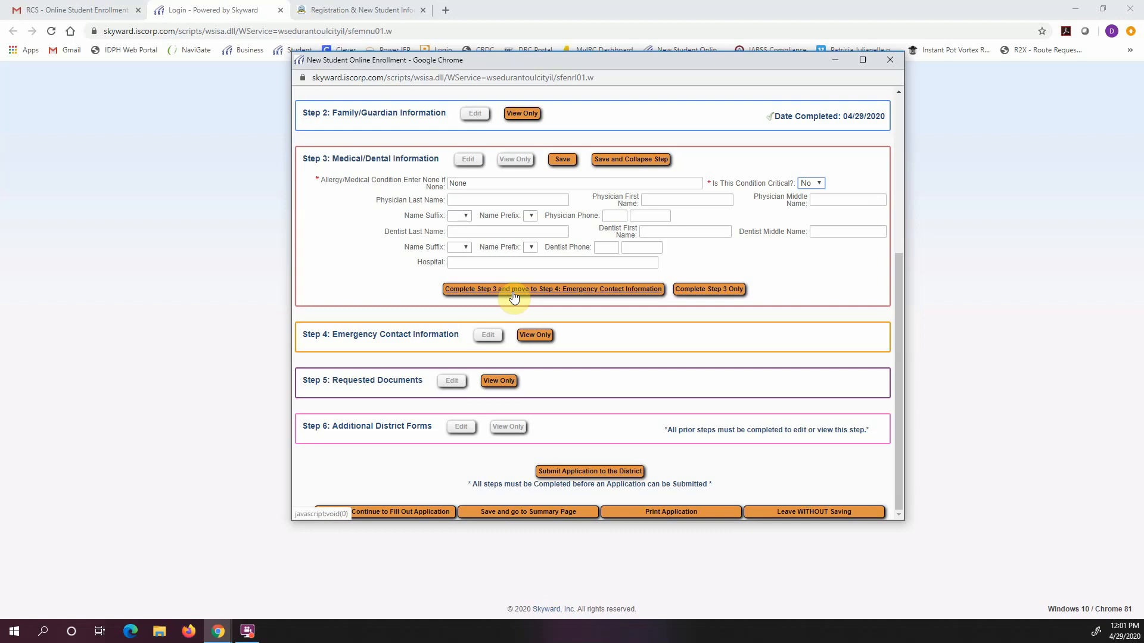
pyautogui.click(553, 288)
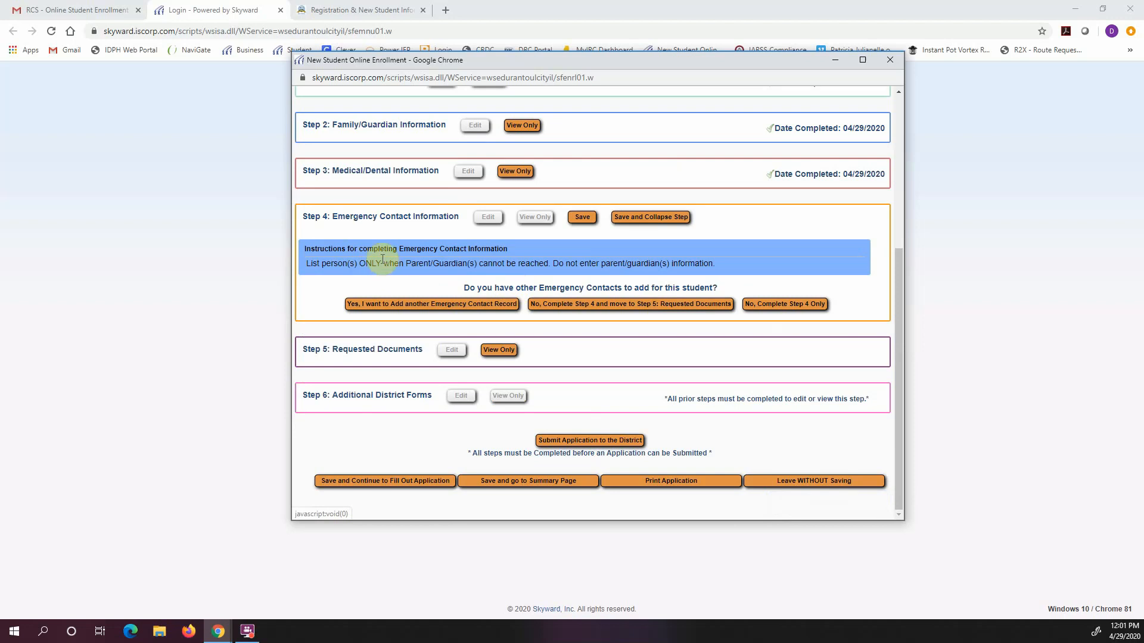
pyautogui.moveTo(393, 238)
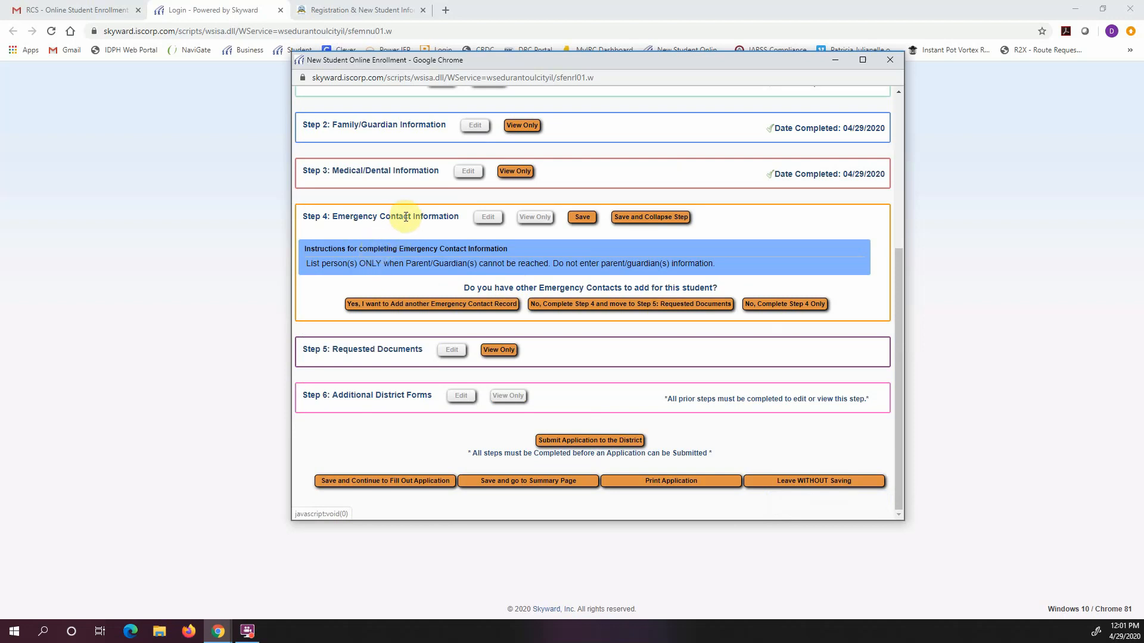
pyautogui.moveTo(419, 231)
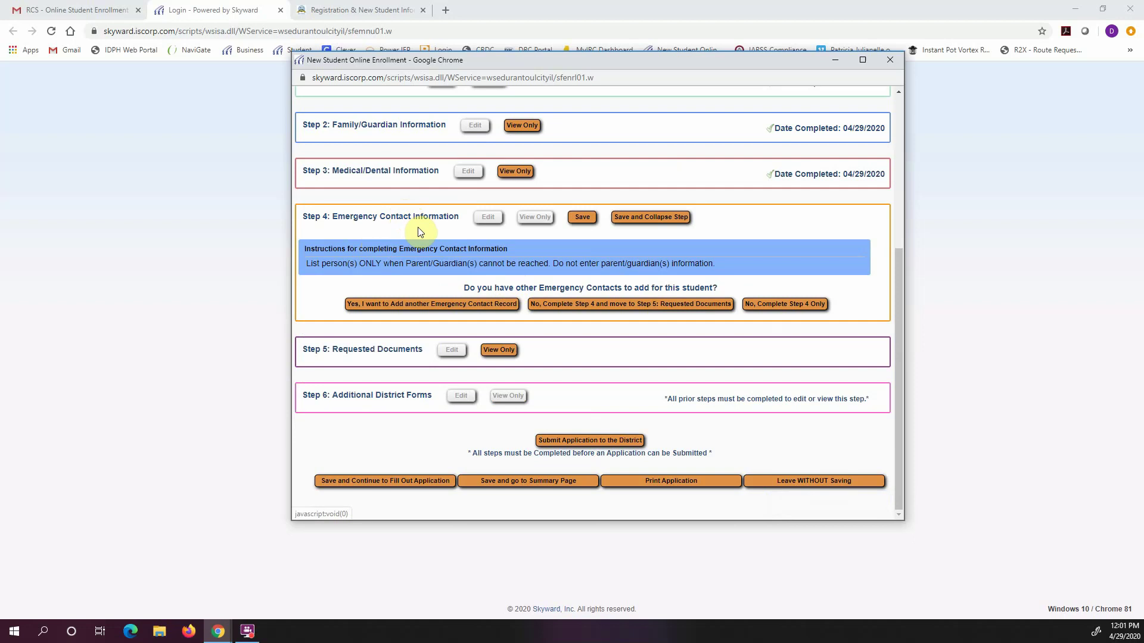
pyautogui.moveTo(427, 237)
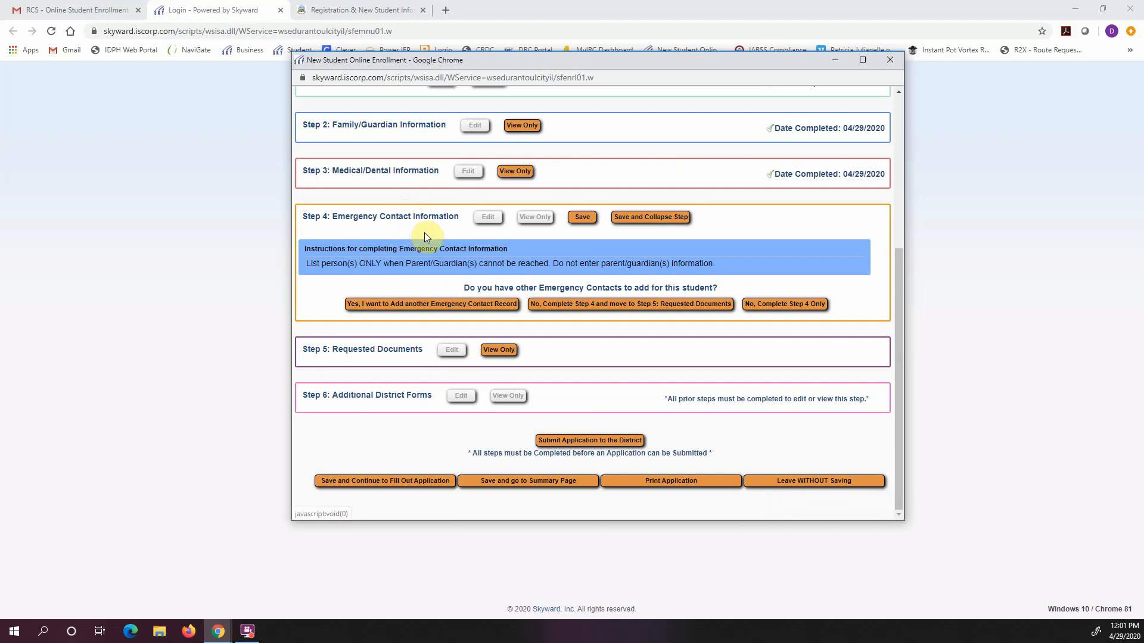
pyautogui.moveTo(423, 245)
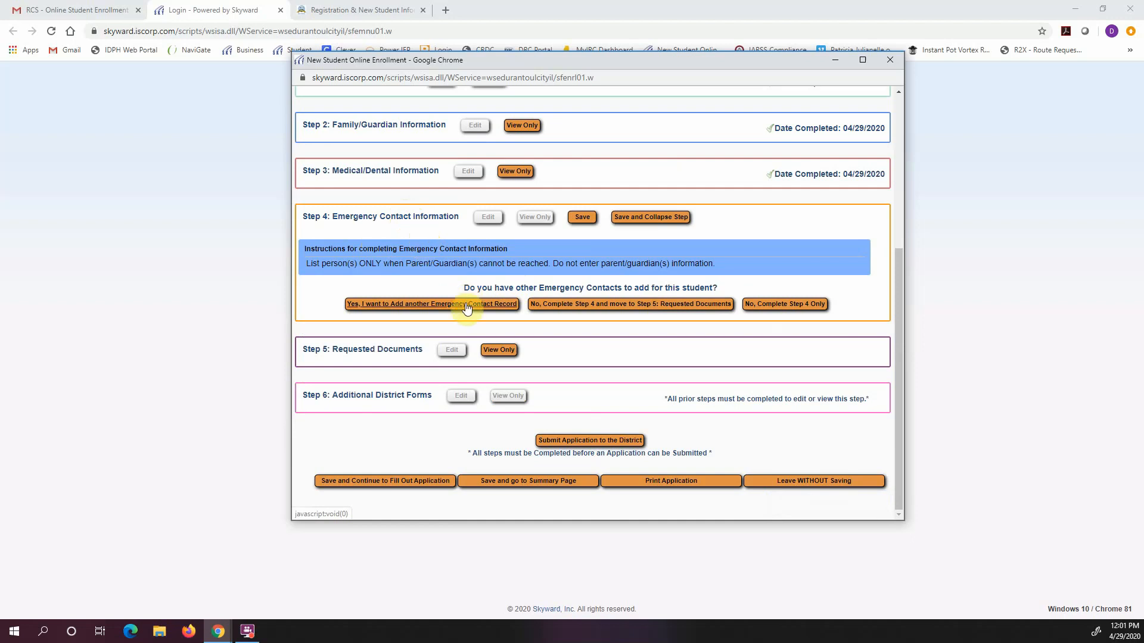
# - Add a new Emergency Contact record in Step 4
pyautogui.click(430, 304)
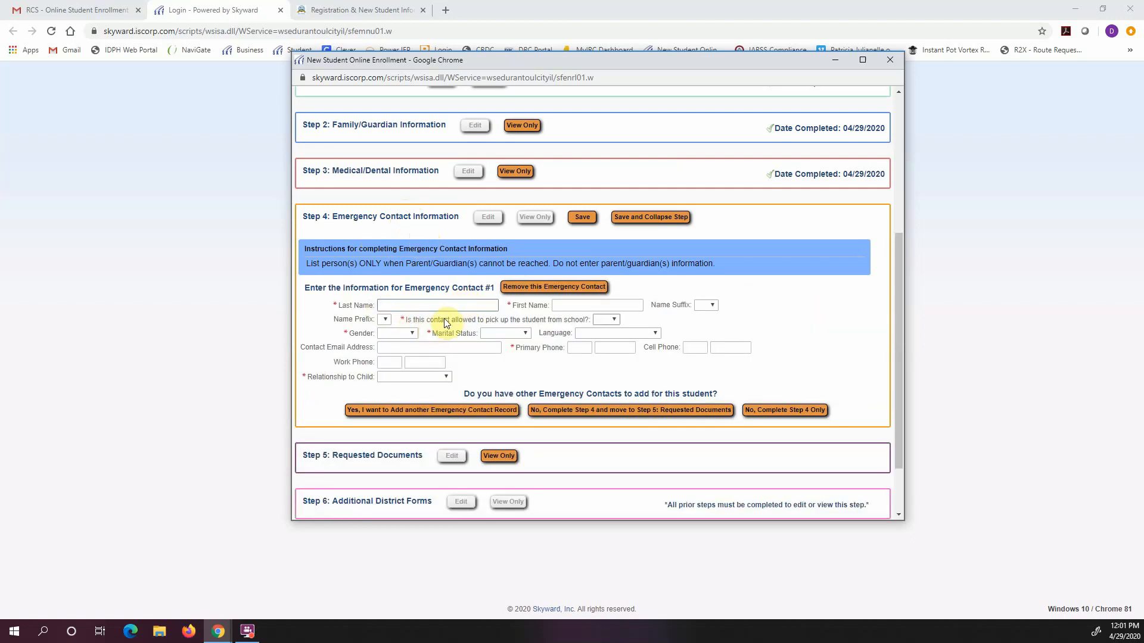
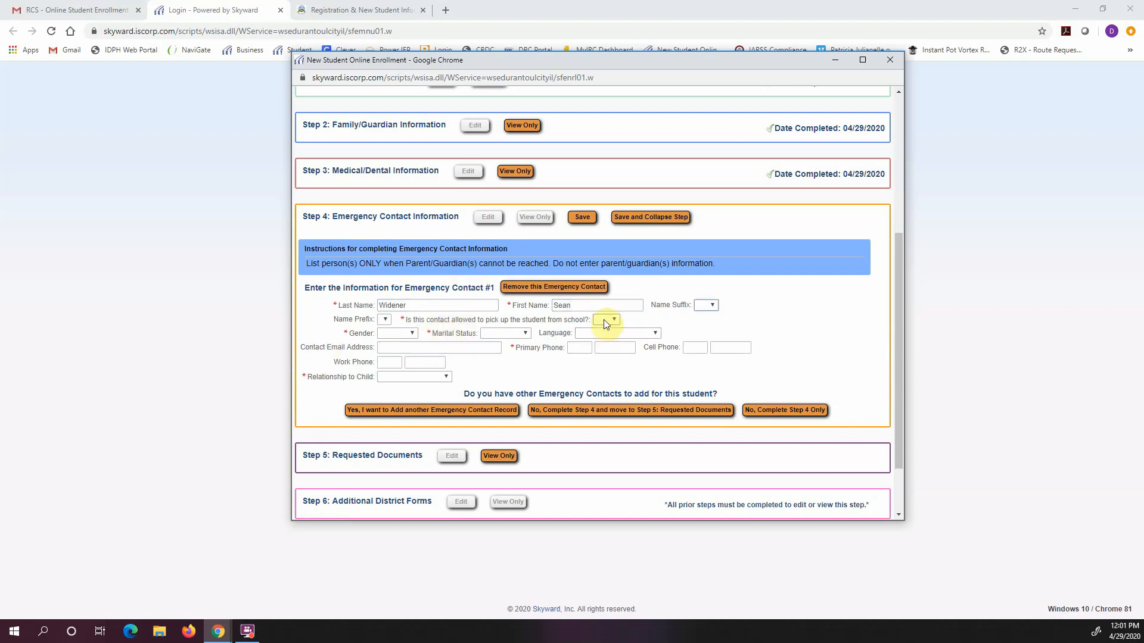
pyautogui.click(613, 319)
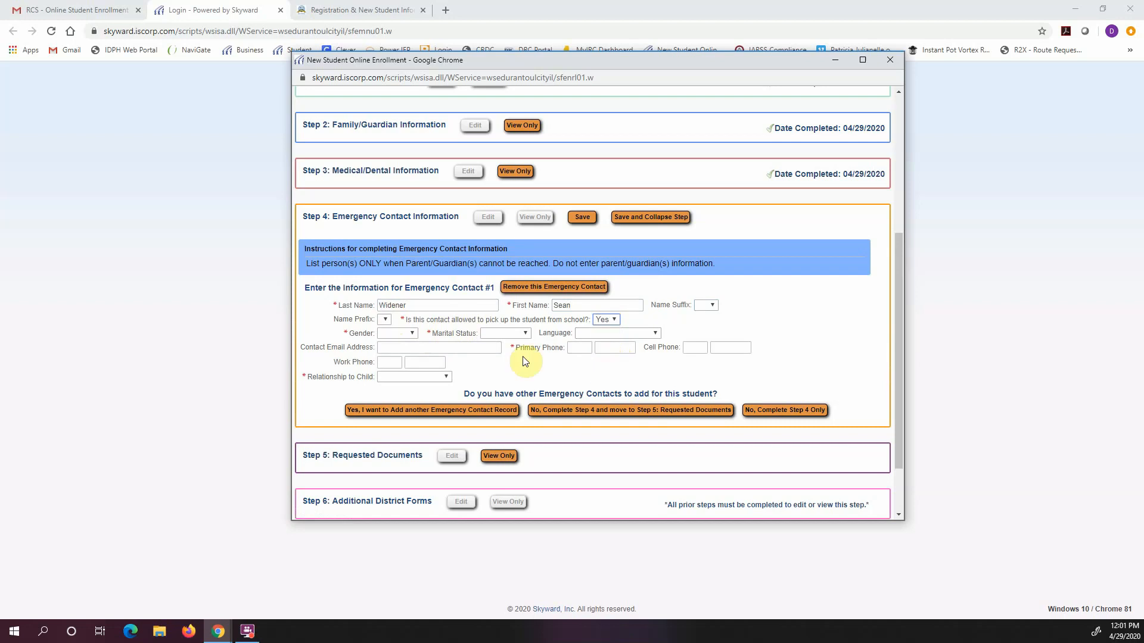
pyautogui.click(410, 333)
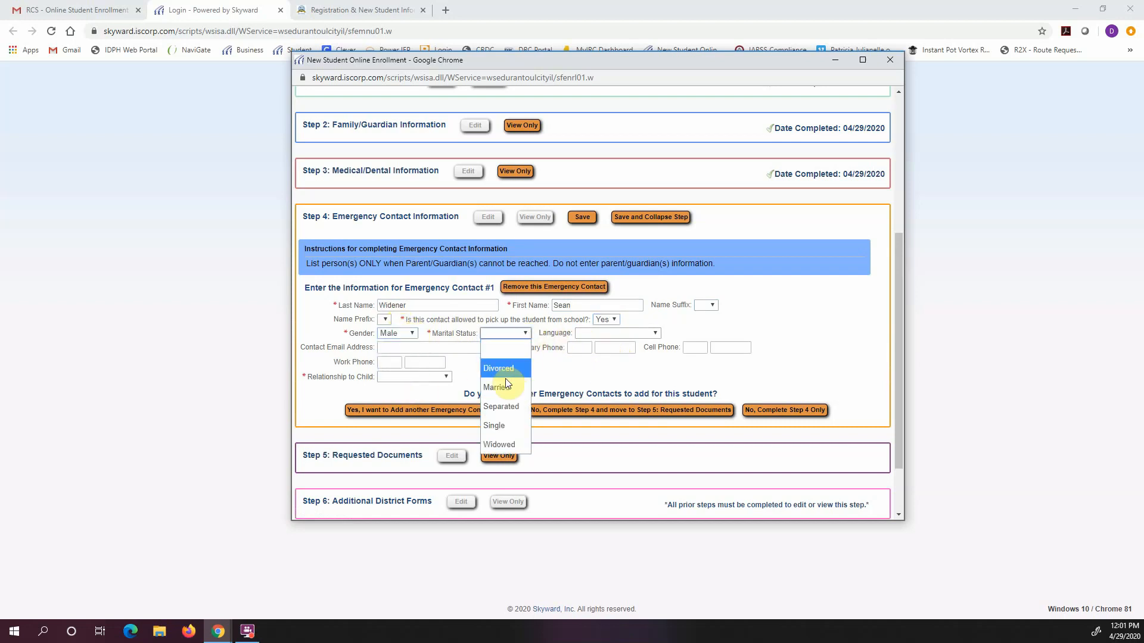
pyautogui.click(495, 386)
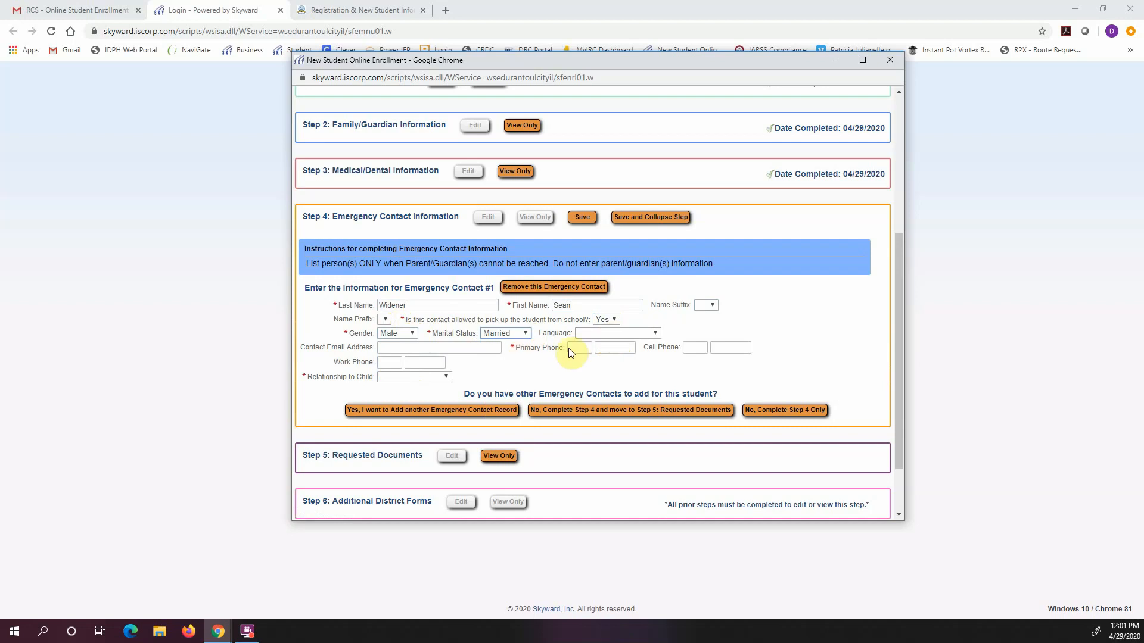
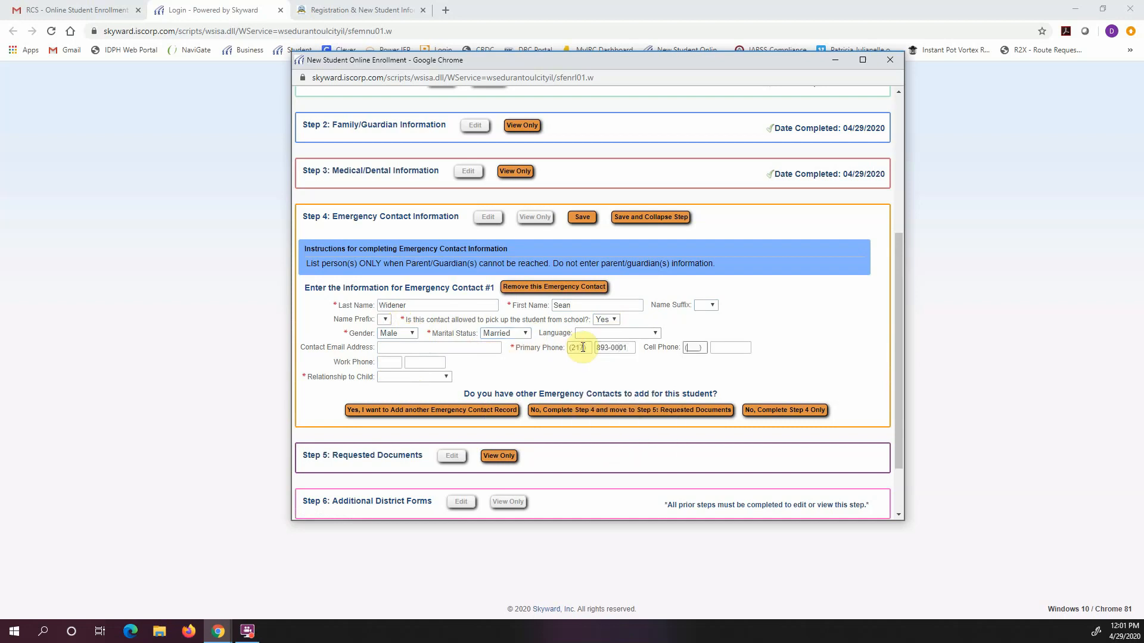
pyautogui.click(414, 376)
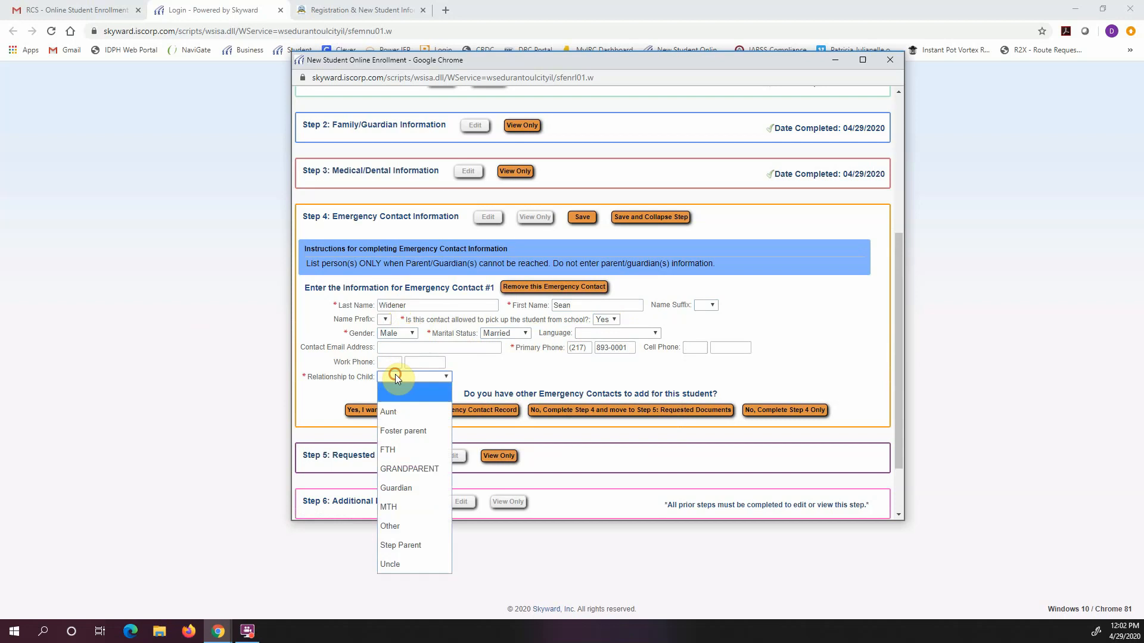
pyautogui.click(387, 450)
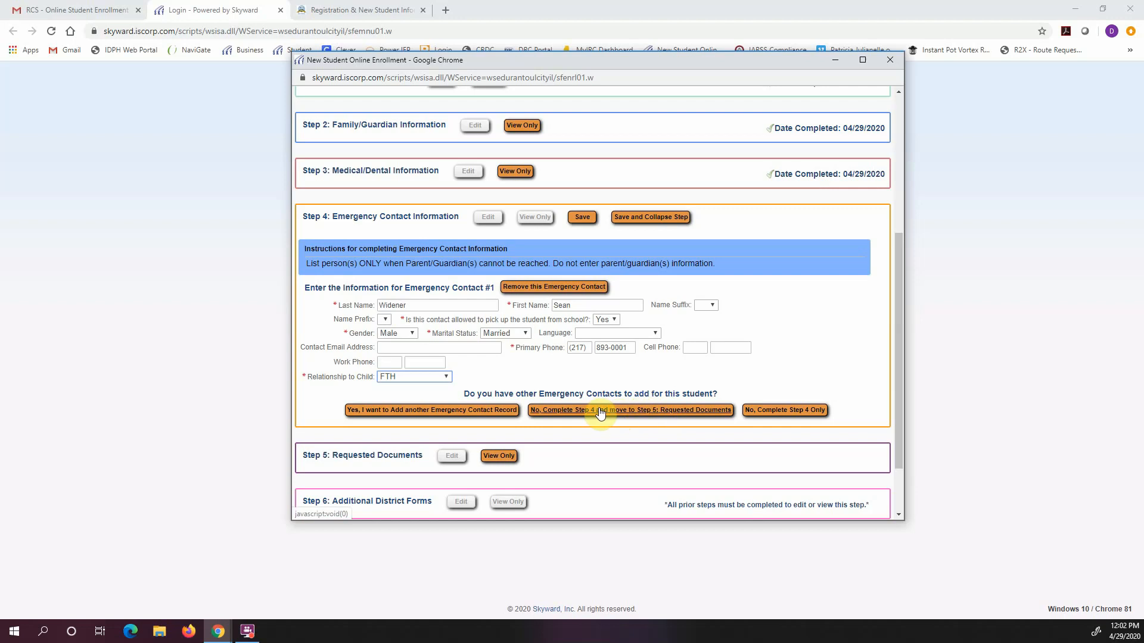
pyautogui.click(629, 410)
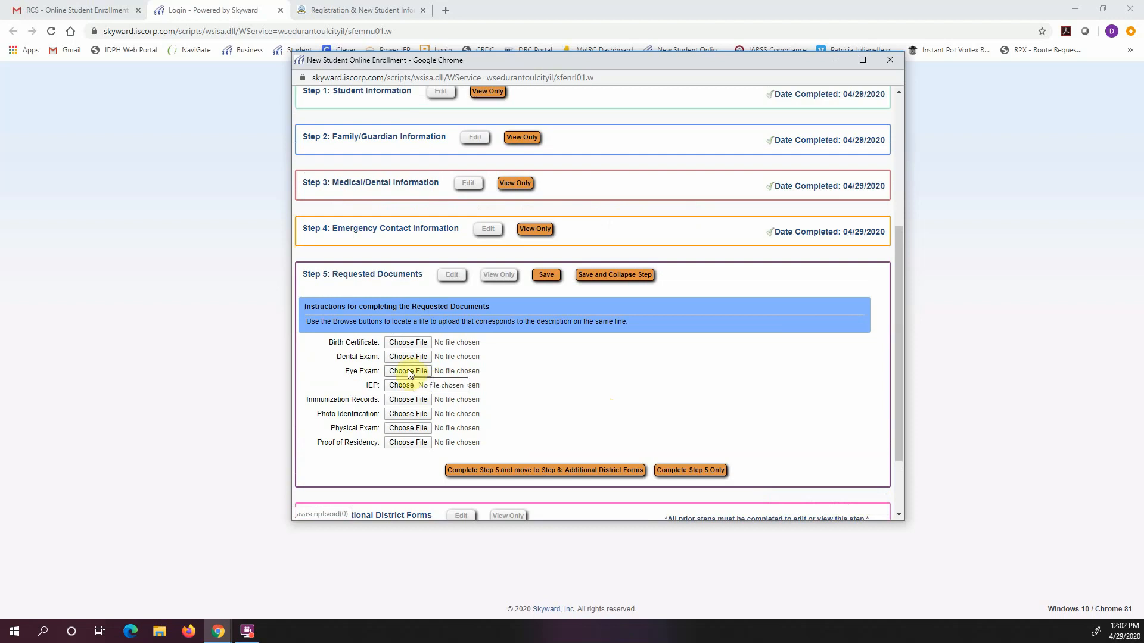
pyautogui.moveTo(408, 373)
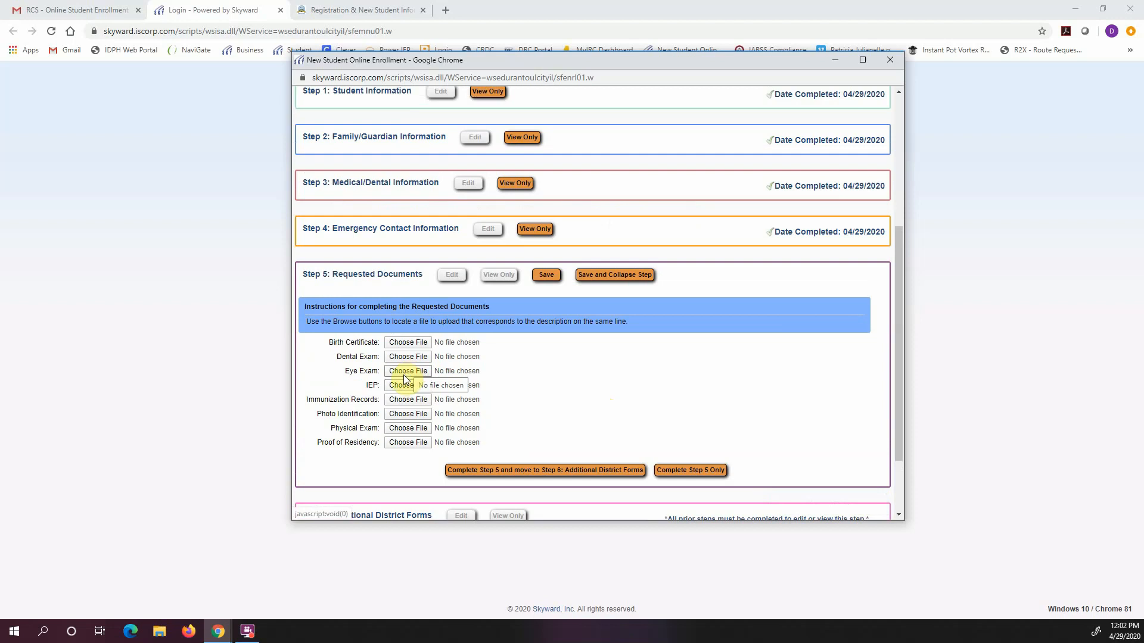
pyautogui.moveTo(402, 343)
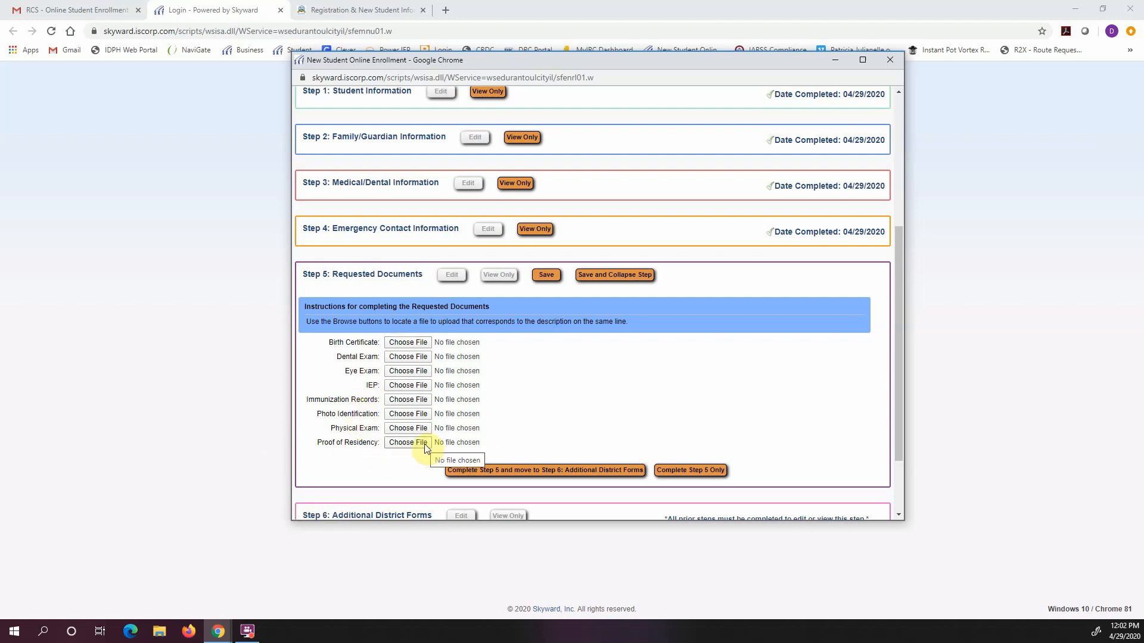
pyautogui.moveTo(370, 346)
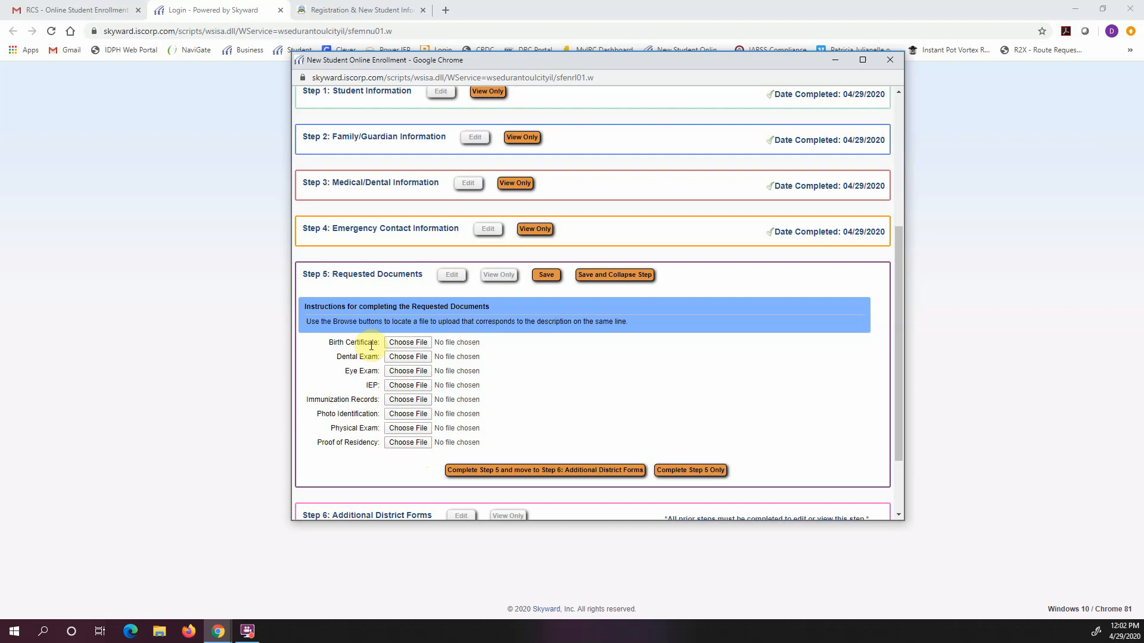
pyautogui.moveTo(407, 346)
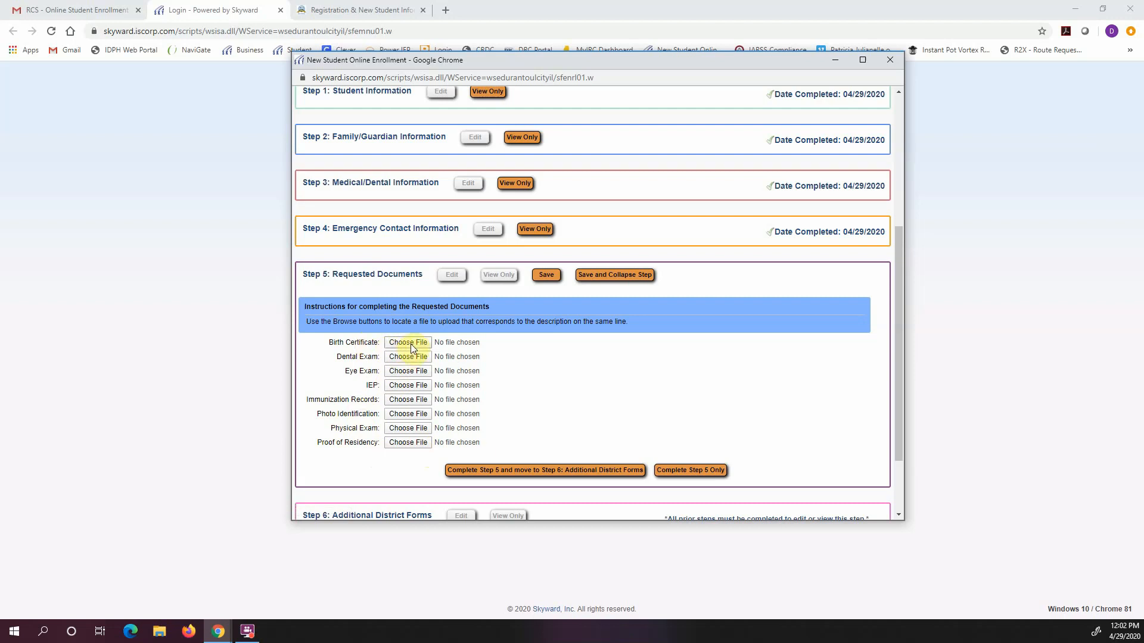
# - Choose a file for the Birth Certificate document
pyautogui.click(408, 343)
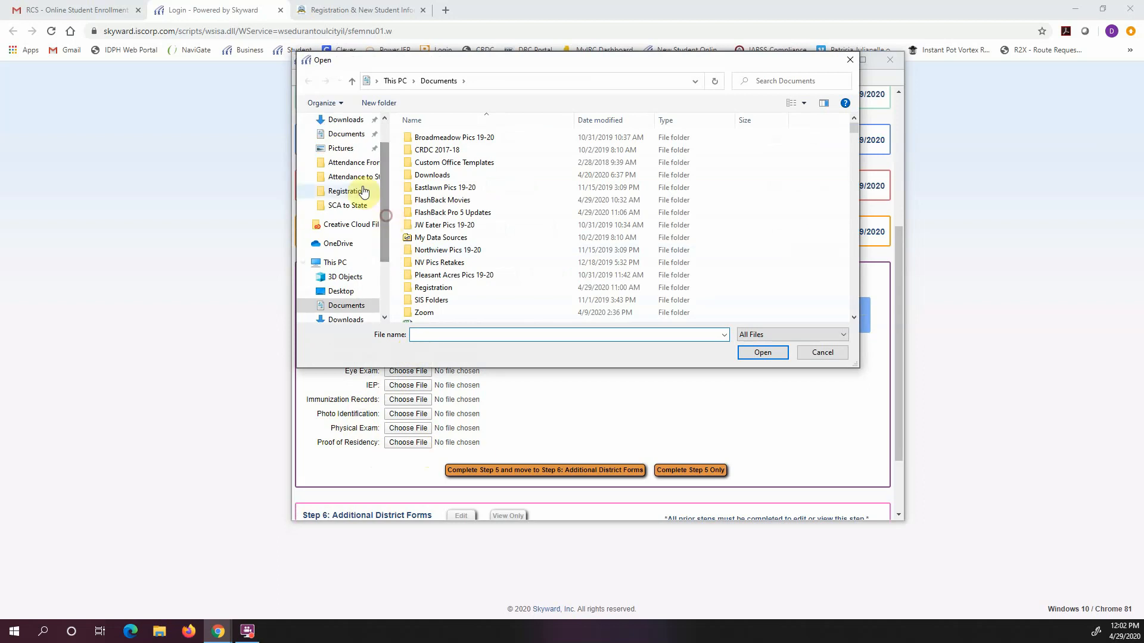
# - Attach 'Birth Certificate - Fake' from the Registration folder as the birth certificate
pyautogui.doubleClick(348, 191)
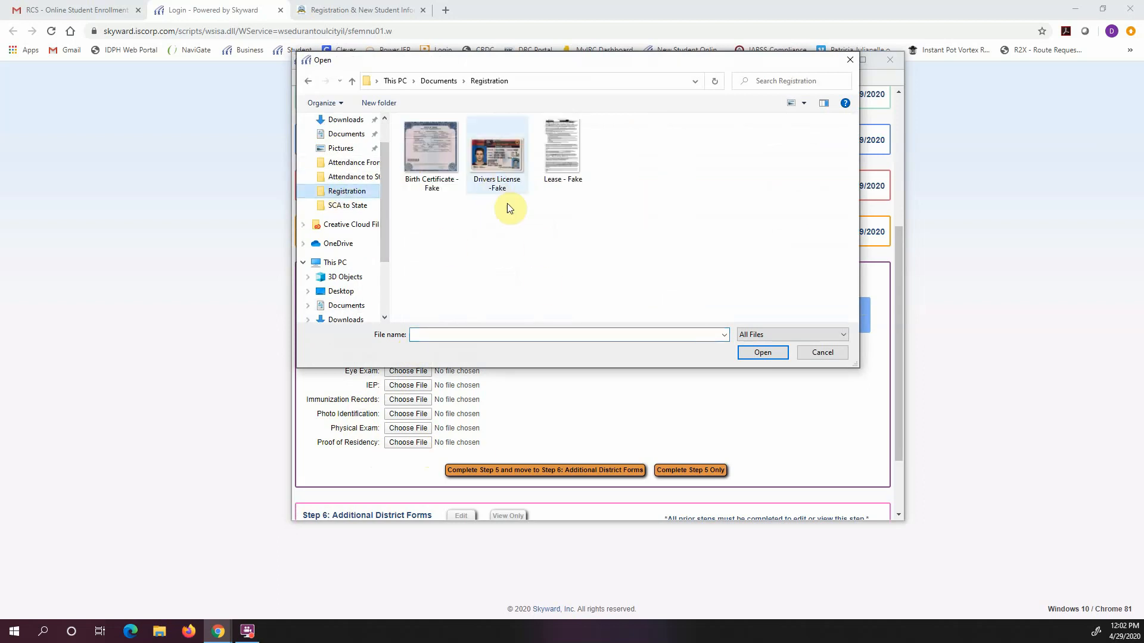
pyautogui.click(430, 148)
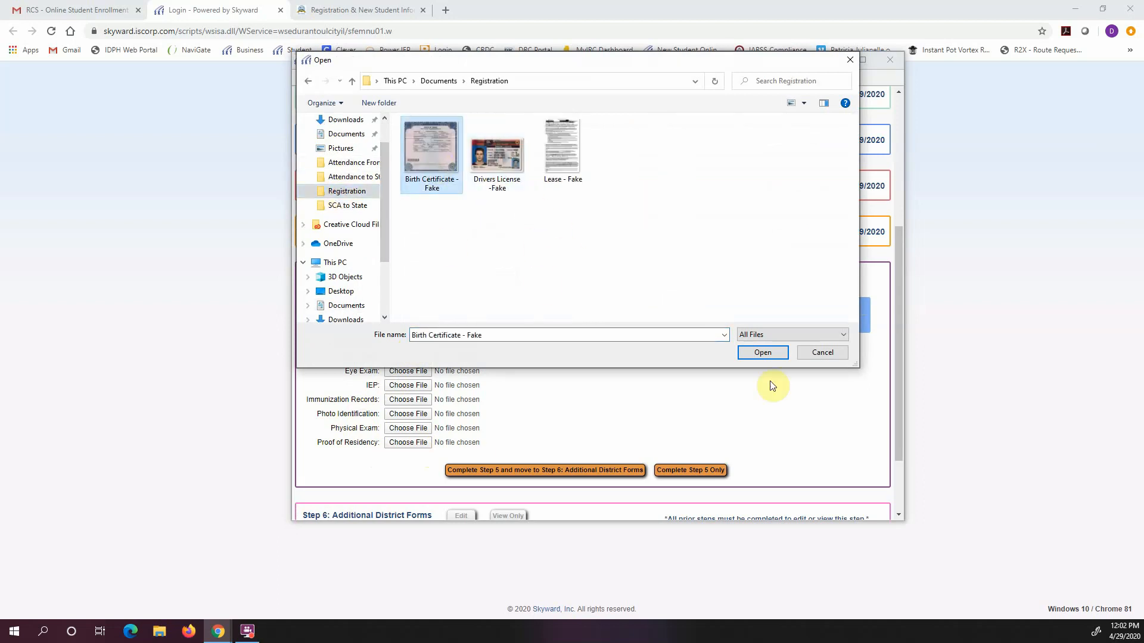
pyautogui.click(762, 351)
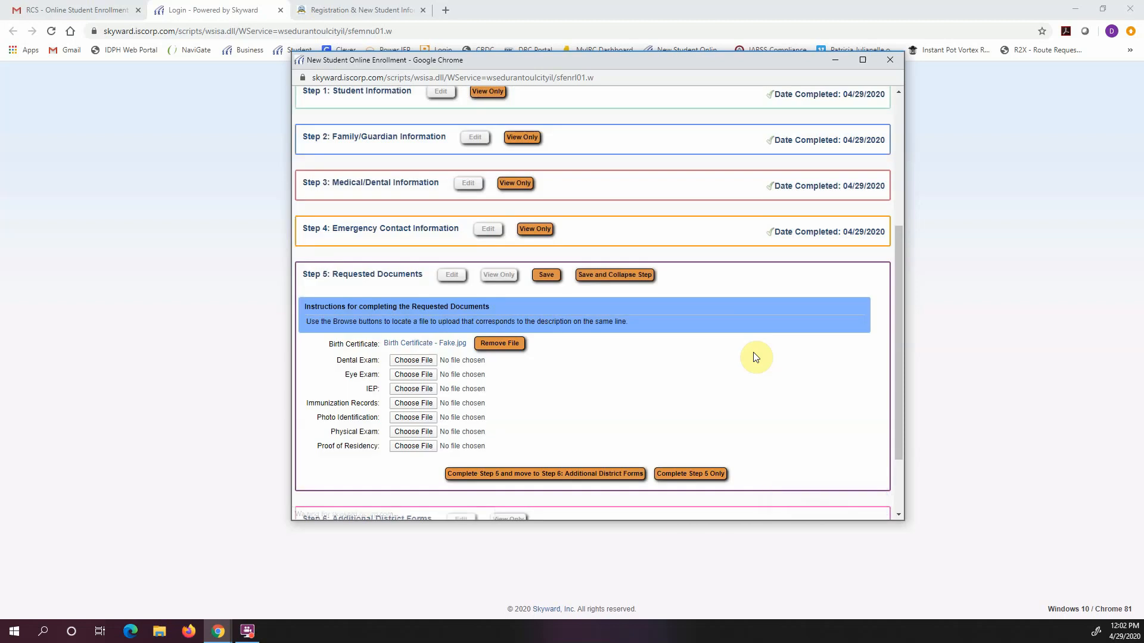
pyautogui.moveTo(386, 369)
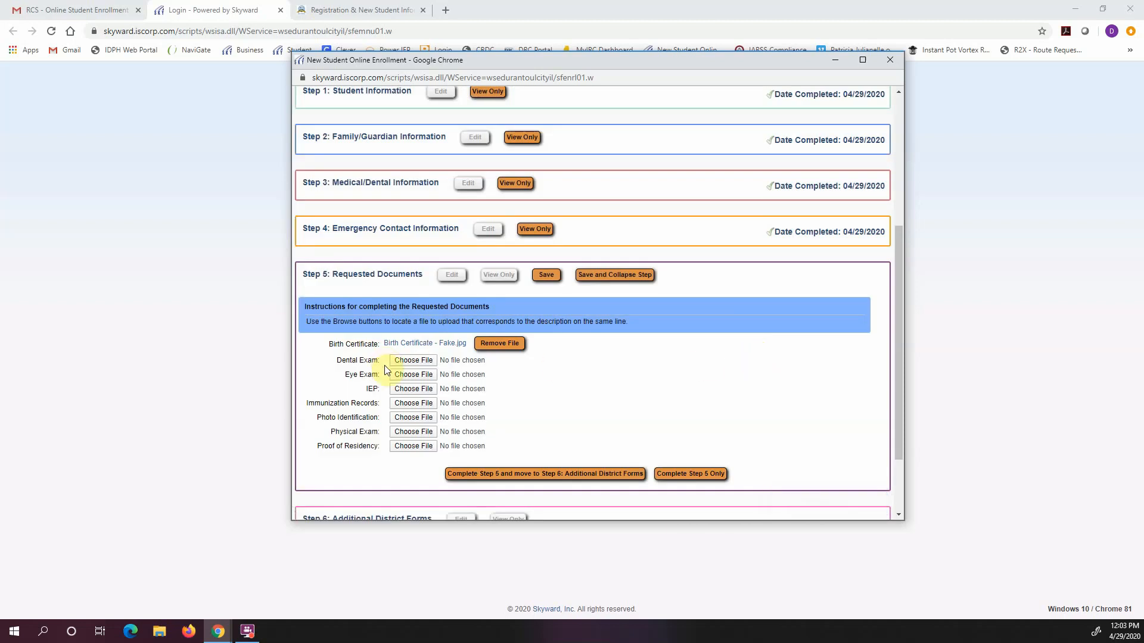
pyautogui.moveTo(412, 418)
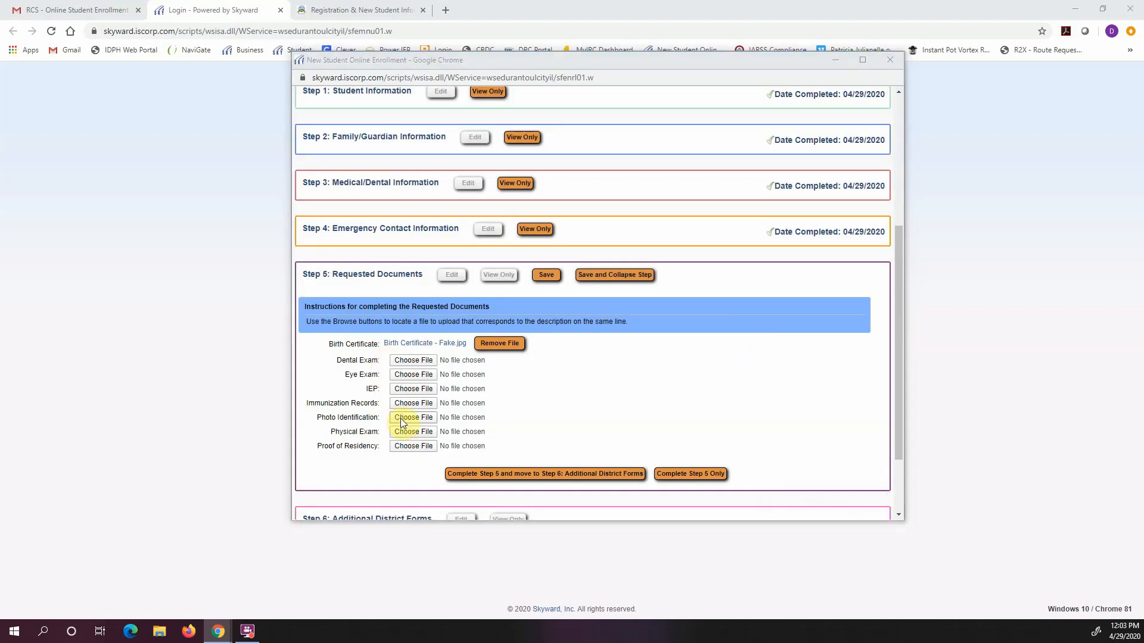
# - Attach 'Drivers License -Fake' as photo ID and 'Lease - Fake' as proof of residency
pyautogui.click(412, 418)
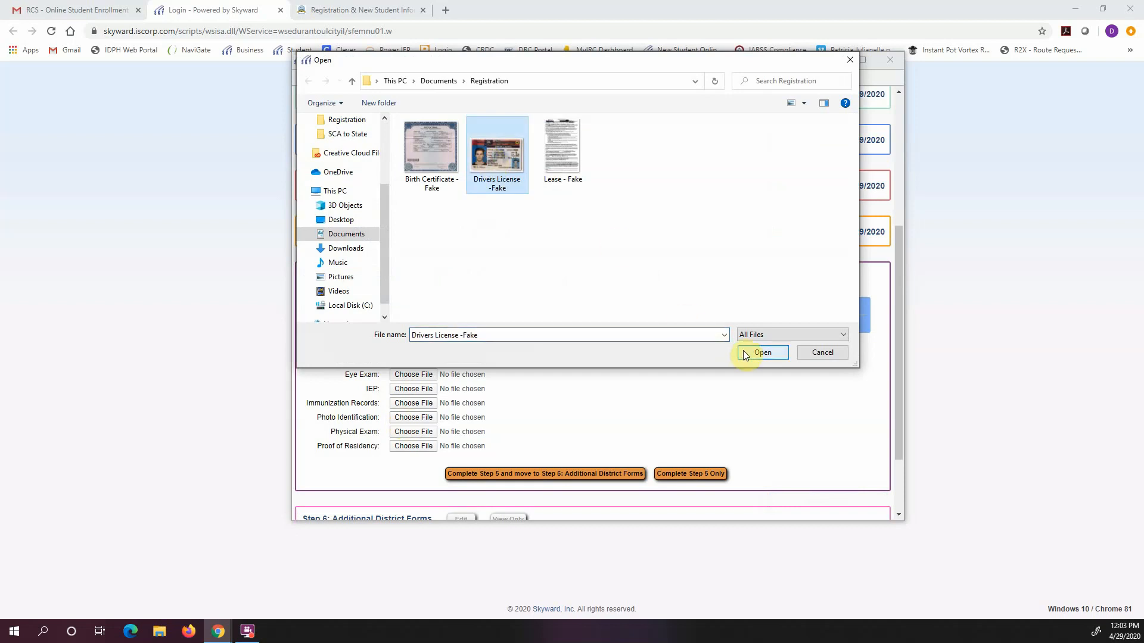
pyautogui.click(762, 353)
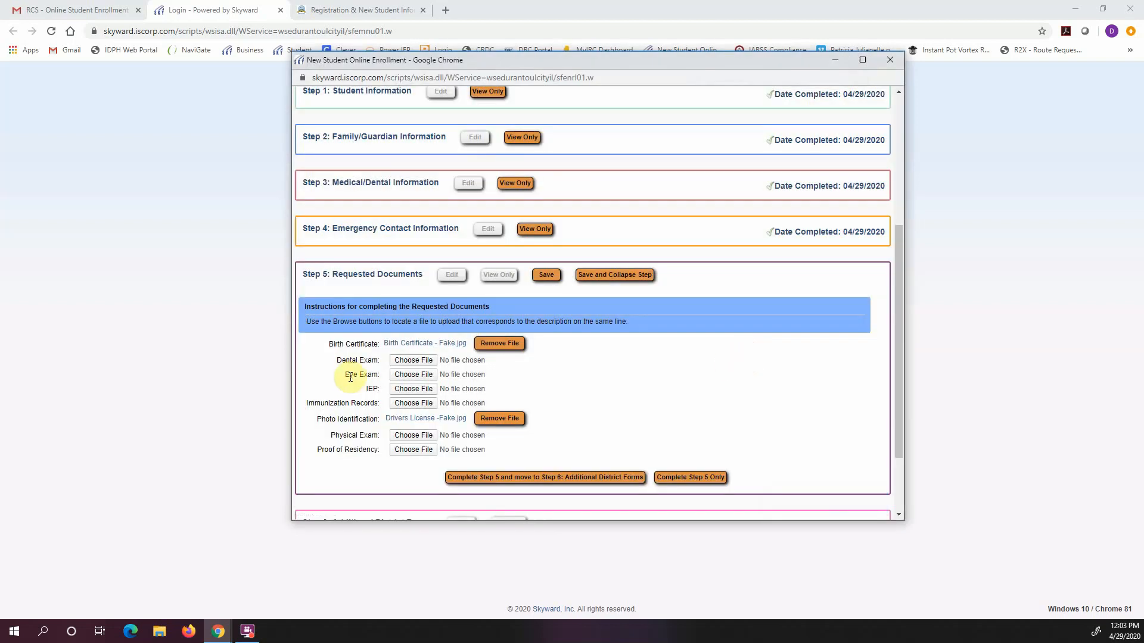
pyautogui.moveTo(420, 451)
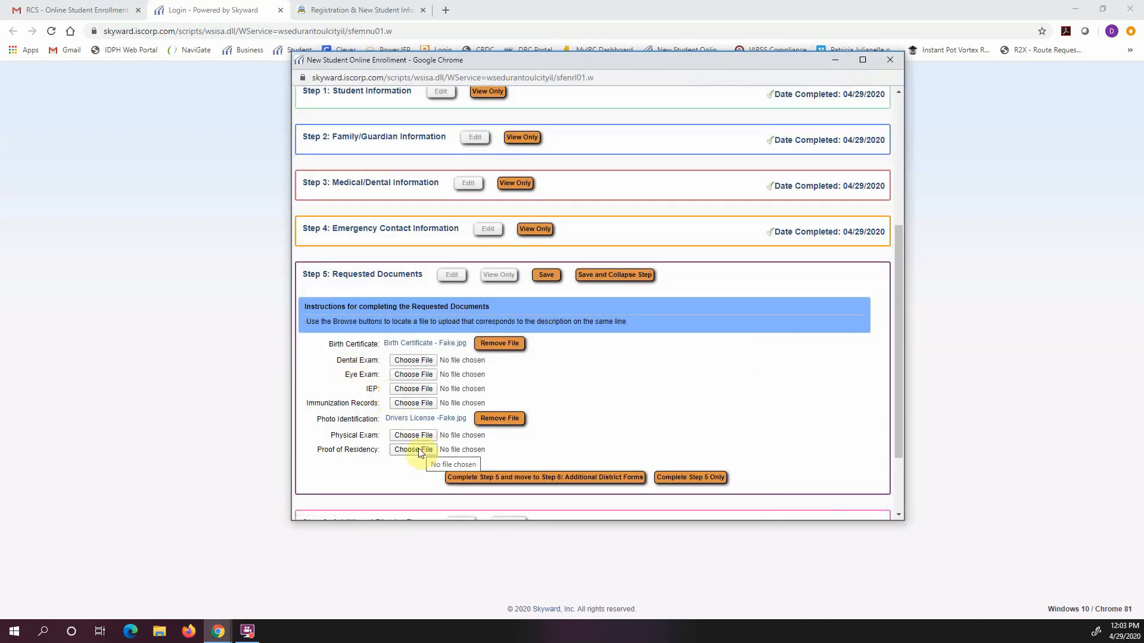
pyautogui.click(412, 451)
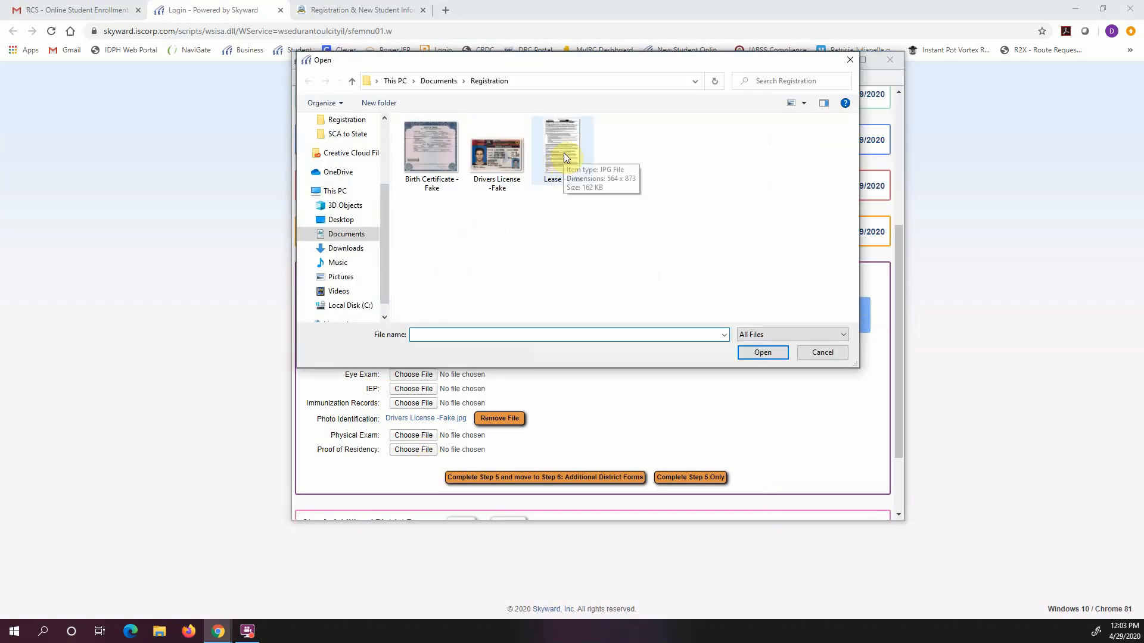
pyautogui.click(562, 146)
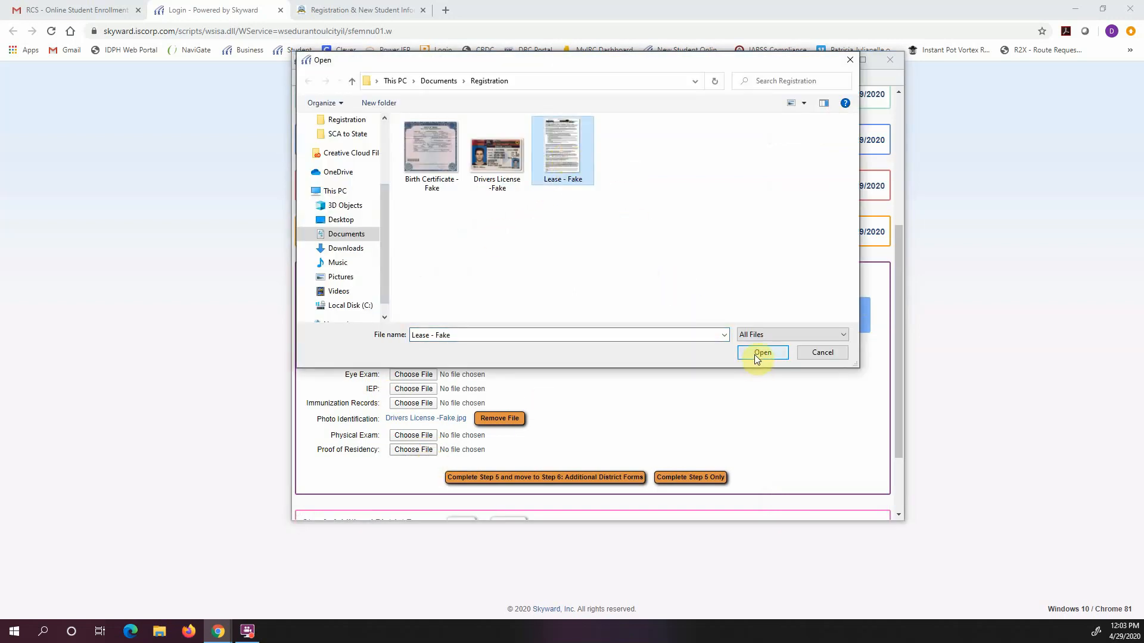
pyautogui.click(762, 353)
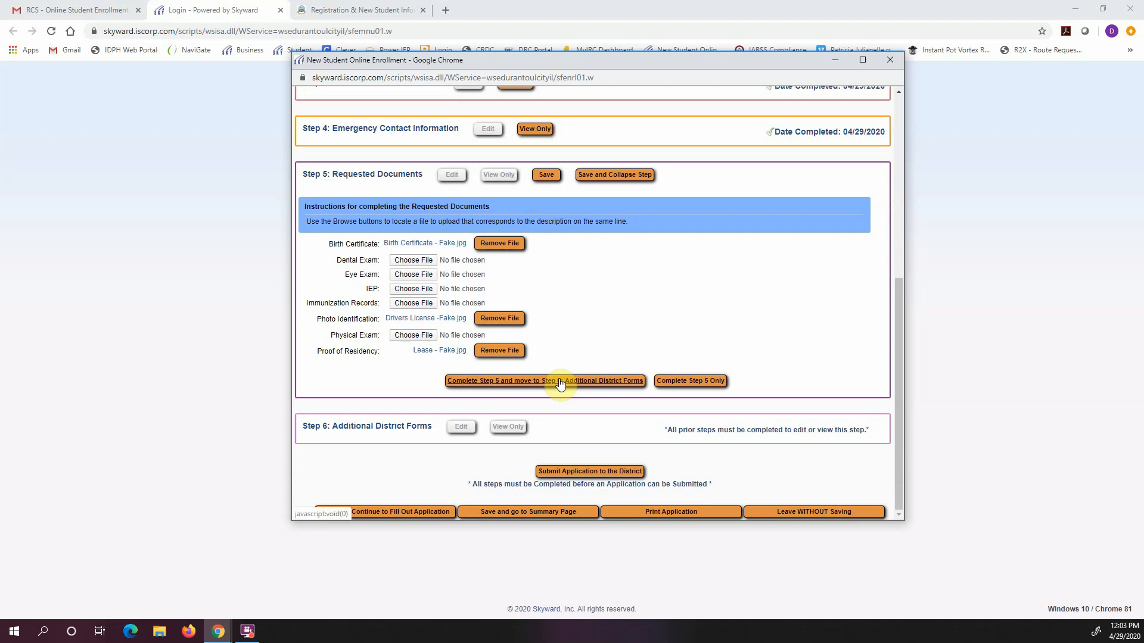
# - Complete Step 5 and move to Step 6: Additional District Forms
pyautogui.click(560, 381)
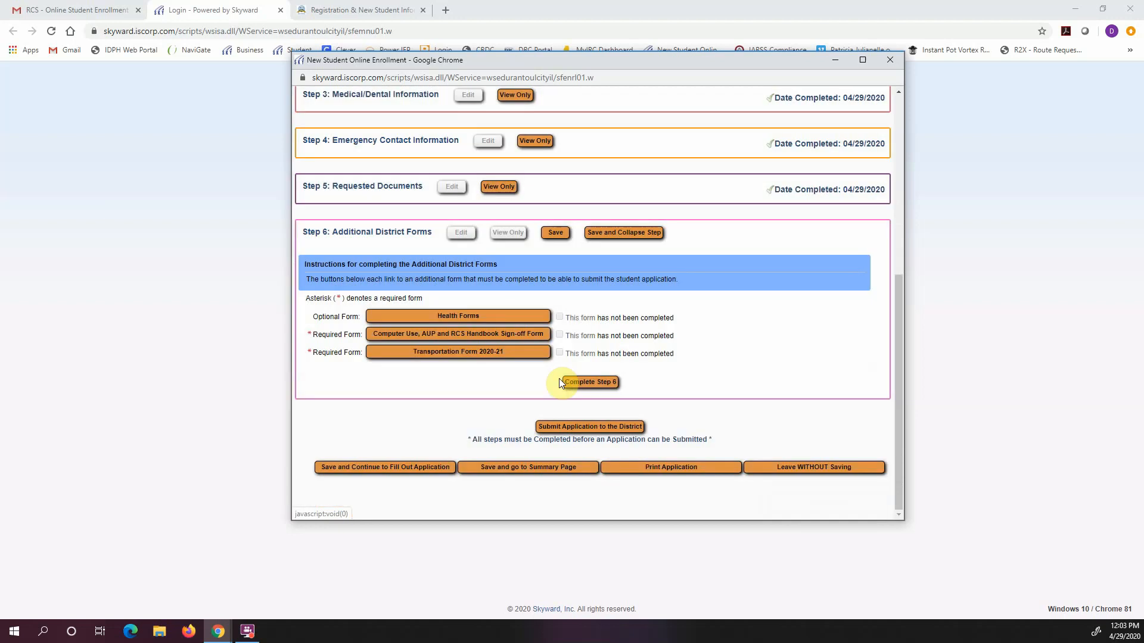
pyautogui.moveTo(464, 317)
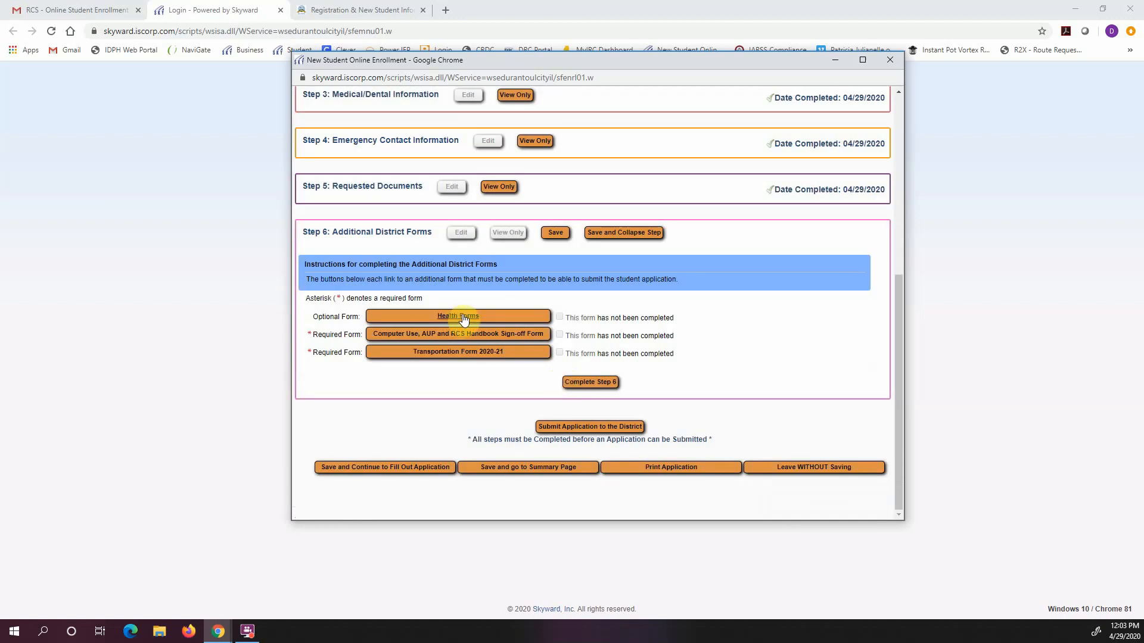
# - Review and save the optional Health Forms so Step 6 shows it completed
pyautogui.click(457, 316)
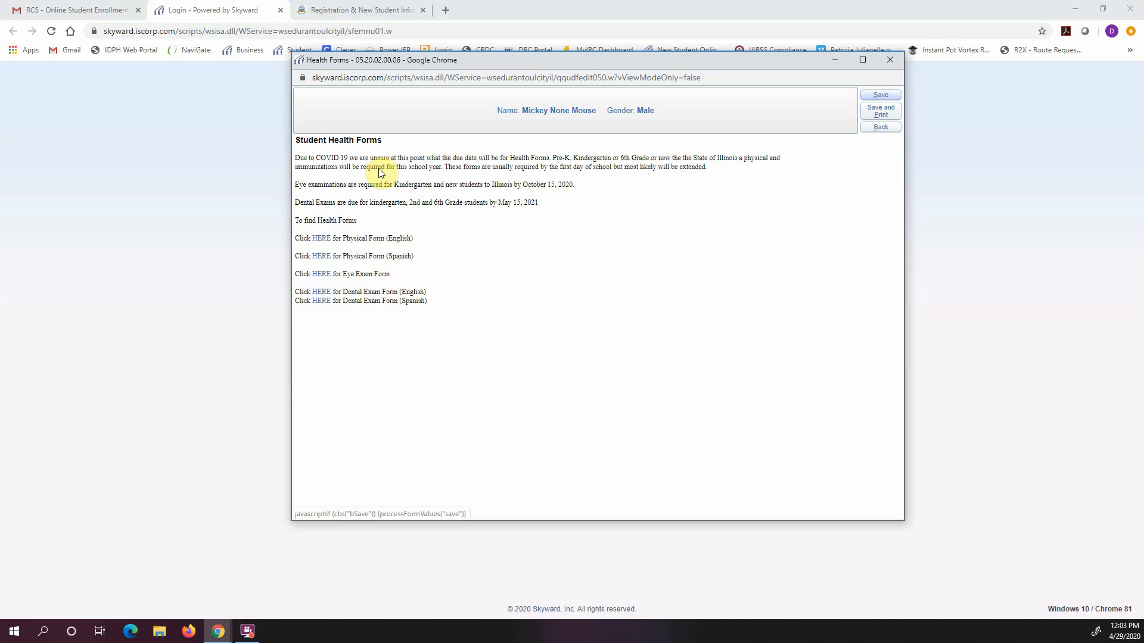
pyautogui.moveTo(557, 198)
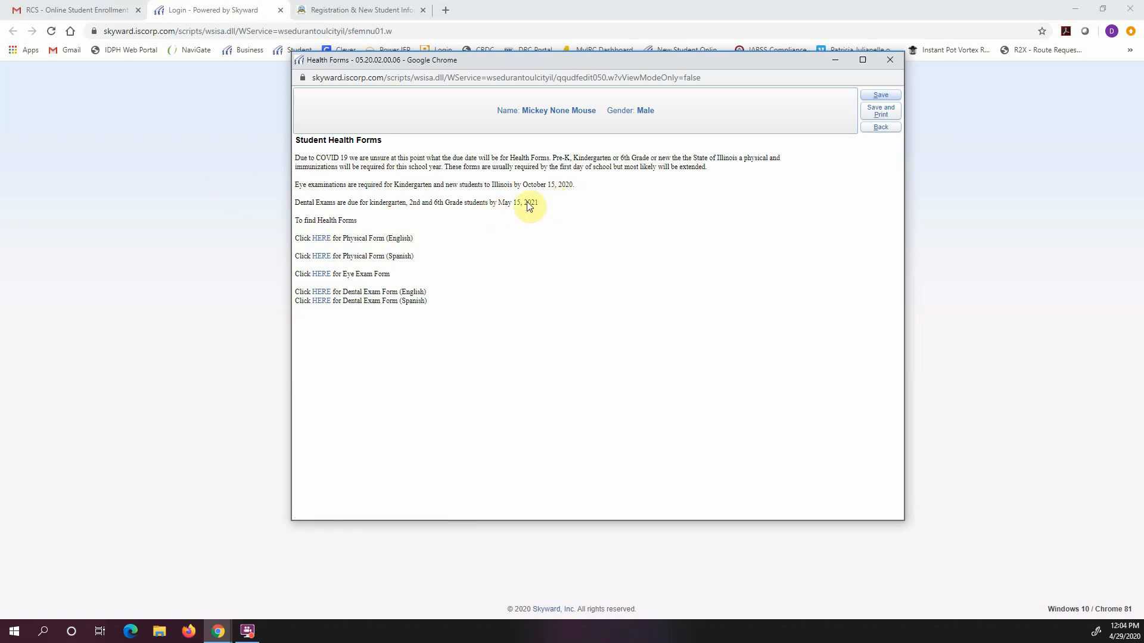
pyautogui.moveTo(346, 243)
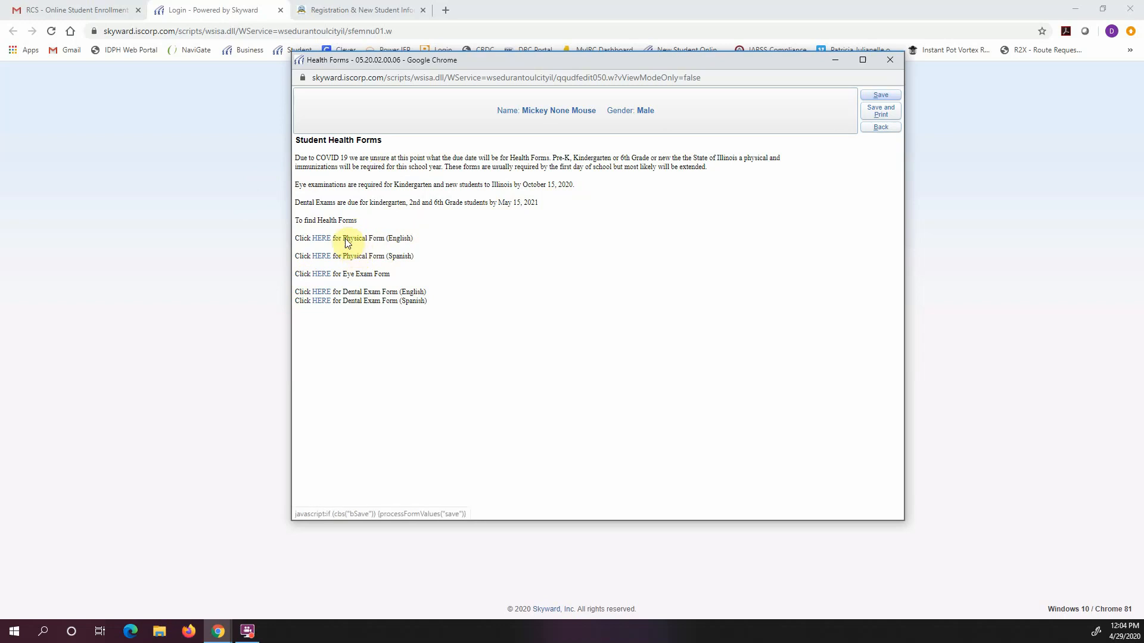
pyautogui.moveTo(322, 240)
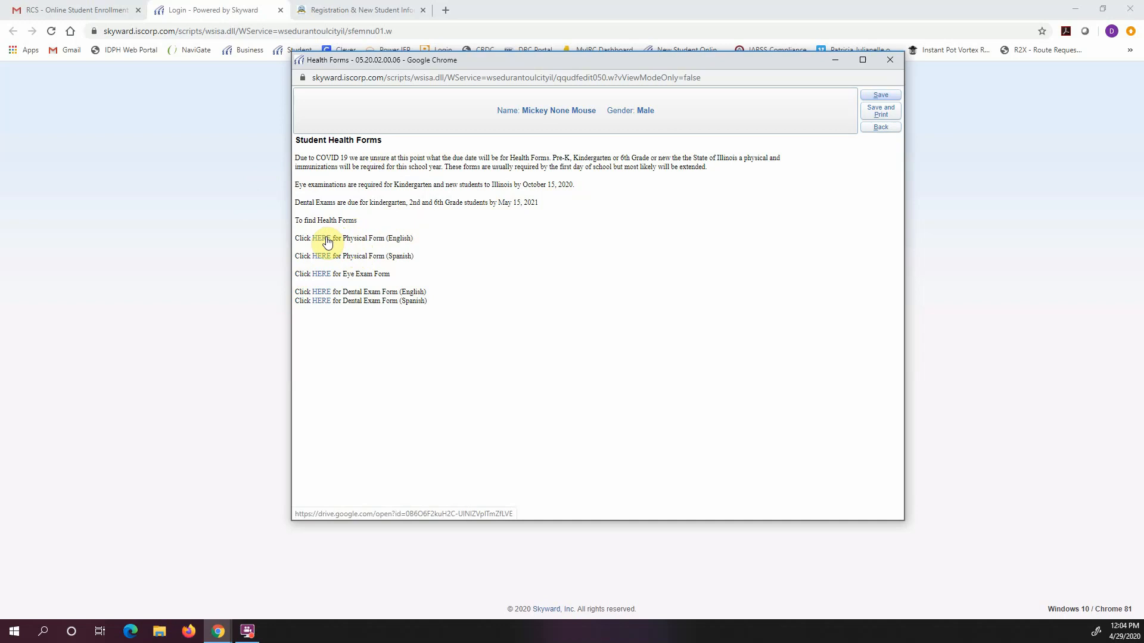
pyautogui.moveTo(327, 251)
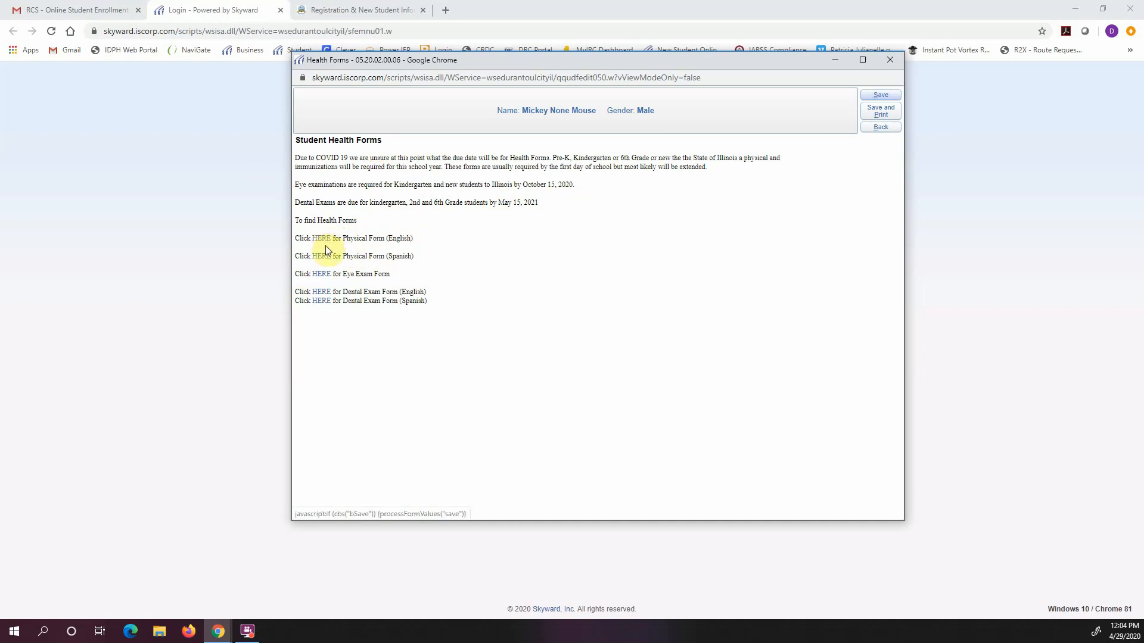
pyautogui.moveTo(569, 269)
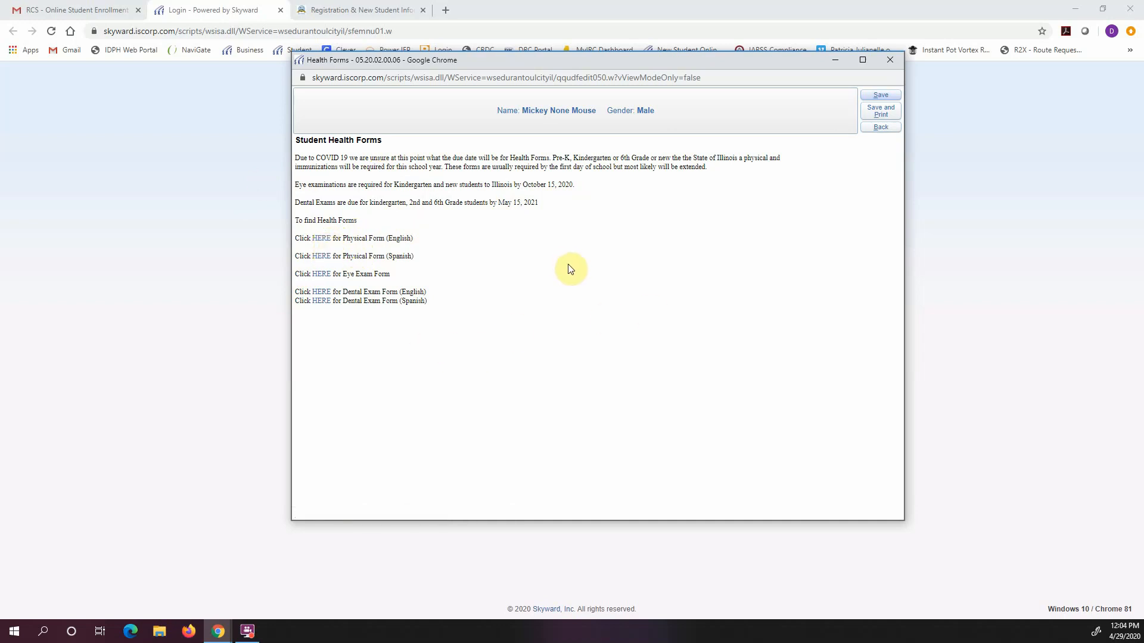
pyautogui.moveTo(884, 96)
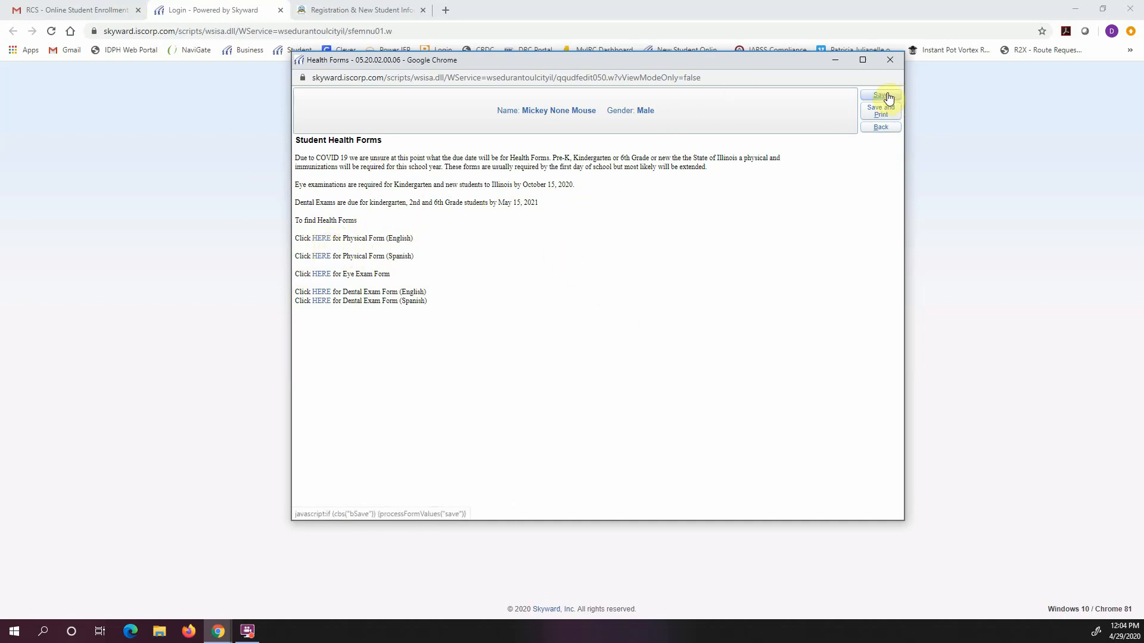
pyautogui.click(880, 96)
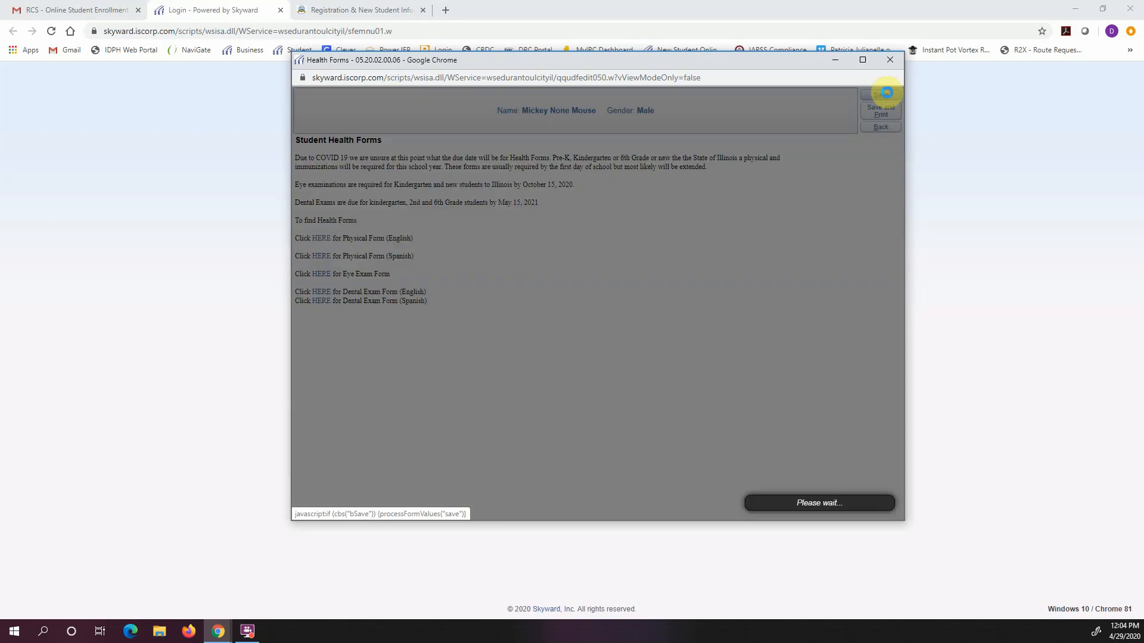
pyautogui.click(881, 92)
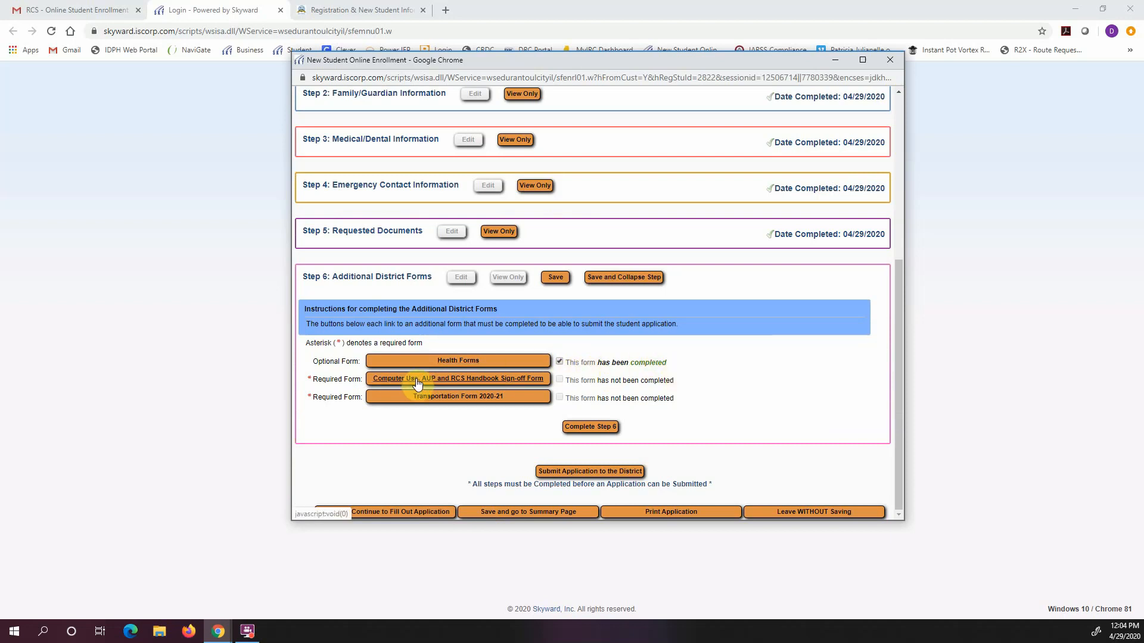
# - Accept the RCS computer use guidelines, acceptable use policies and handbook acknowledgements, including the Spanish statements
pyautogui.click(458, 379)
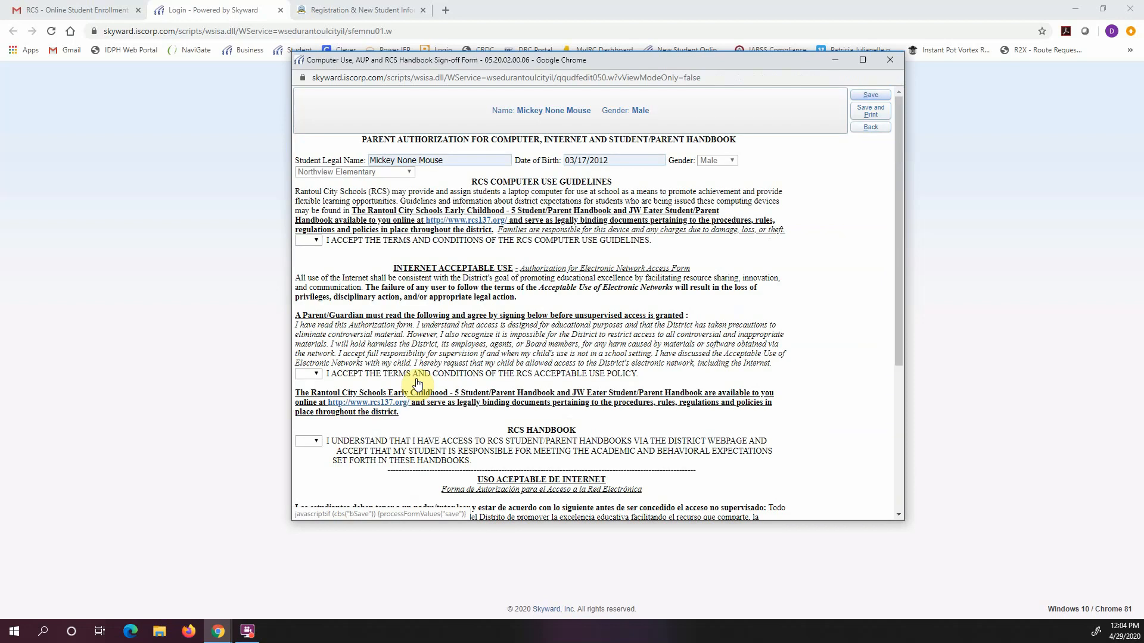
pyautogui.moveTo(342, 185)
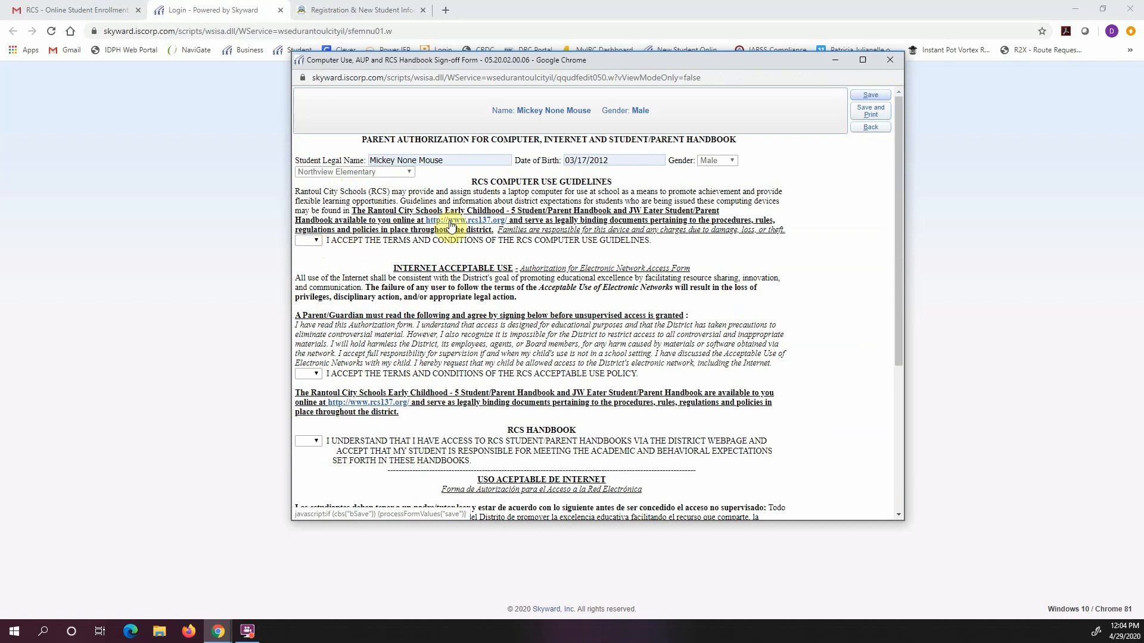
pyautogui.moveTo(452, 424)
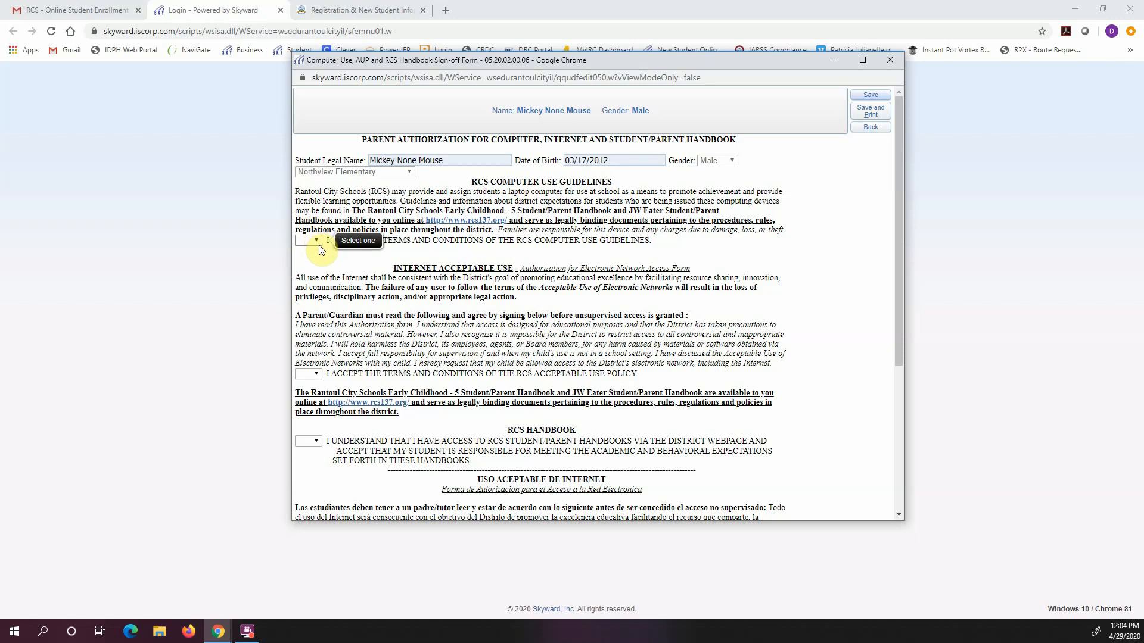
pyautogui.click(307, 240)
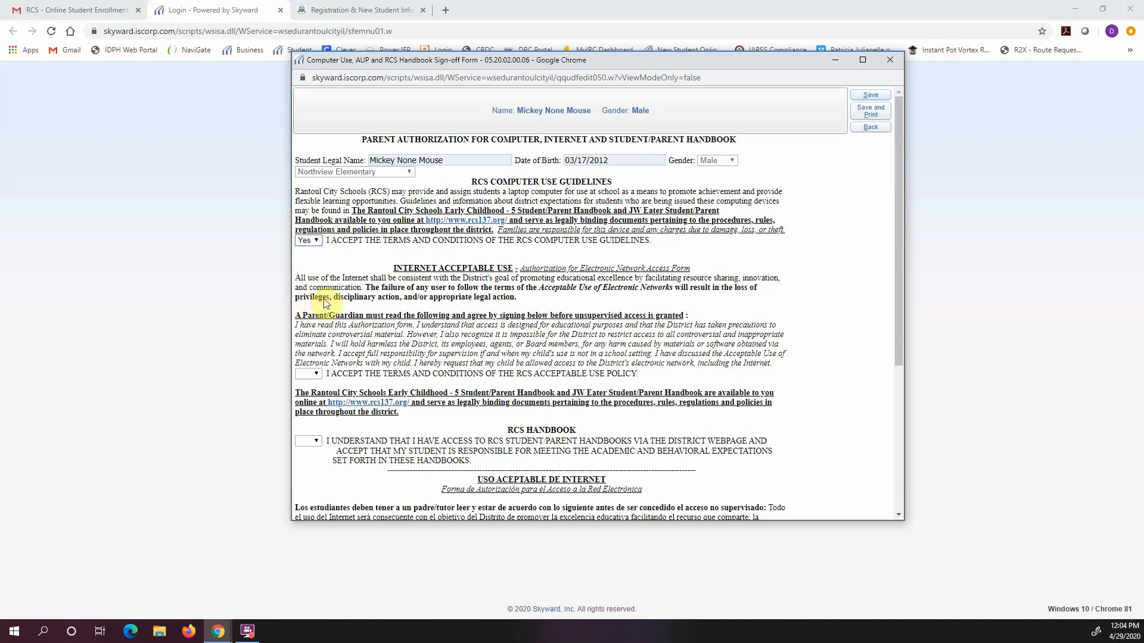
pyautogui.scroll(-3)
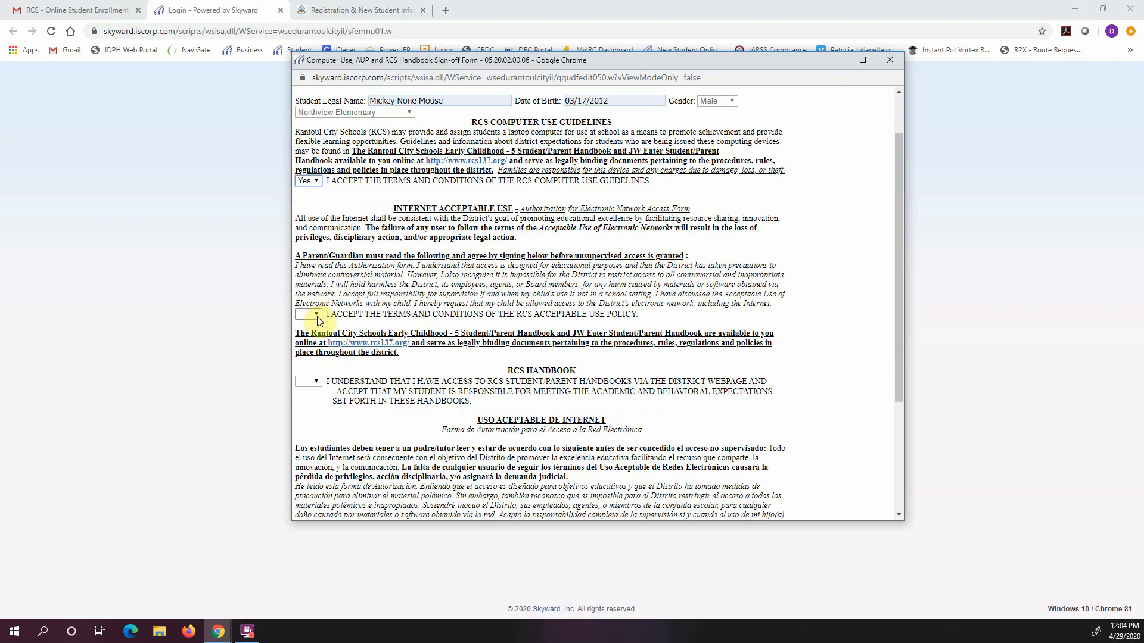
pyautogui.click(315, 315)
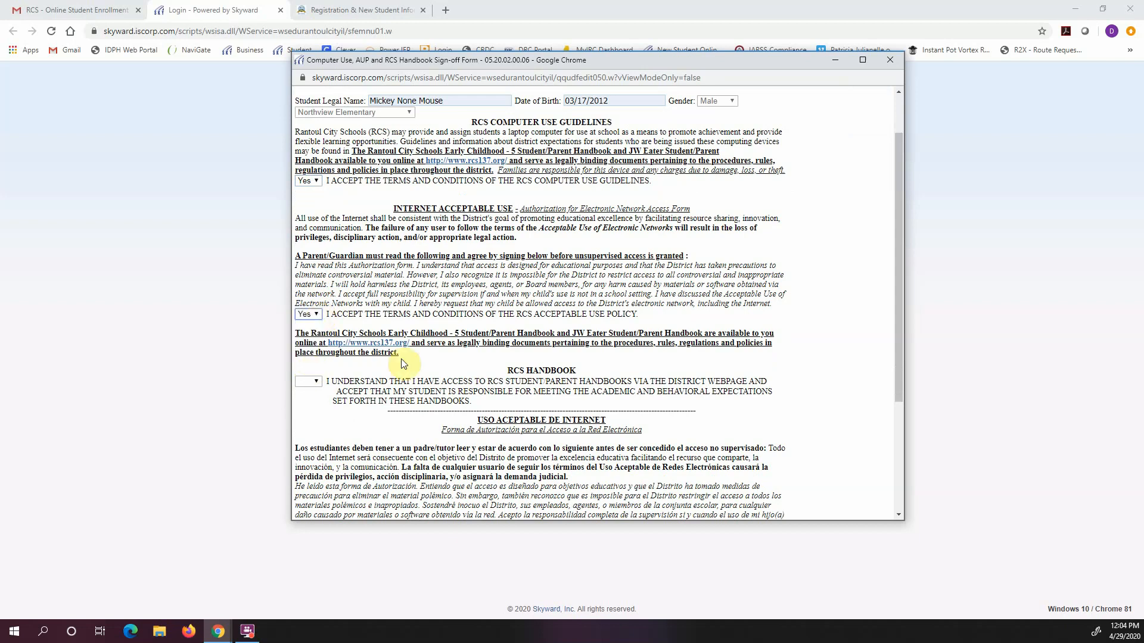
pyautogui.scroll(-3)
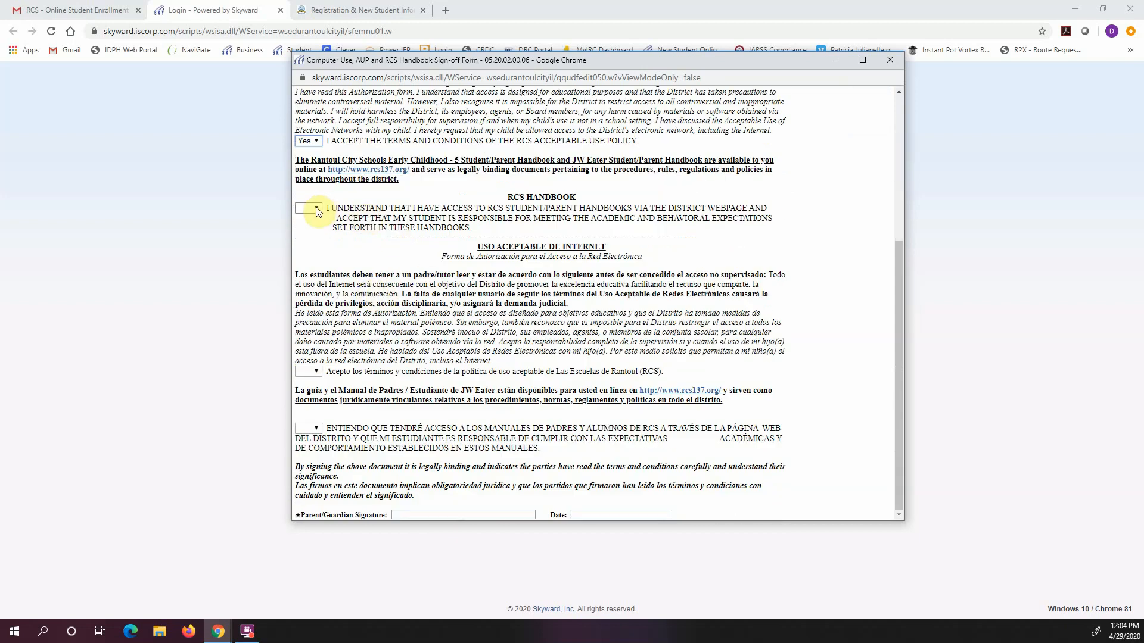
pyautogui.click(307, 207)
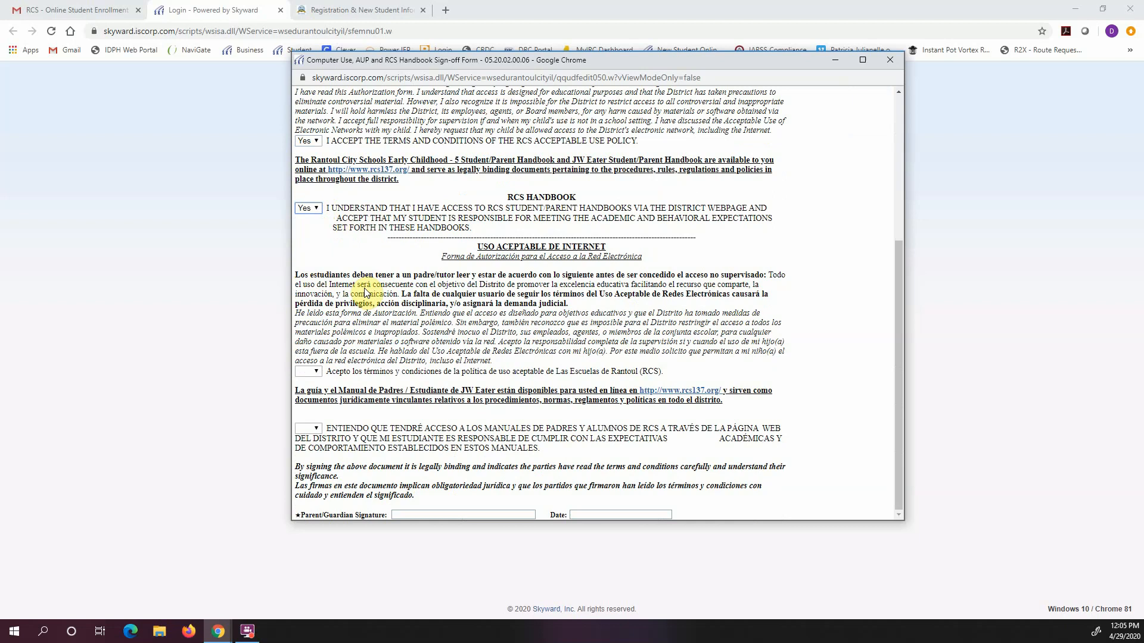
pyautogui.click(308, 371)
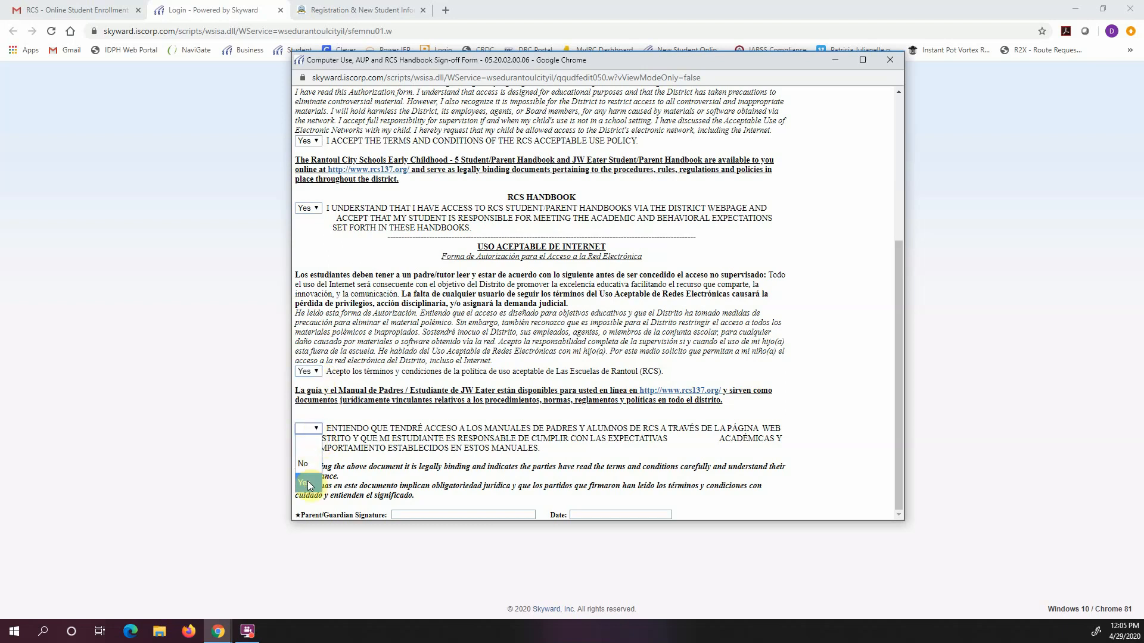
pyautogui.click(300, 482)
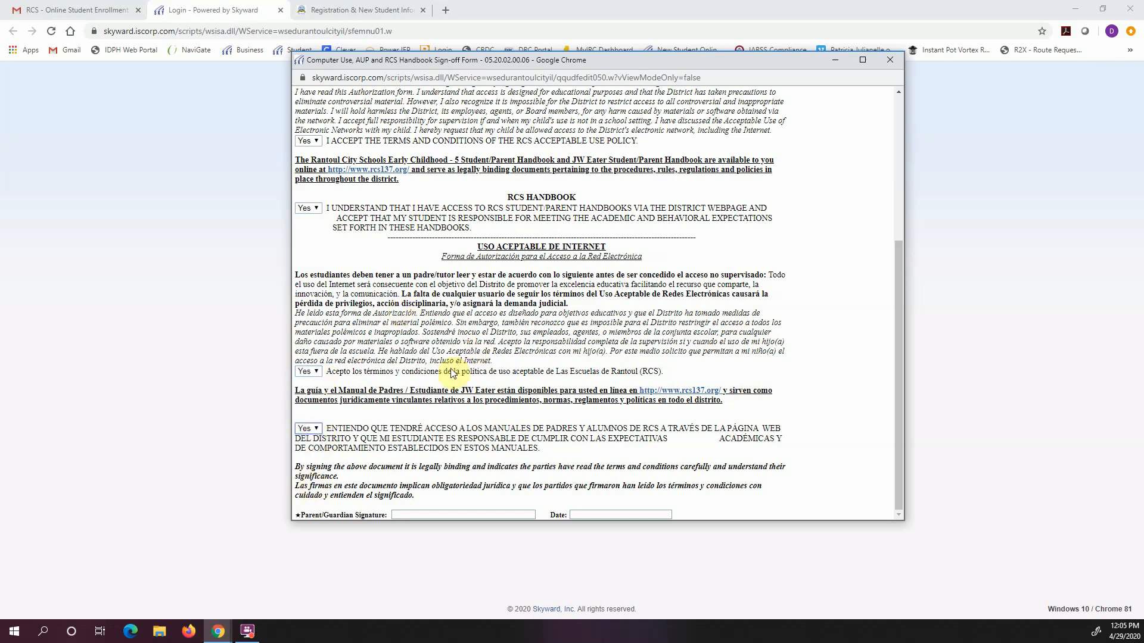
pyautogui.click(463, 514)
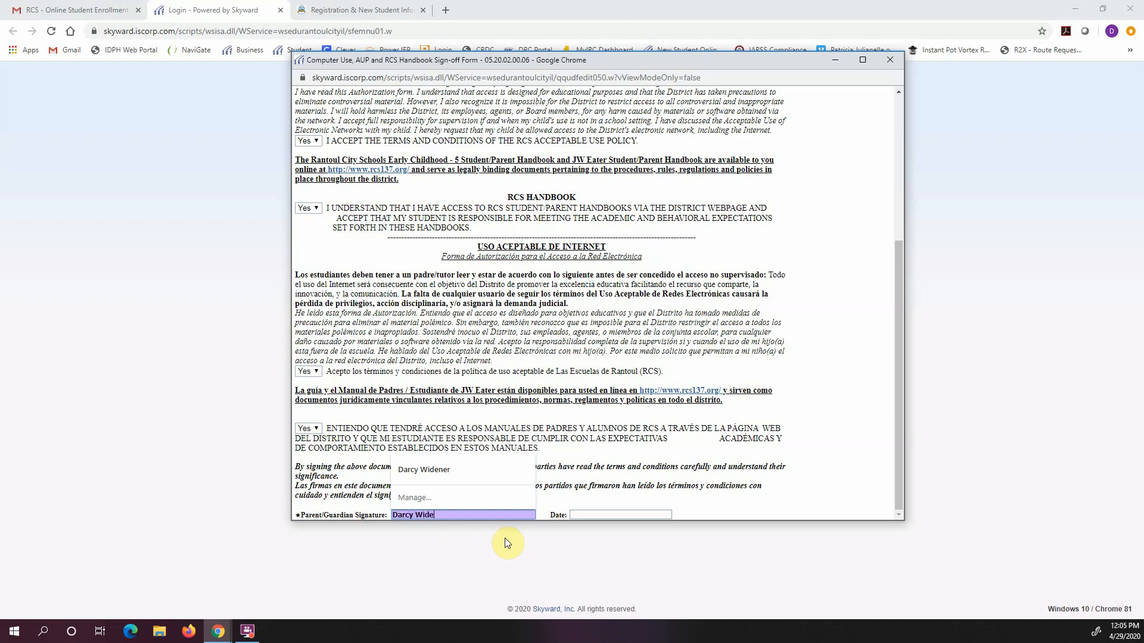
# - Sign with the suggested parent name, date it 04/29/20 and save the sign-off form
pyautogui.click(425, 469)
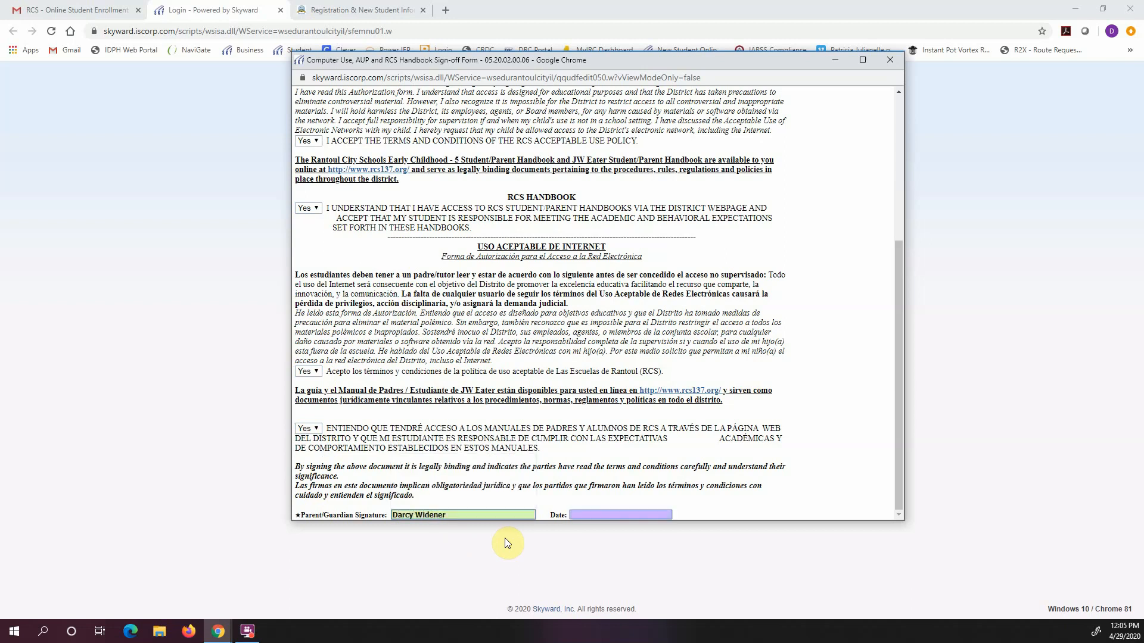
pyautogui.write('04/29/20')
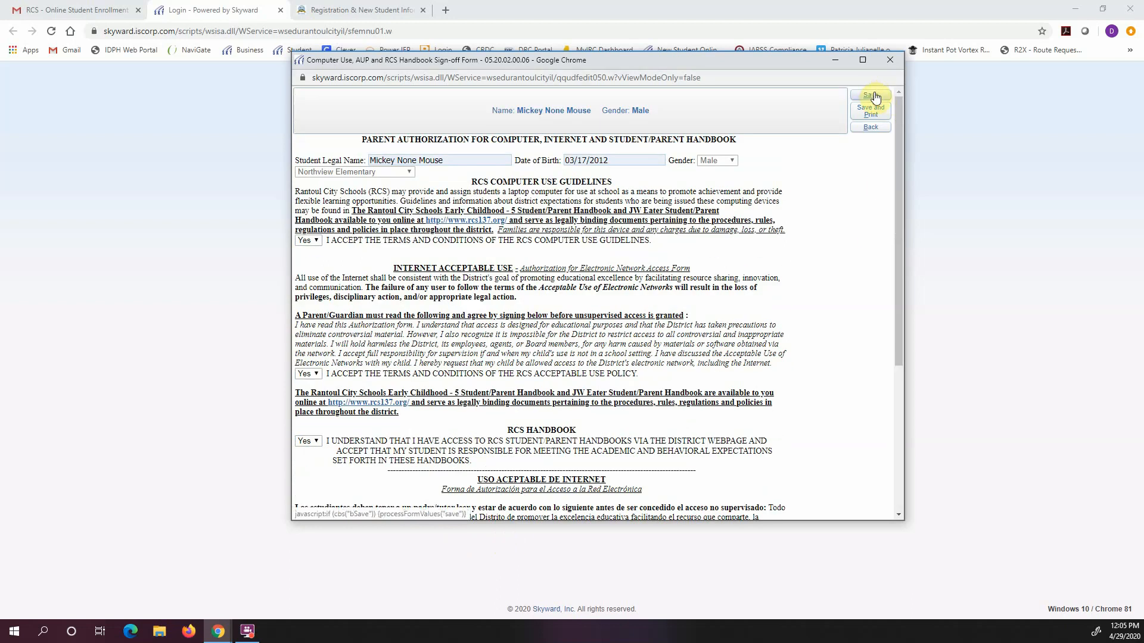
pyautogui.click(869, 95)
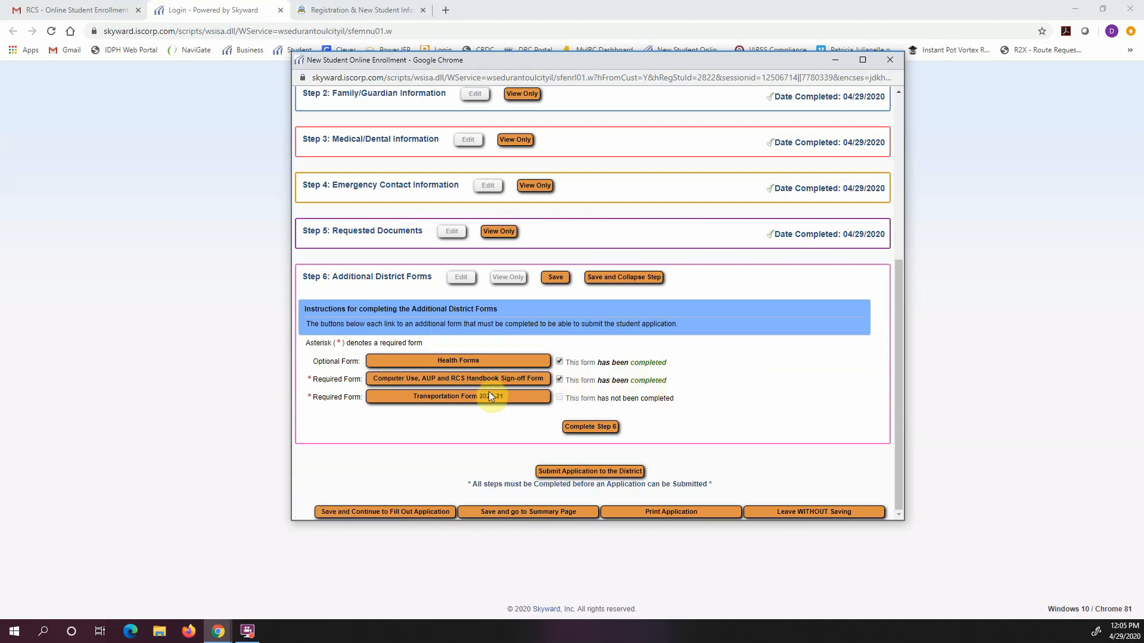
pyautogui.click(458, 397)
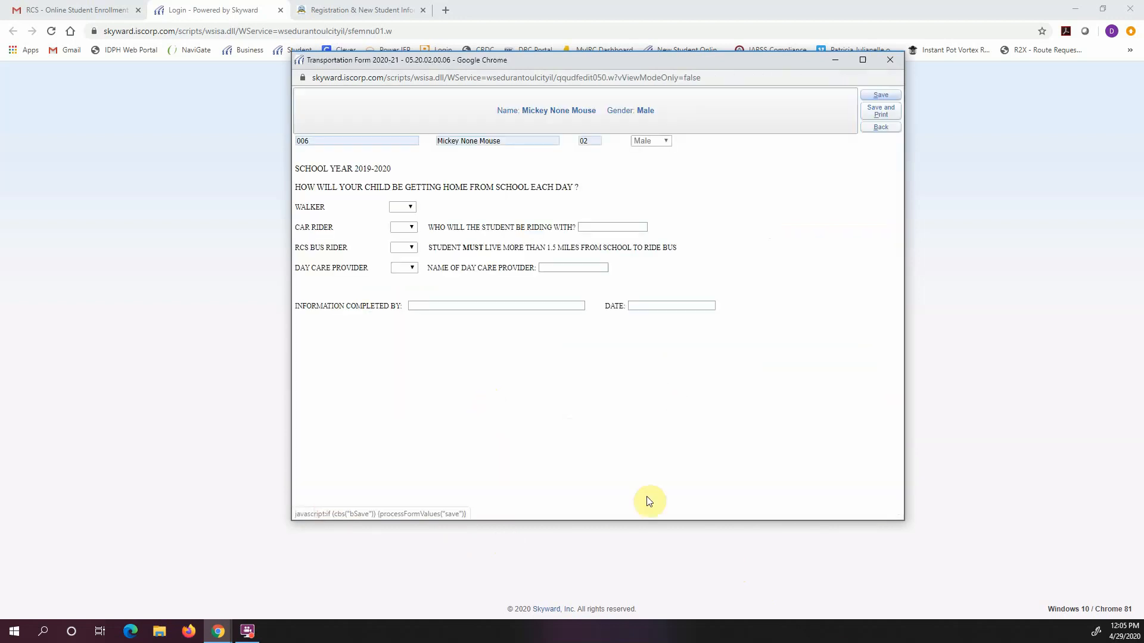
pyautogui.moveTo(515, 214)
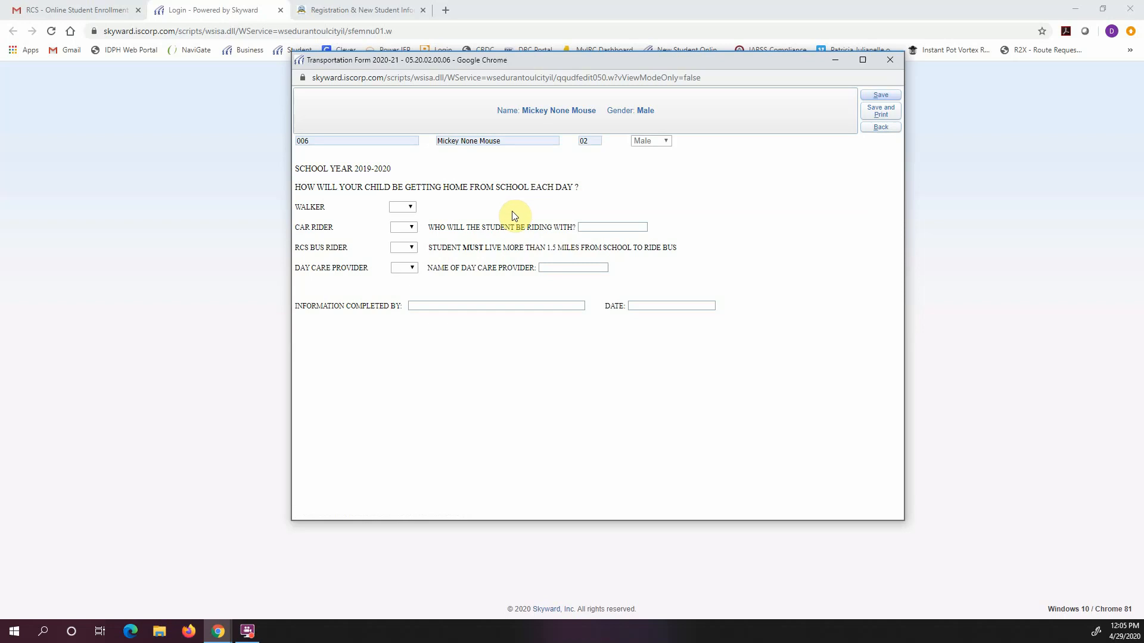
pyautogui.moveTo(420, 230)
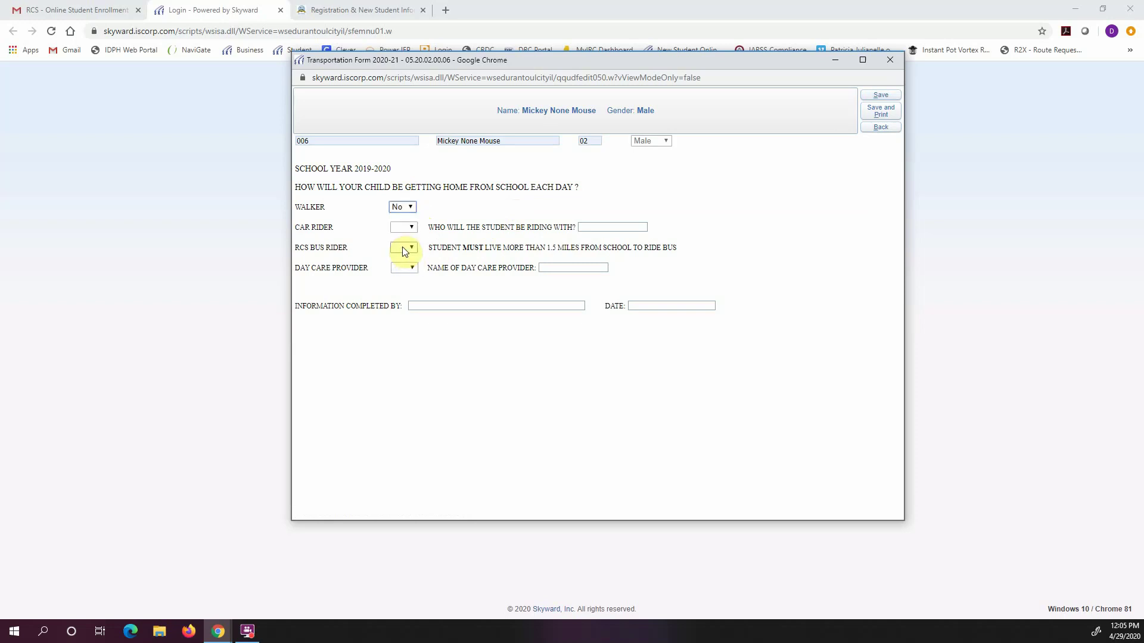
pyautogui.click(410, 226)
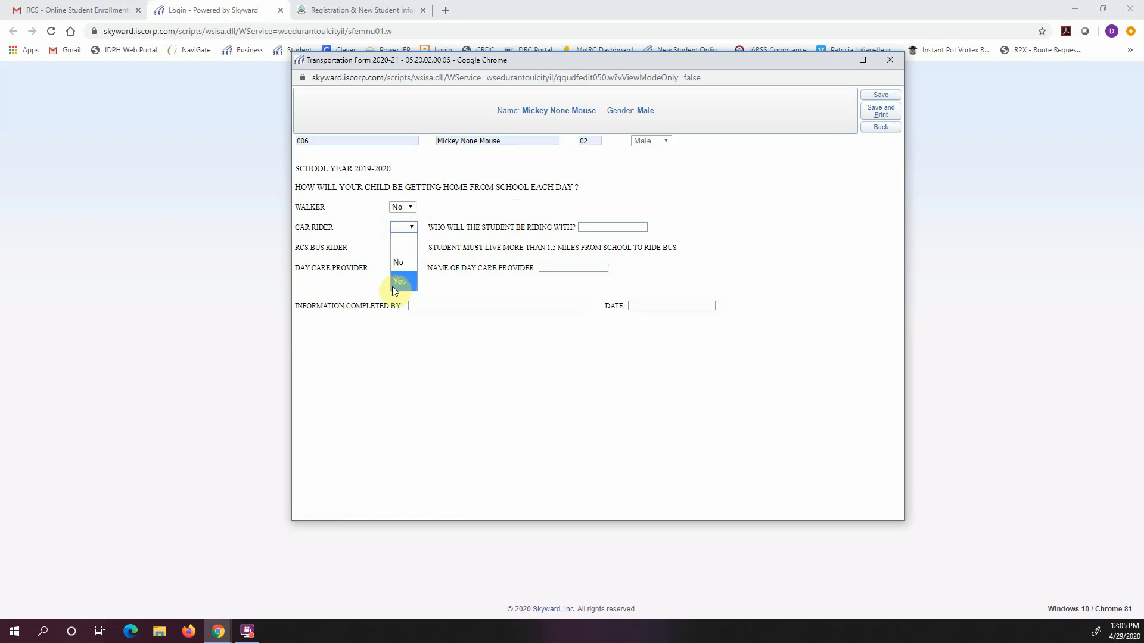
pyautogui.click(399, 280)
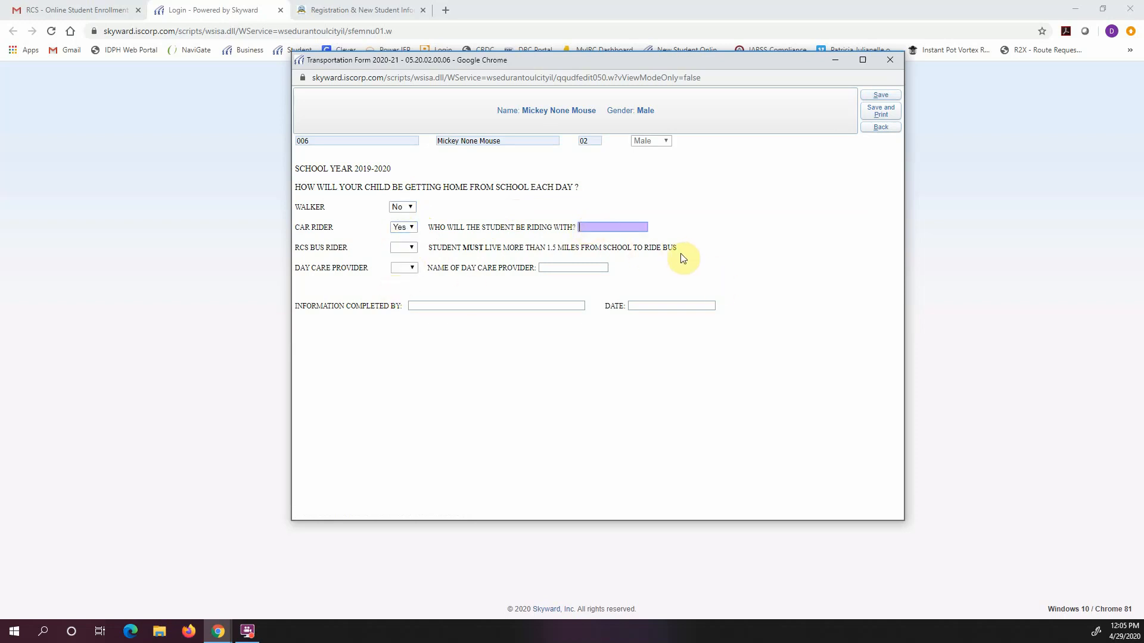
pyautogui.moveTo(701, 267)
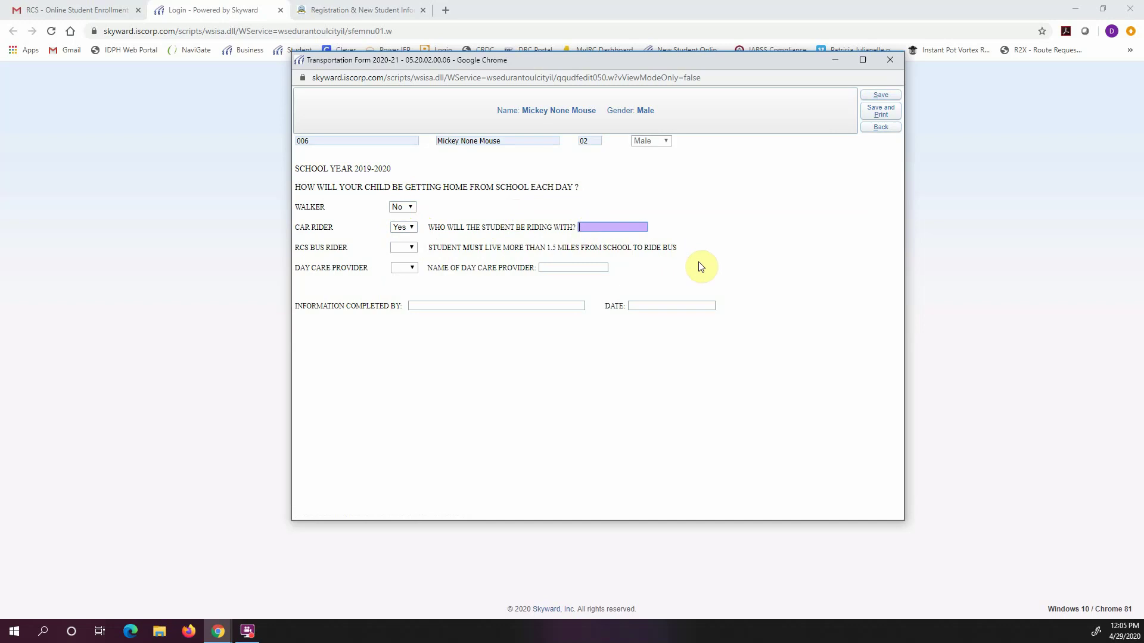
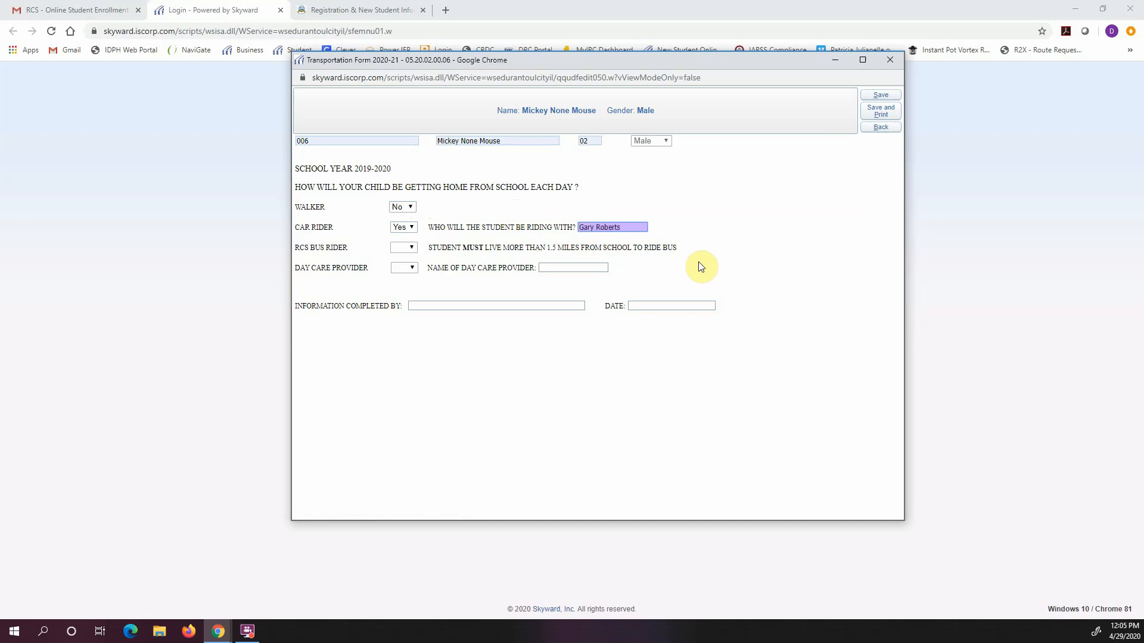
pyautogui.click(409, 248)
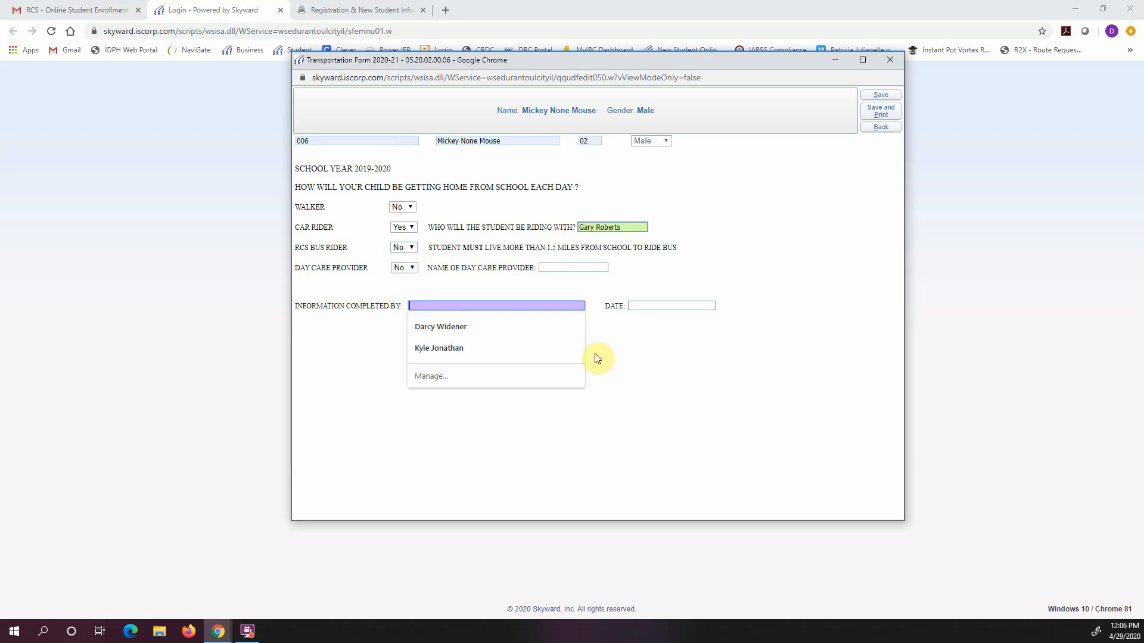
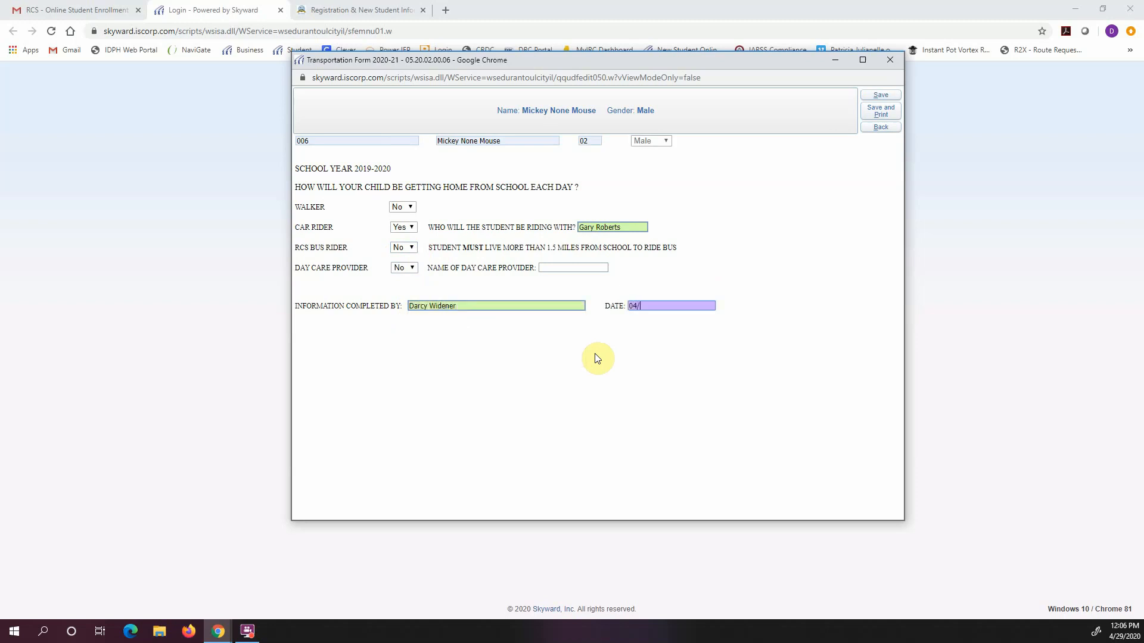
pyautogui.write('28/2020')
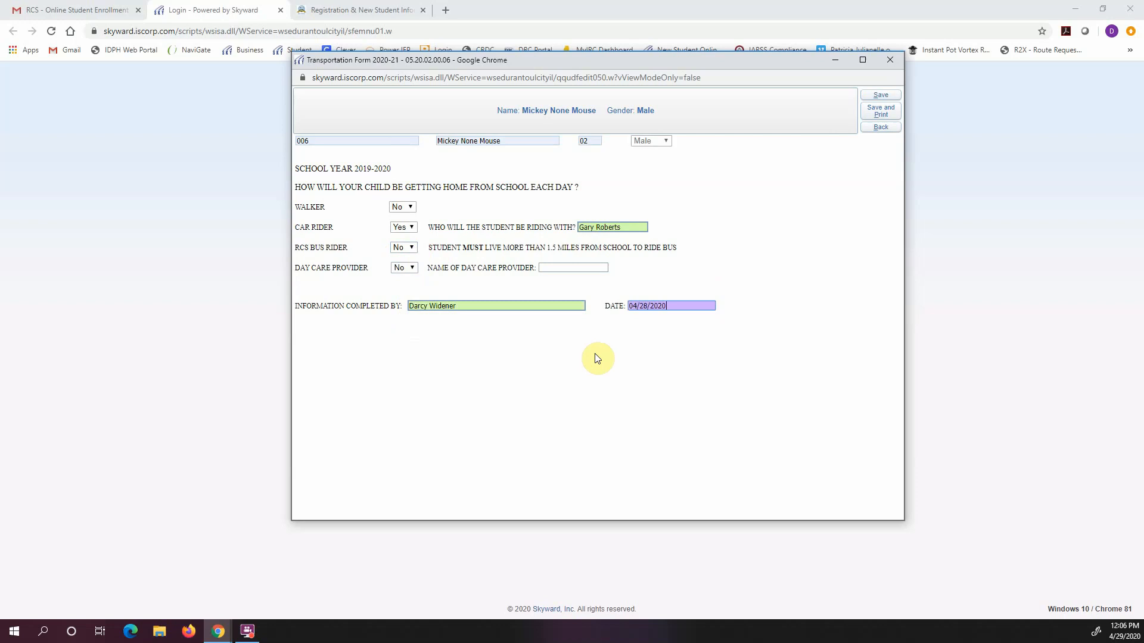
pyautogui.press('Backspace')
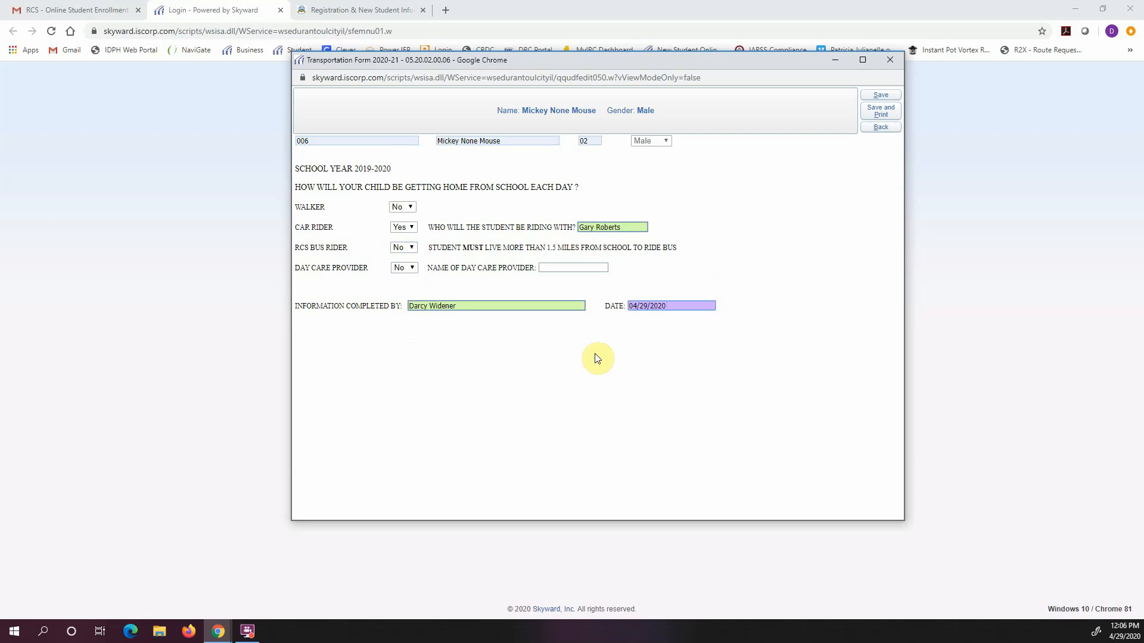
pyautogui.click(879, 94)
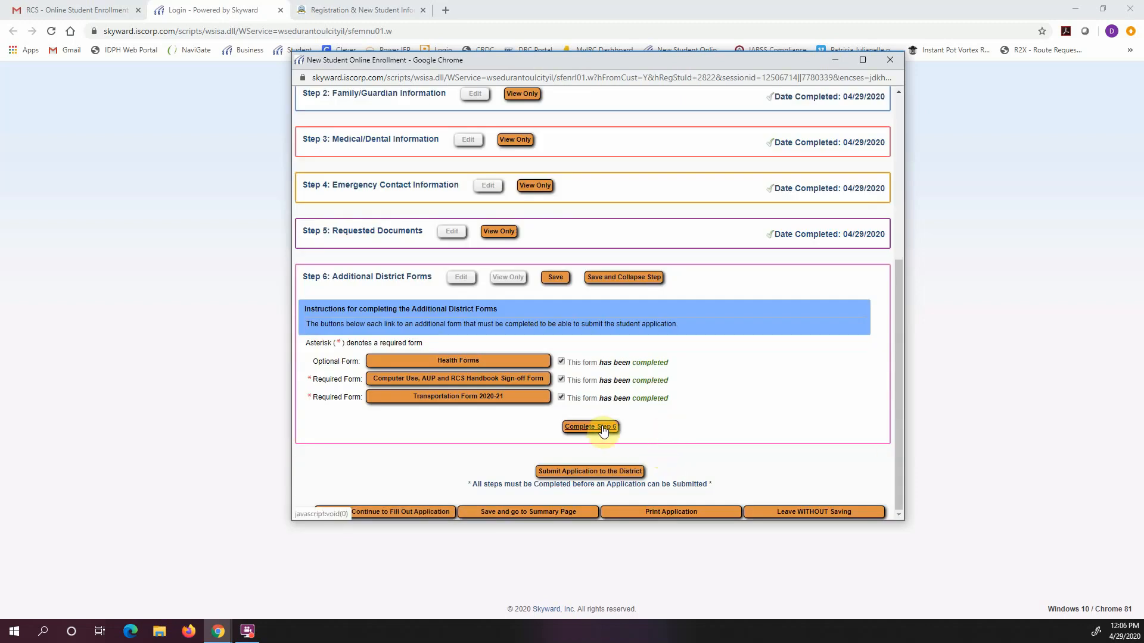
# - Complete Step 6 and submit the application to the district, confirming in the dialog
pyautogui.click(591, 426)
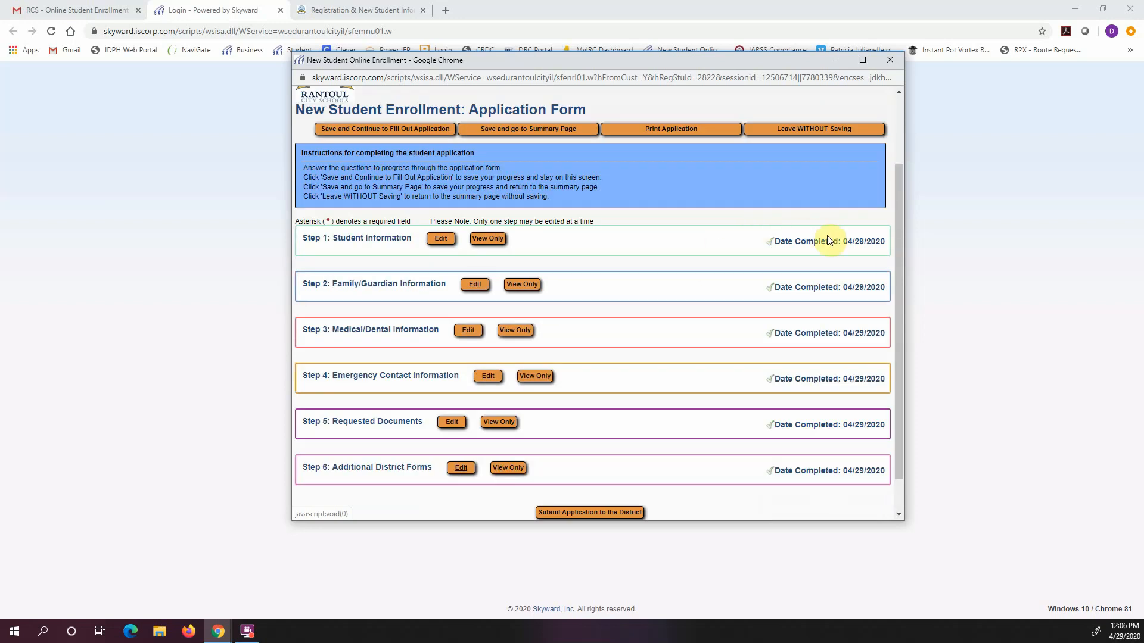
pyautogui.moveTo(841, 499)
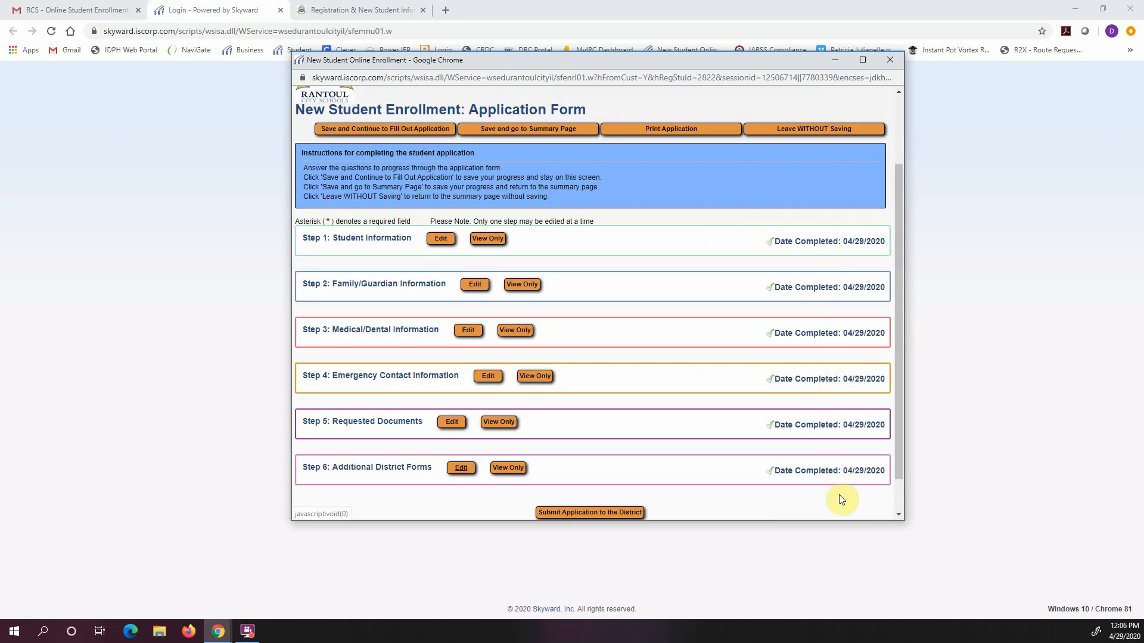
pyautogui.scroll(-3)
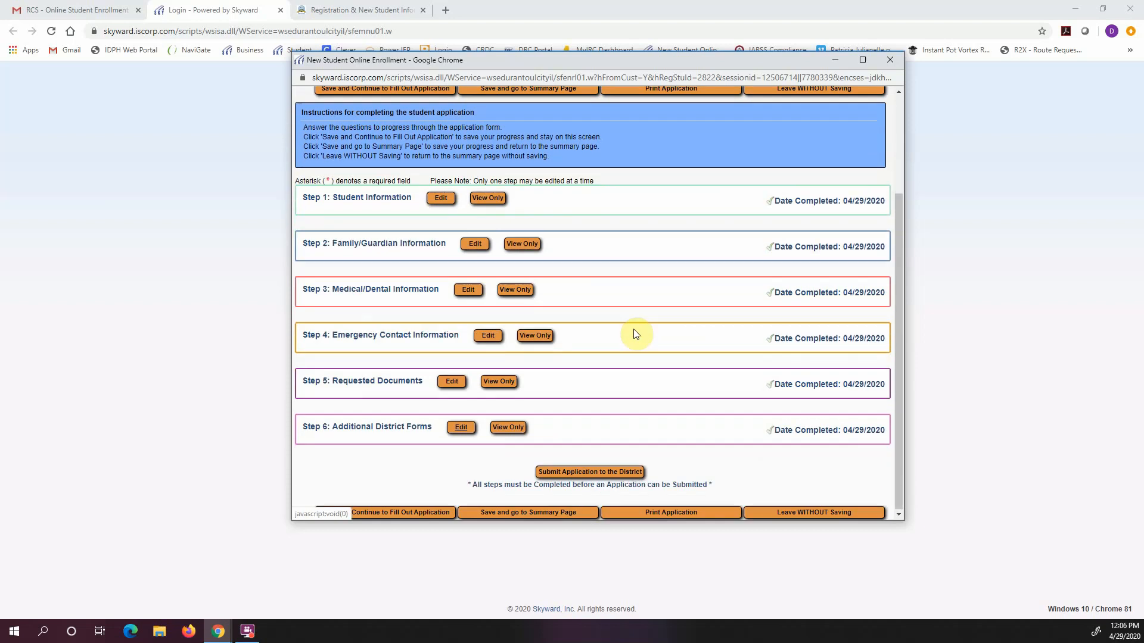
pyautogui.click(590, 471)
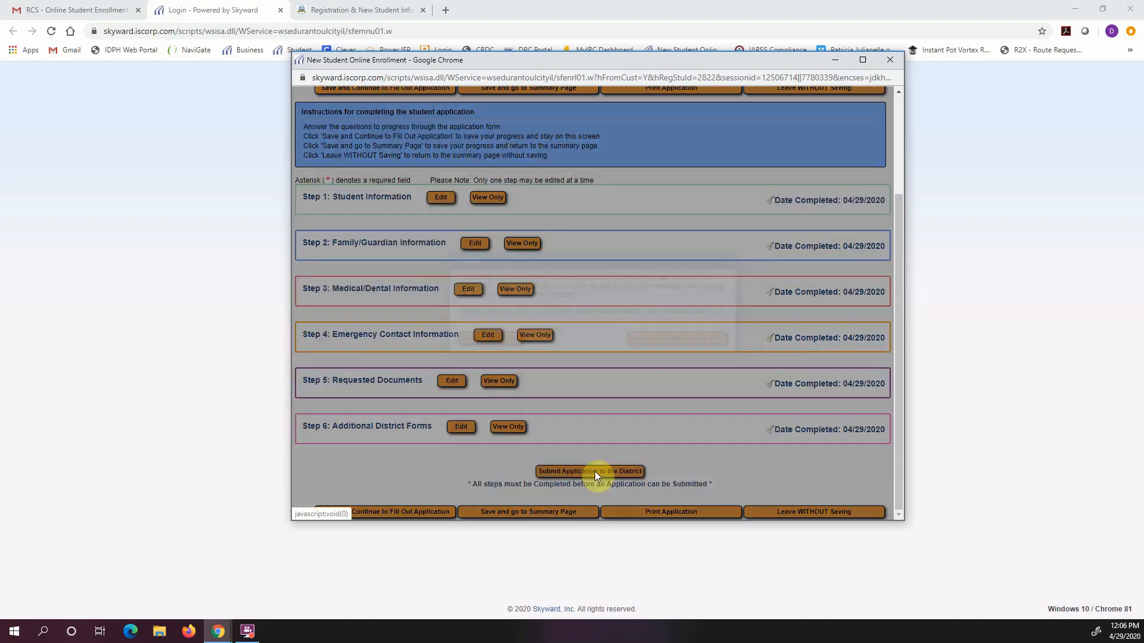
pyautogui.click(590, 471)
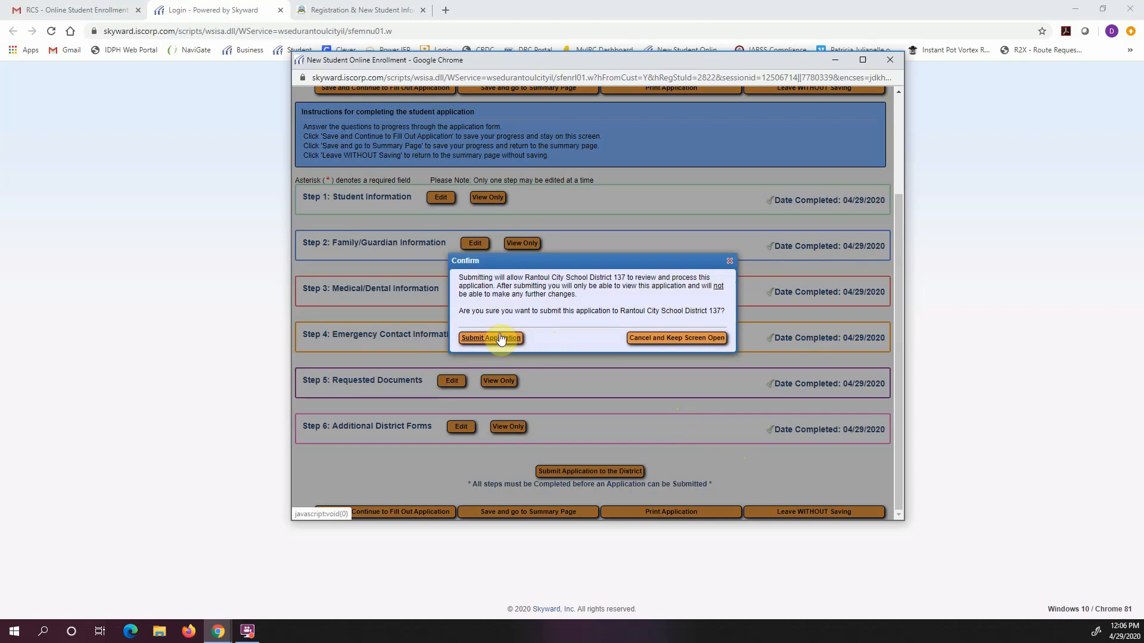
pyautogui.click(491, 339)
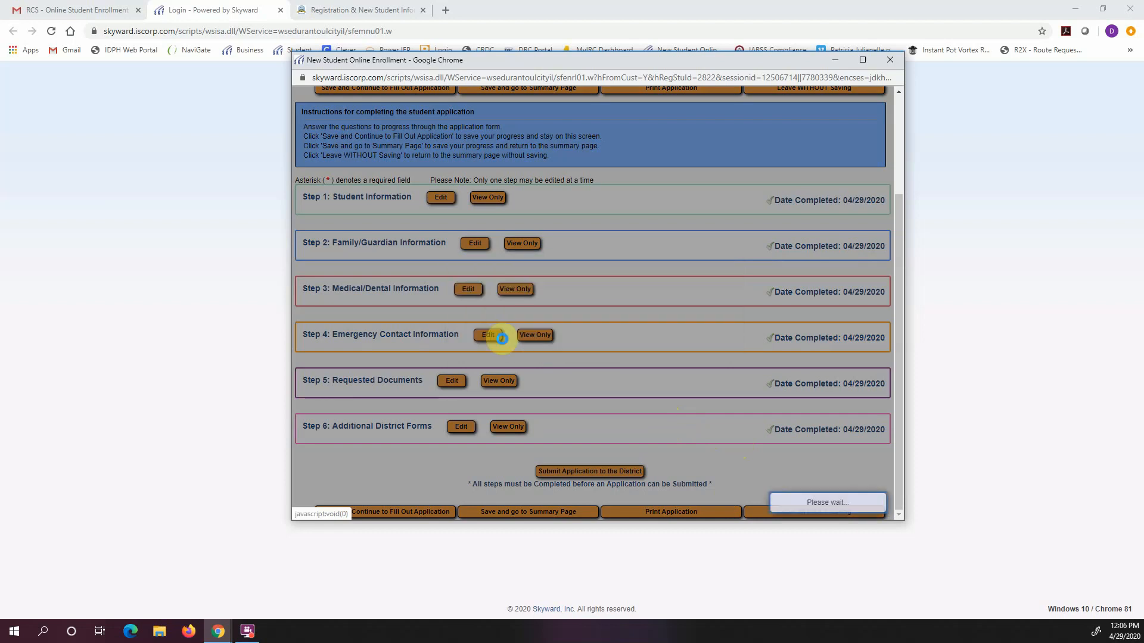
pyautogui.click(589, 472)
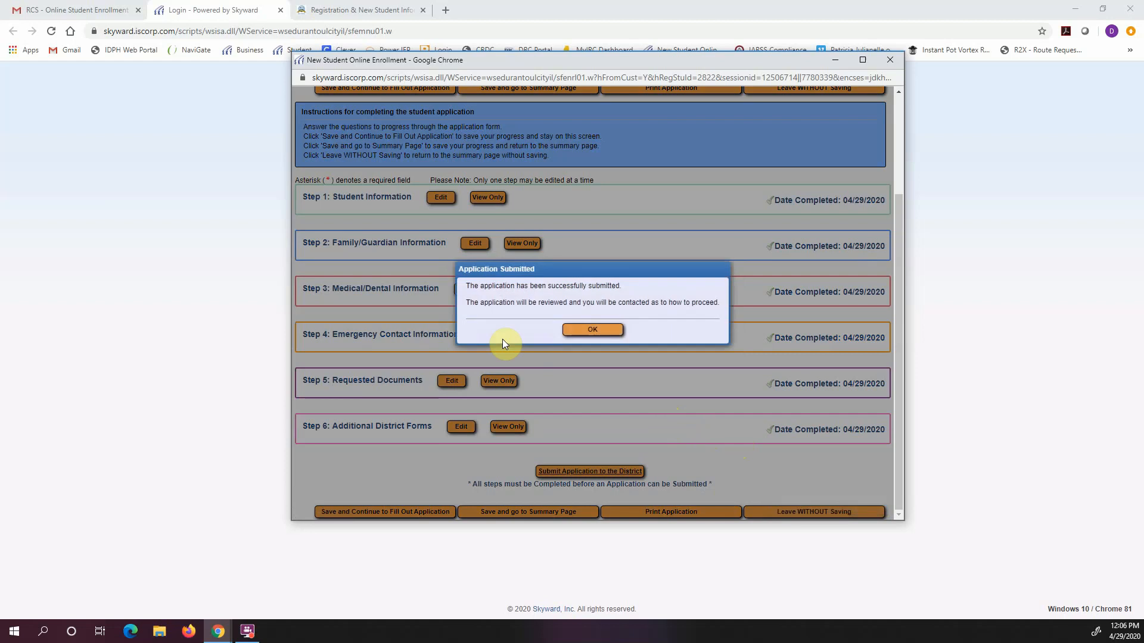